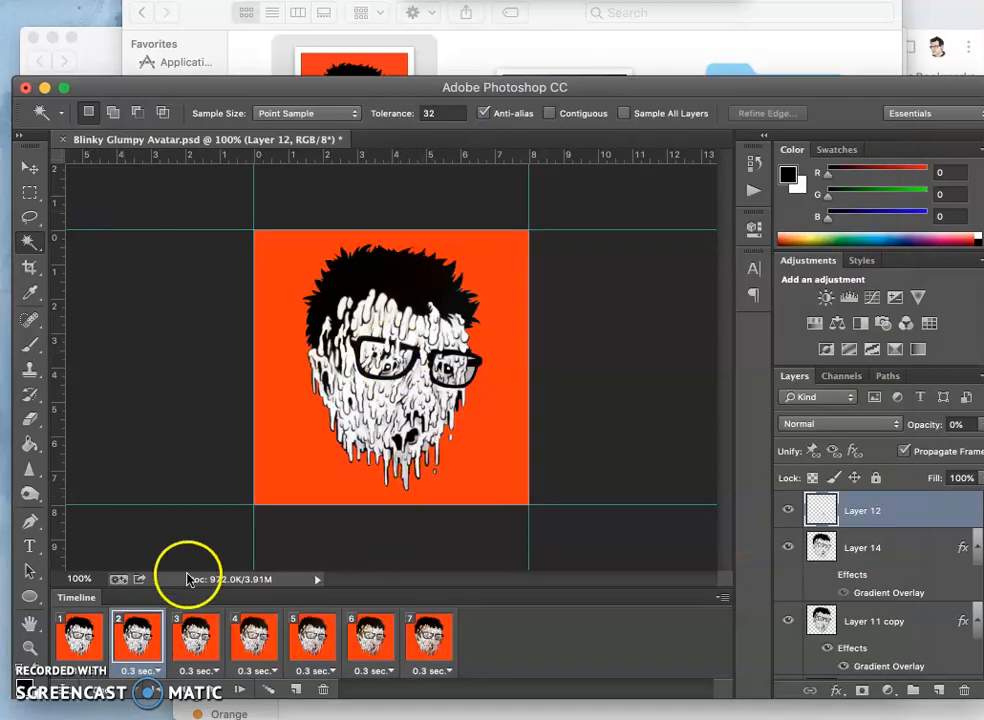
Play the seven-frame animation preview and check Layer 14's opacity across frames
{"action": "left_click", "coordinate": [136, 636]}
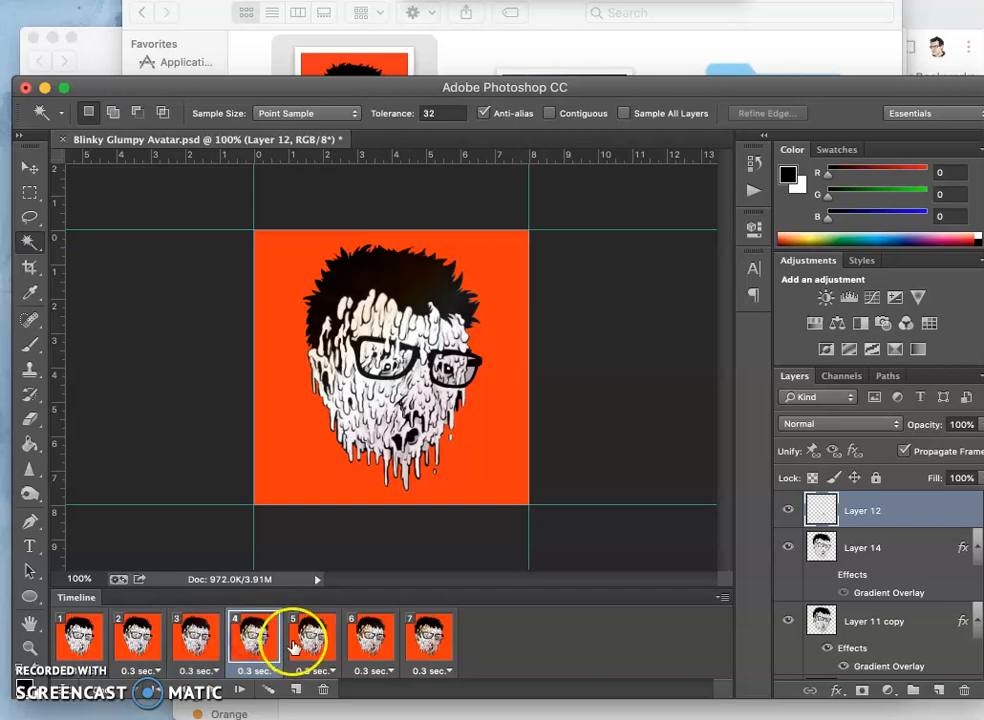
{"action": "left_click", "coordinate": [428, 640]}
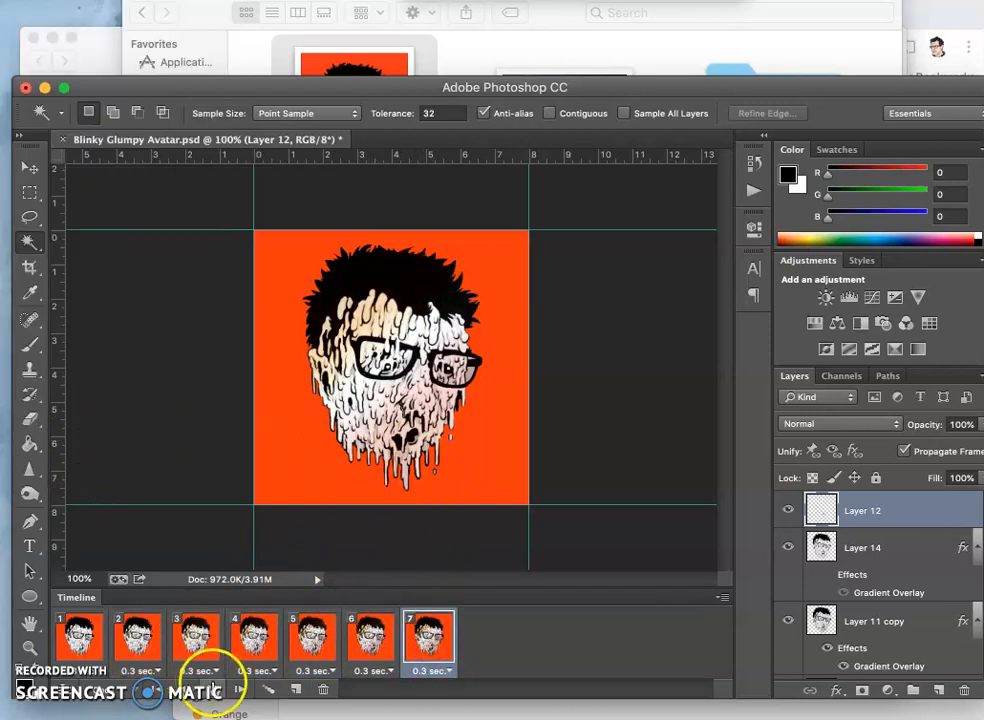
{"action": "left_click", "coordinate": [78, 640]}
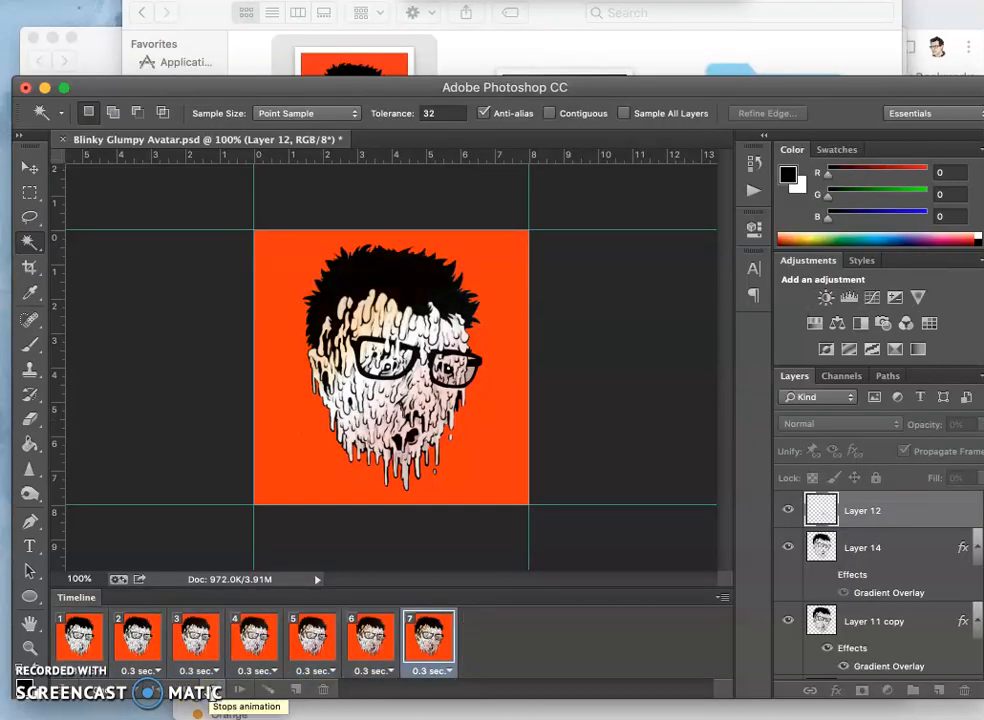
{"action": "left_click", "coordinate": [340, 636]}
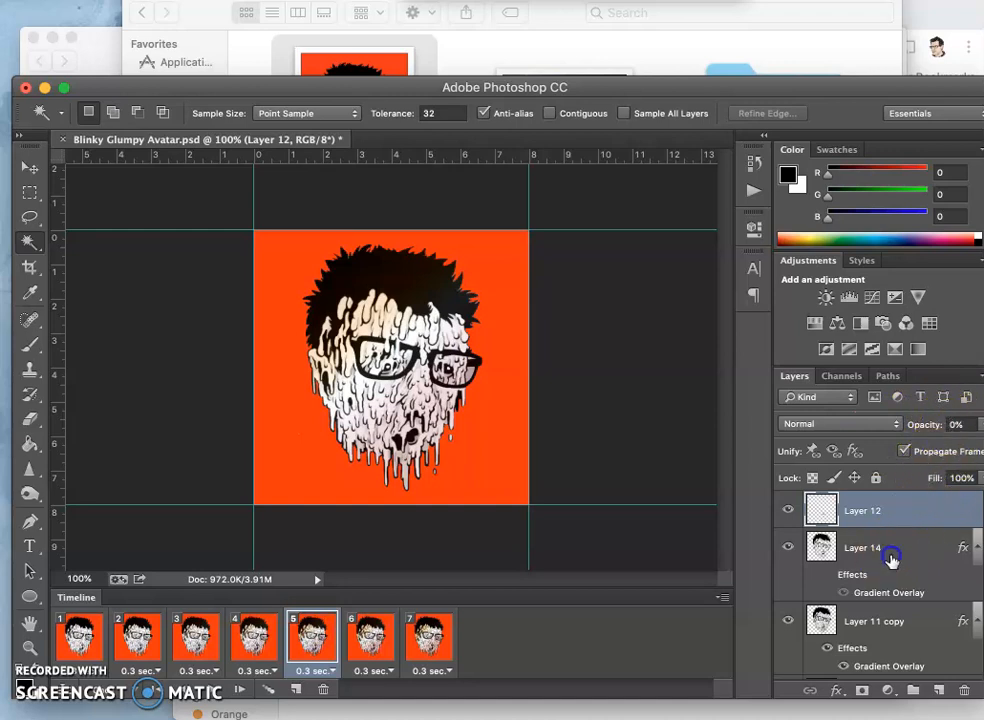
{"action": "left_click", "coordinate": [862, 548]}
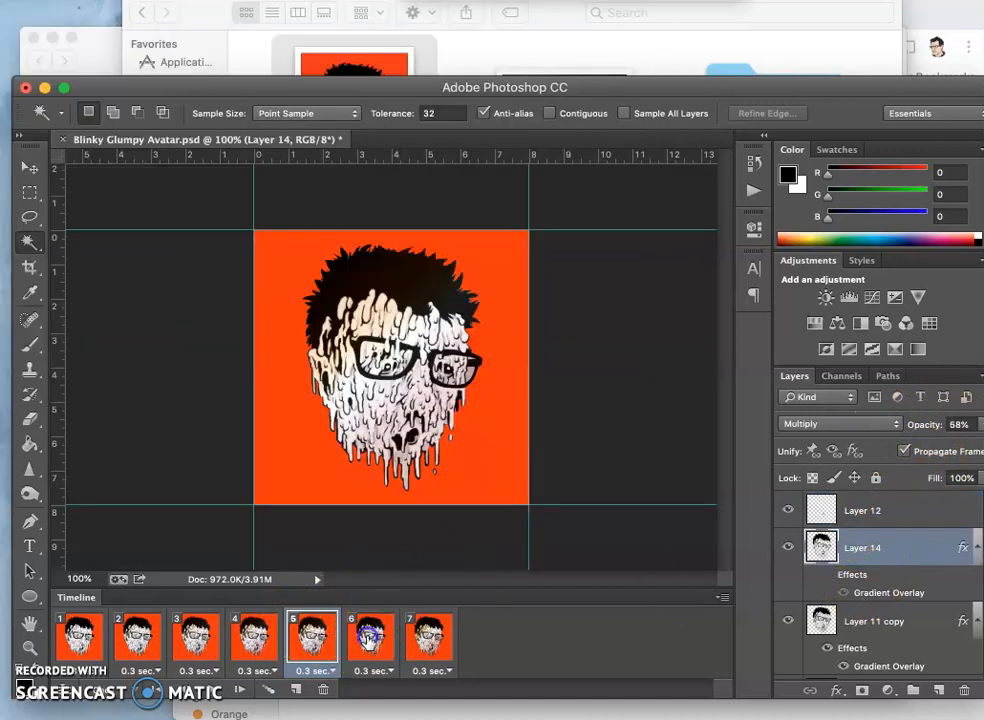
{"action": "left_click", "coordinate": [372, 636]}
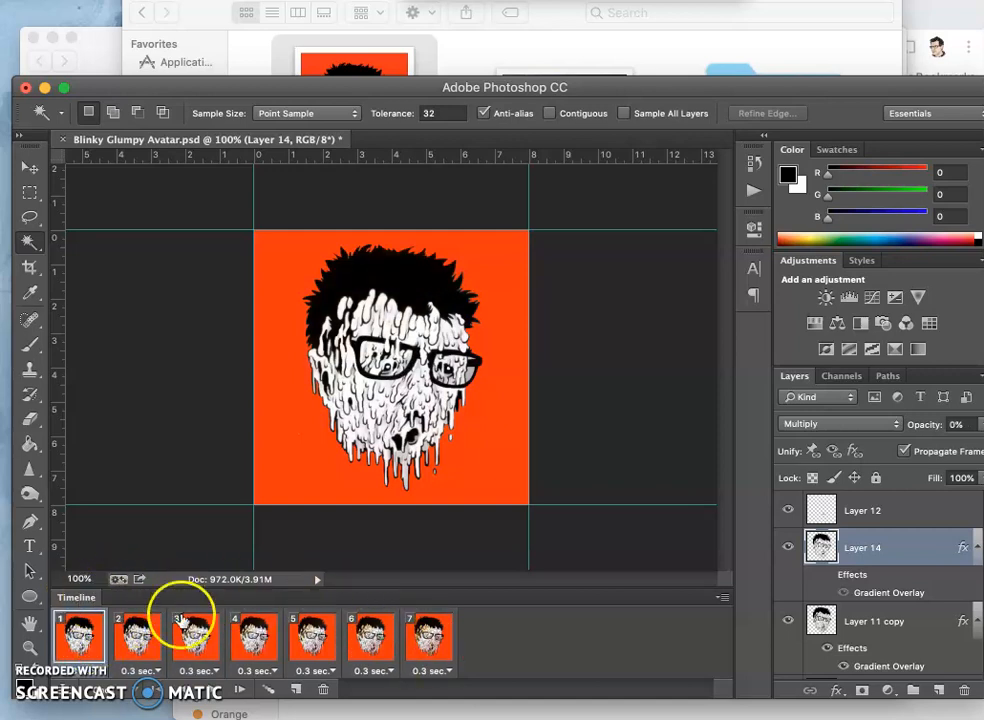
Step through frames comparing layer opacity and blending modes from the second to the last frame
{"action": "left_click", "coordinate": [332, 630]}
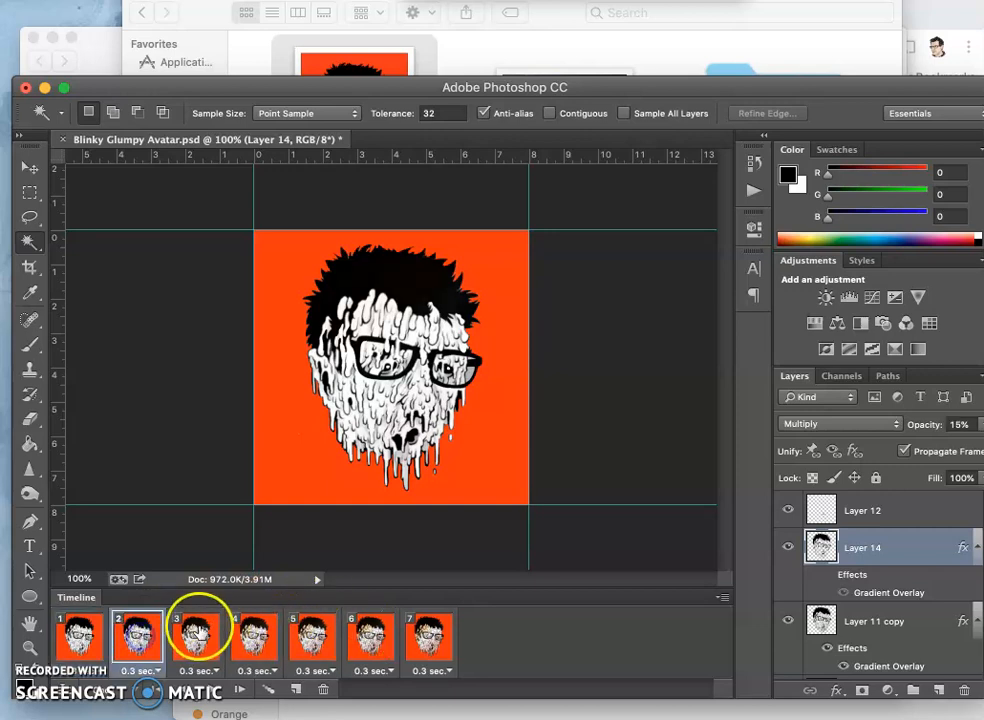
{"action": "left_click", "coordinate": [370, 640]}
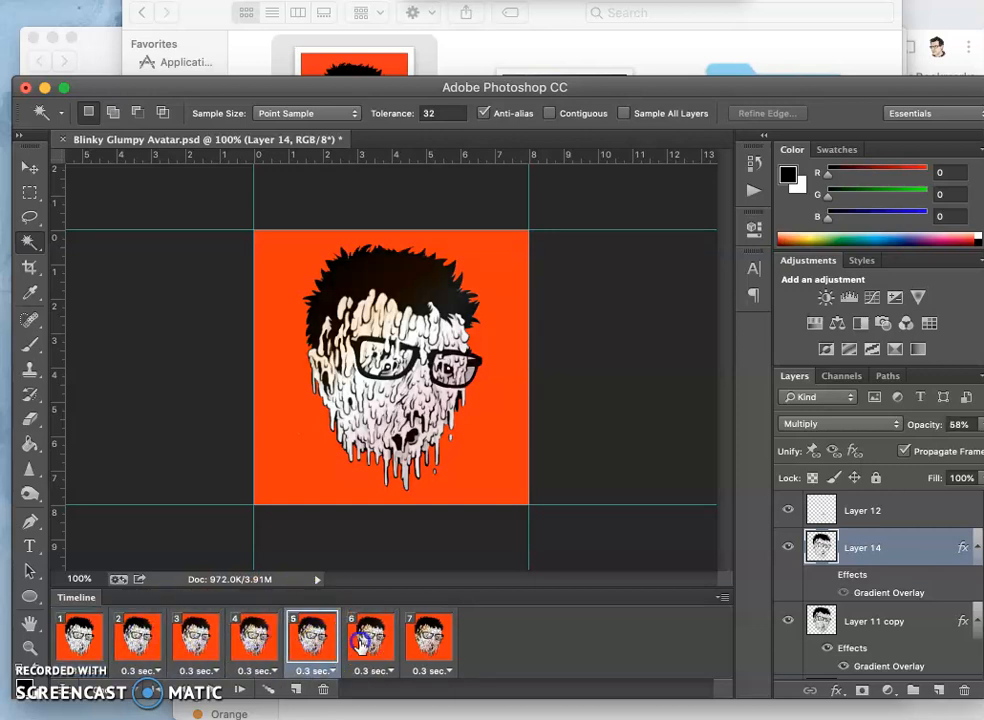
{"action": "left_click", "coordinate": [428, 636]}
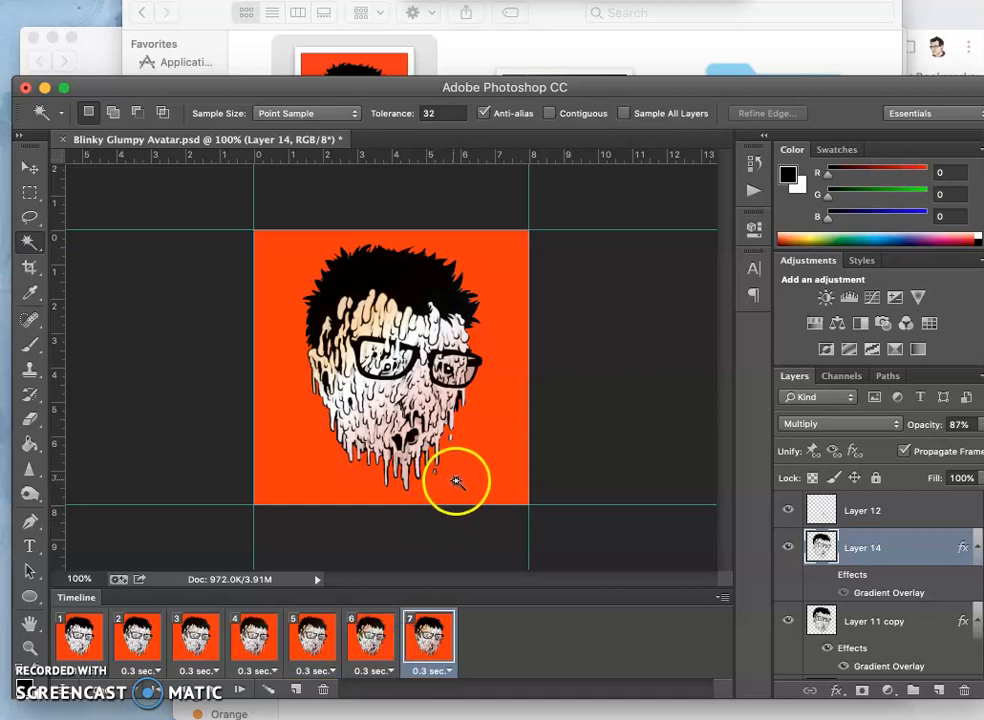
{"action": "mouse_move", "coordinate": [436, 544]}
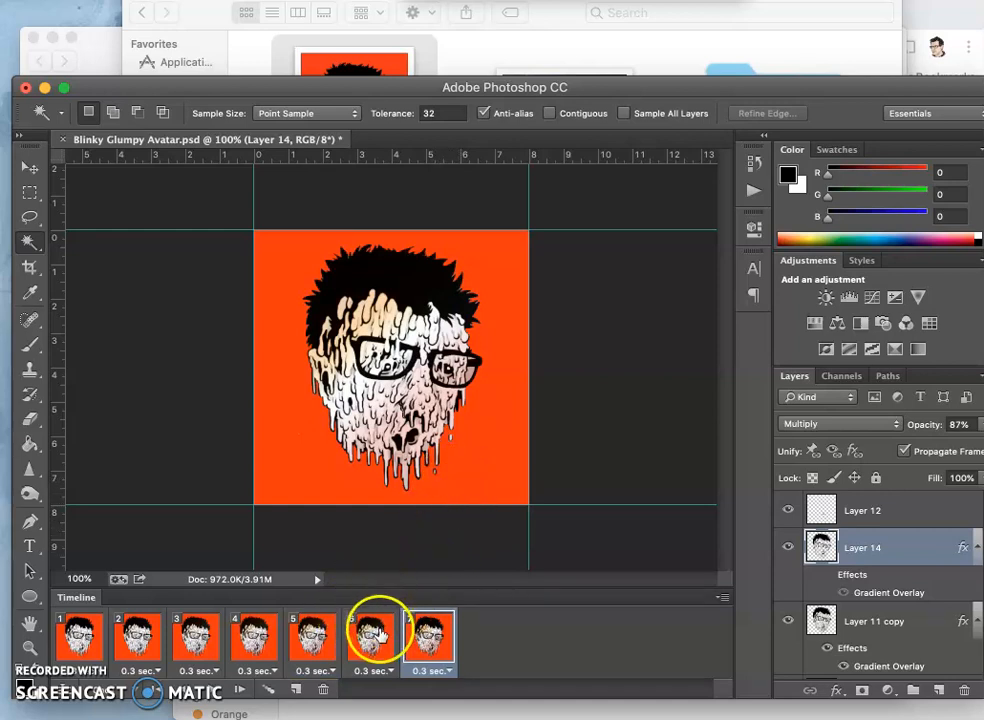
{"action": "left_click", "coordinate": [360, 638]}
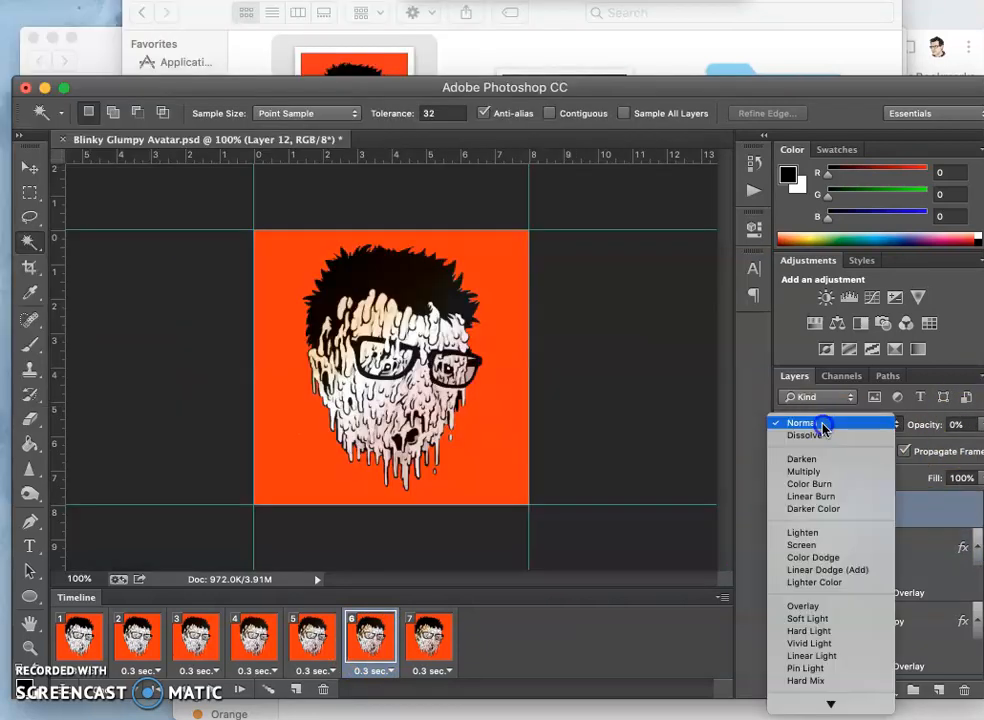
{"action": "left_click", "coordinate": [800, 422]}
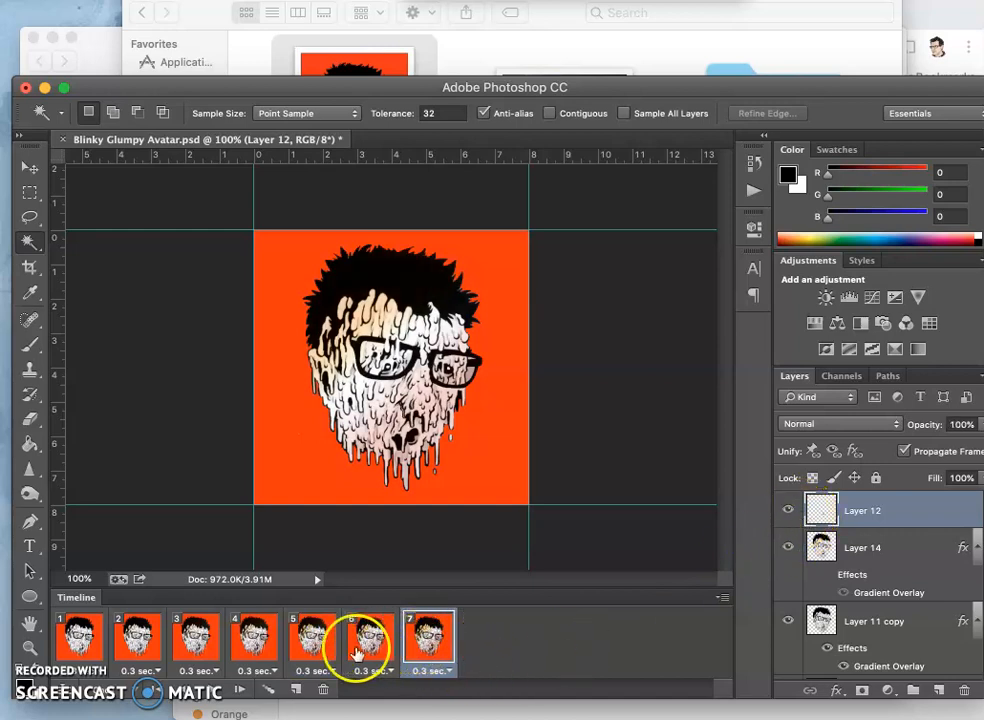
{"action": "left_click", "coordinate": [200, 640]}
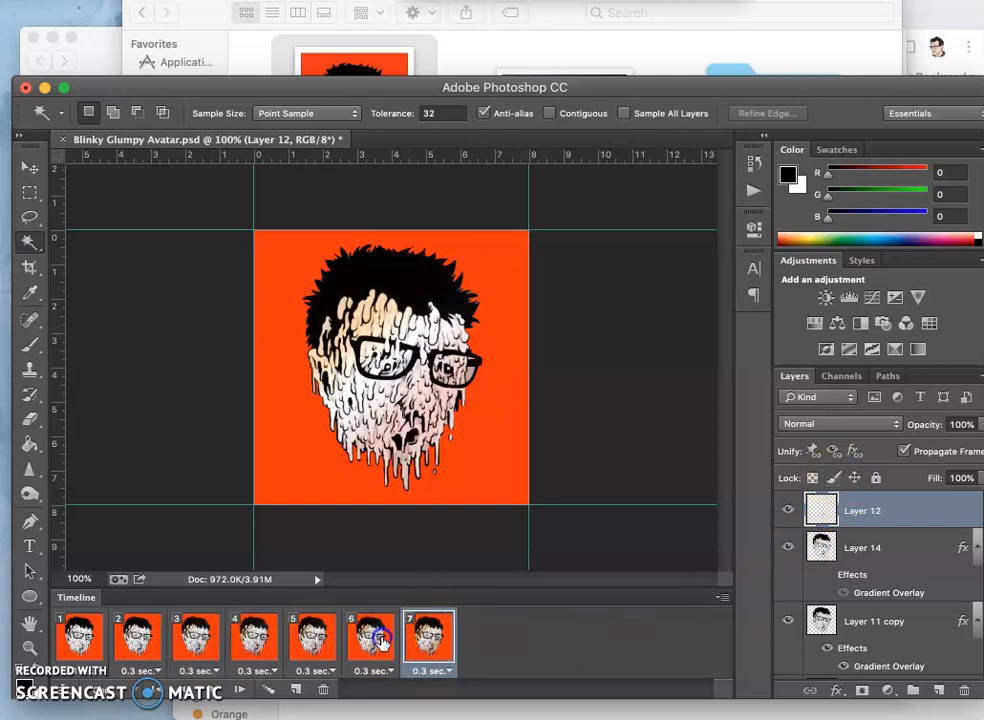
Add an eighth frame and fade Layer 12 to 0% opacity in it
{"action": "left_click", "coordinate": [364, 640]}
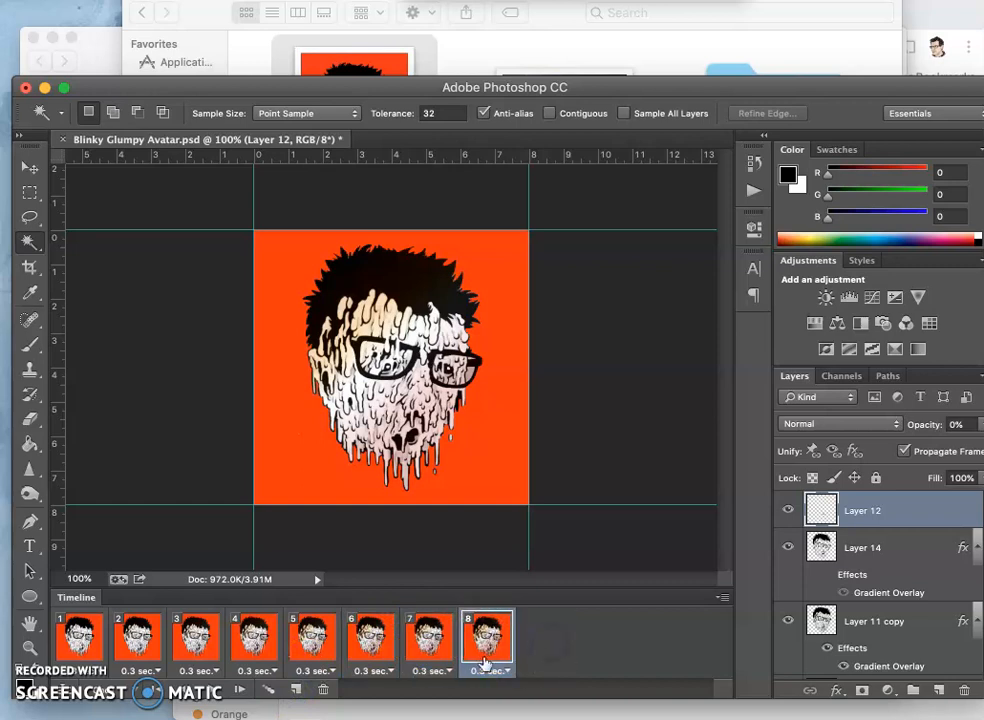
{"action": "left_click", "coordinate": [428, 636]}
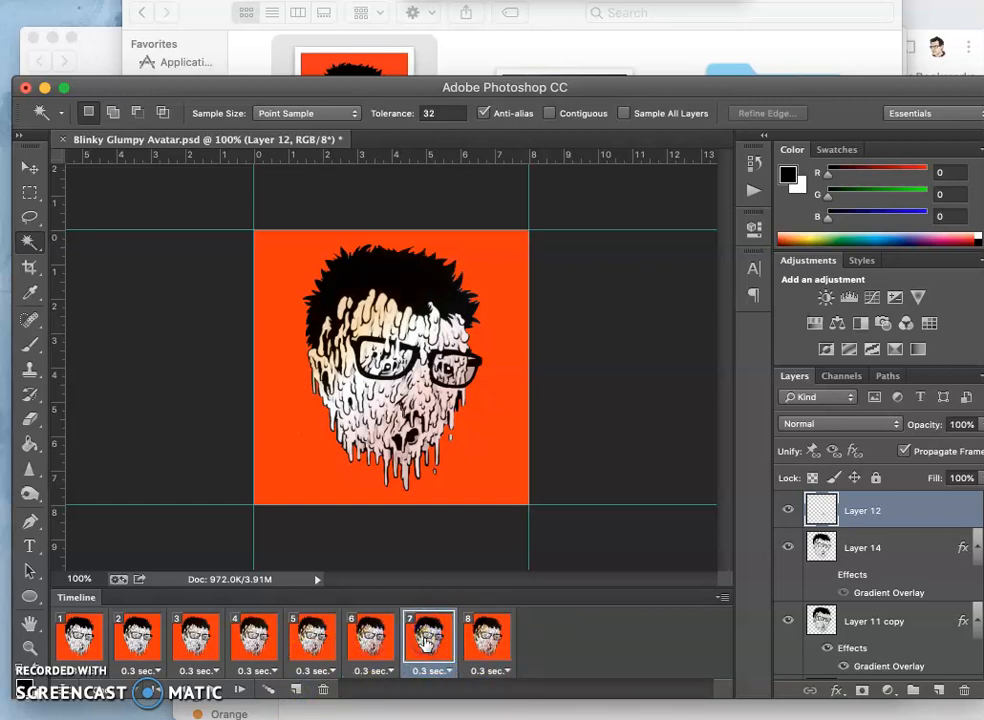
{"action": "left_click", "coordinate": [488, 636]}
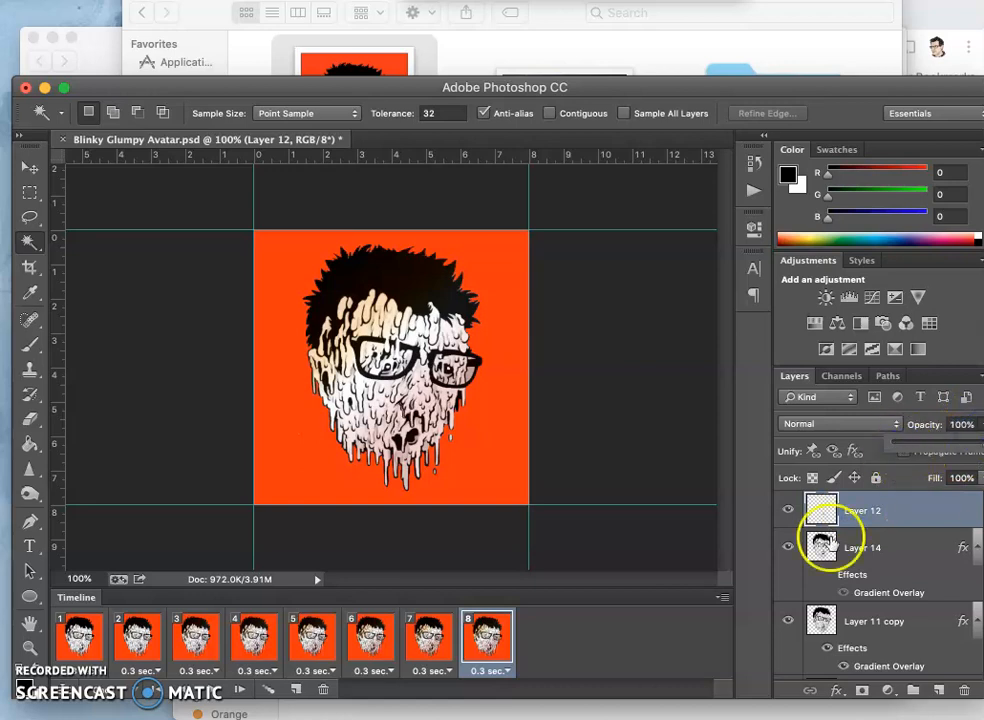
{"action": "left_click", "coordinate": [370, 636]}
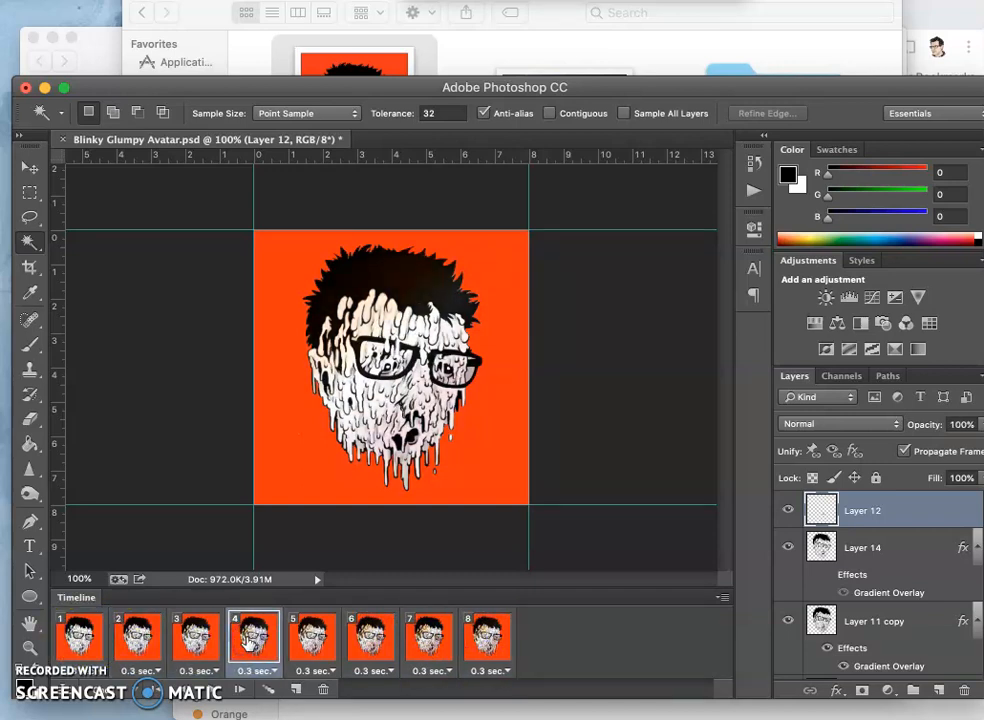
{"action": "left_click", "coordinate": [430, 636]}
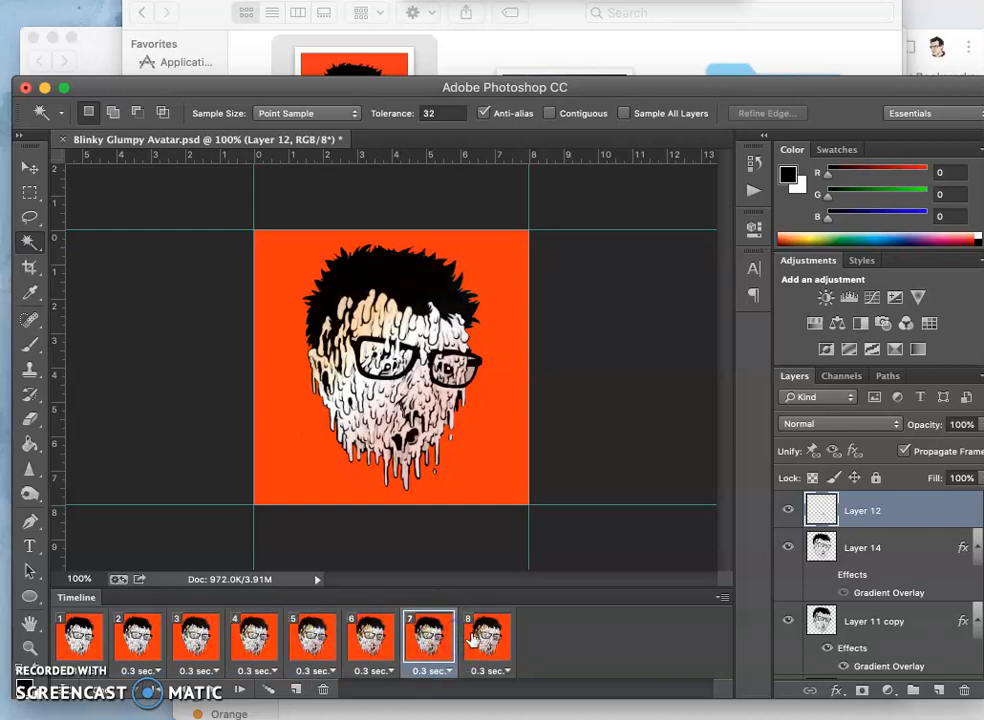
{"action": "left_click", "coordinate": [488, 636]}
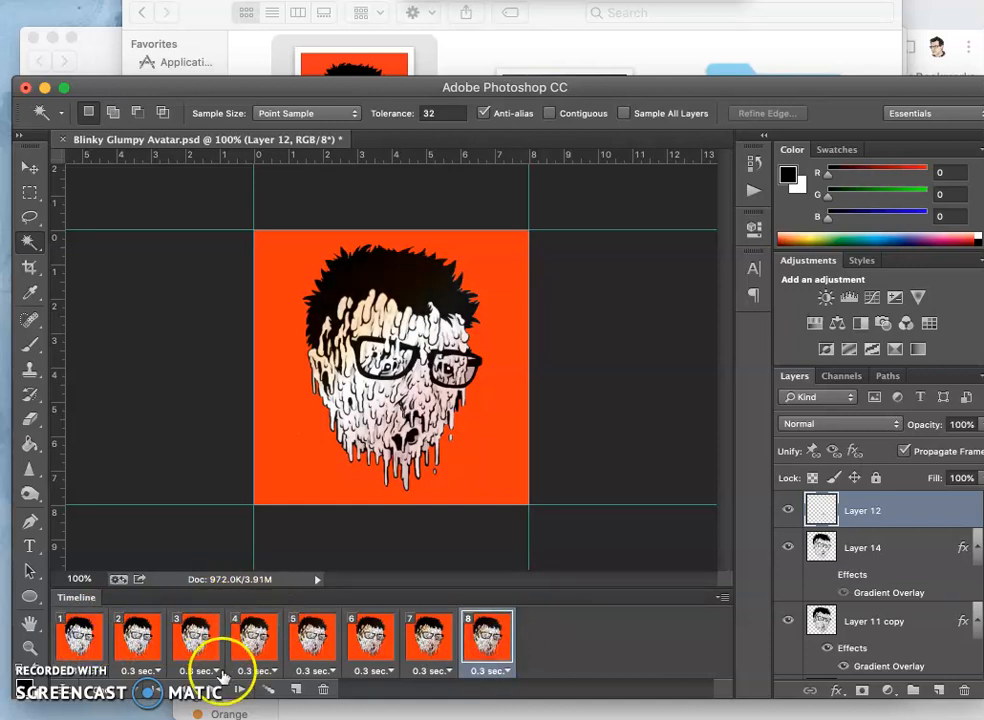
{"action": "left_click", "coordinate": [254, 636]}
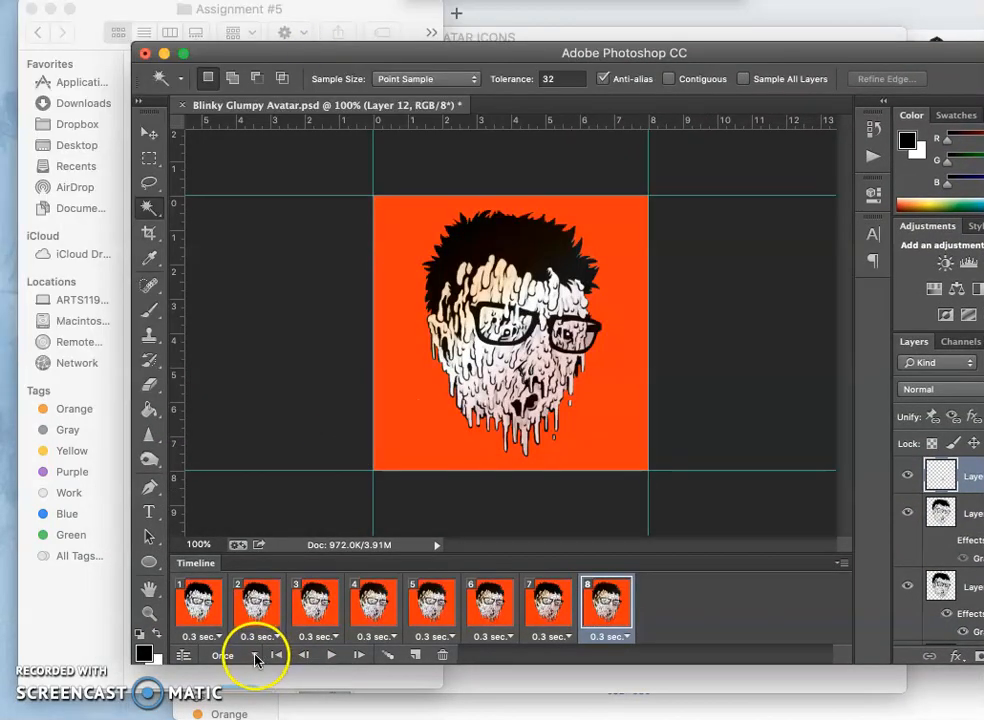
Change looping from Once to Forever, play the preview and select the last frame
{"action": "left_click", "coordinate": [222, 656]}
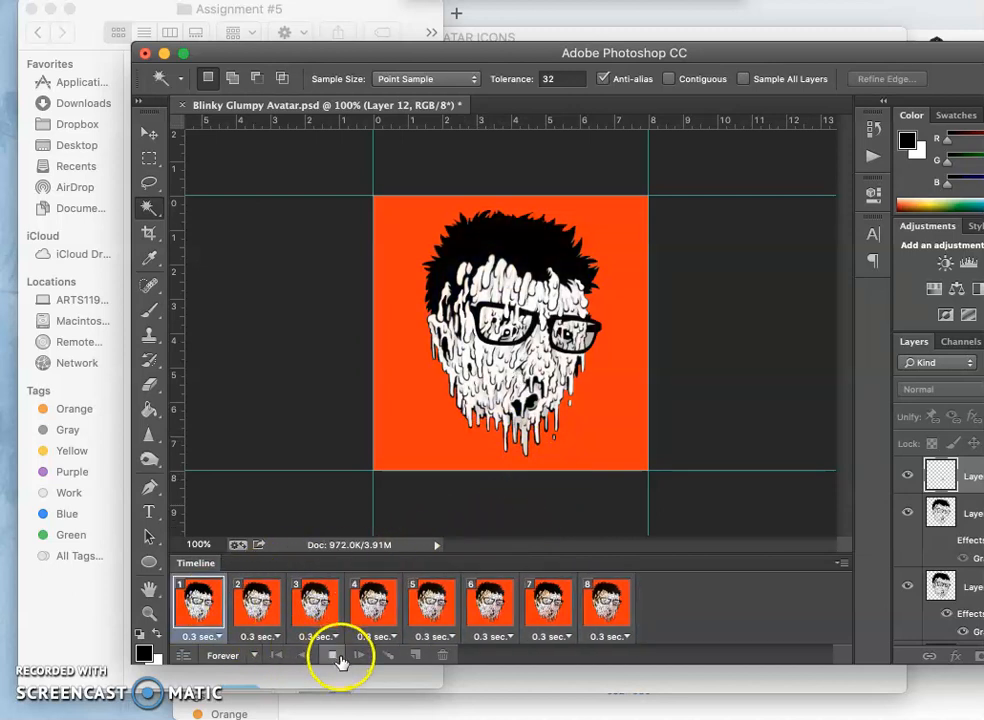
{"action": "left_click", "coordinate": [330, 656]}
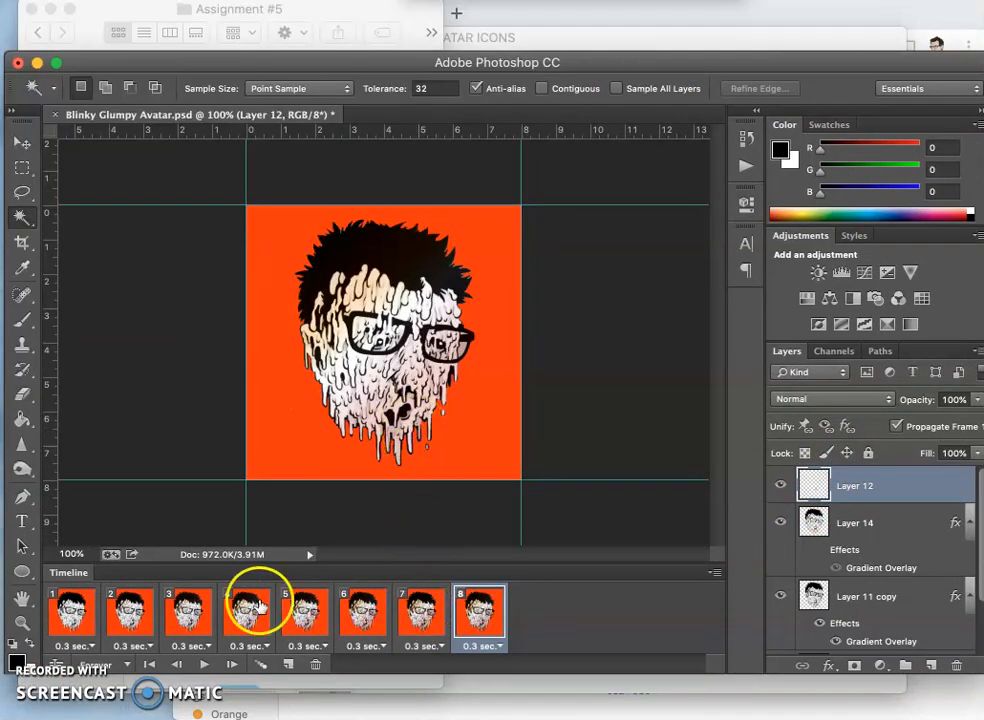
{"action": "mouse_move", "coordinate": [364, 550]}
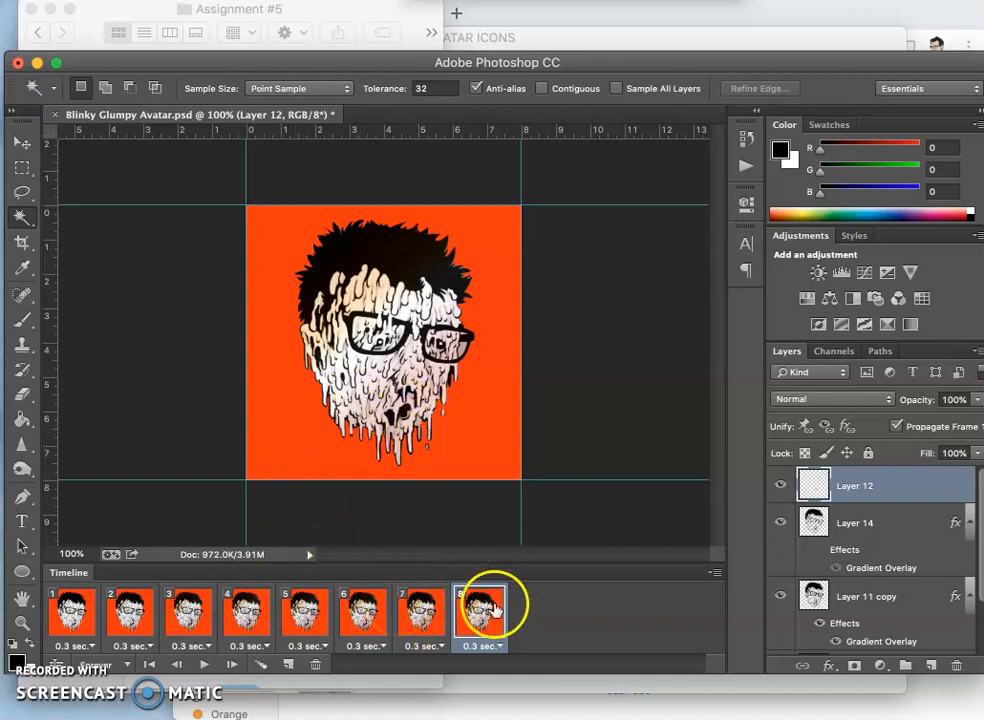
{"action": "left_click", "coordinate": [480, 612]}
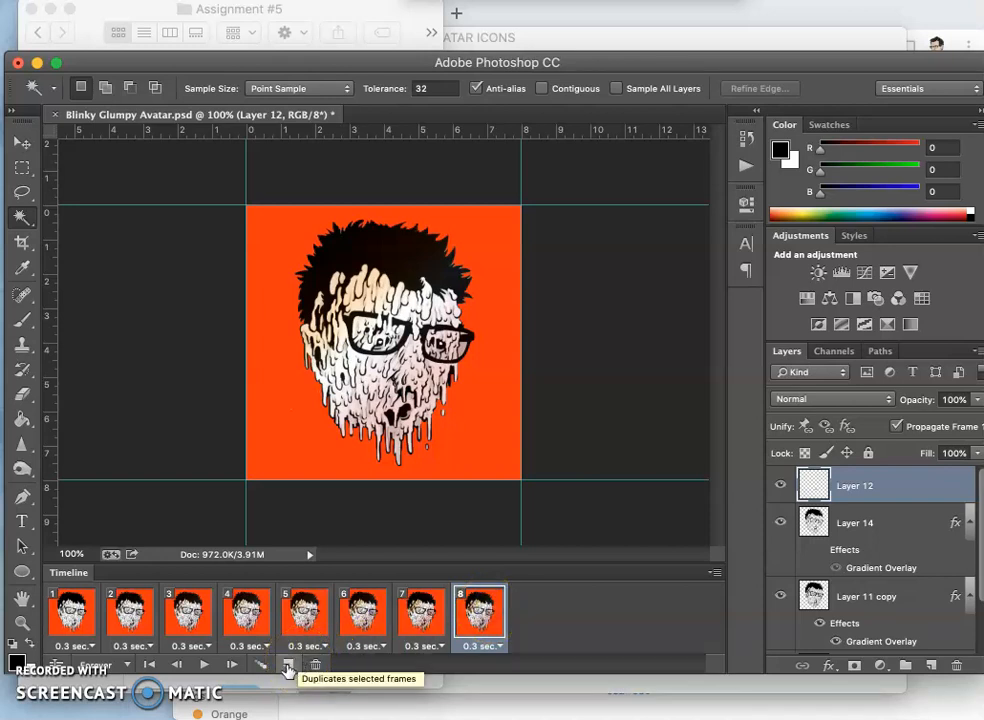
Duplicate the last frame to make frames 9 and 10 with Layer 11 active, selecting frame 9 as tween start
{"action": "left_click", "coordinate": [288, 664]}
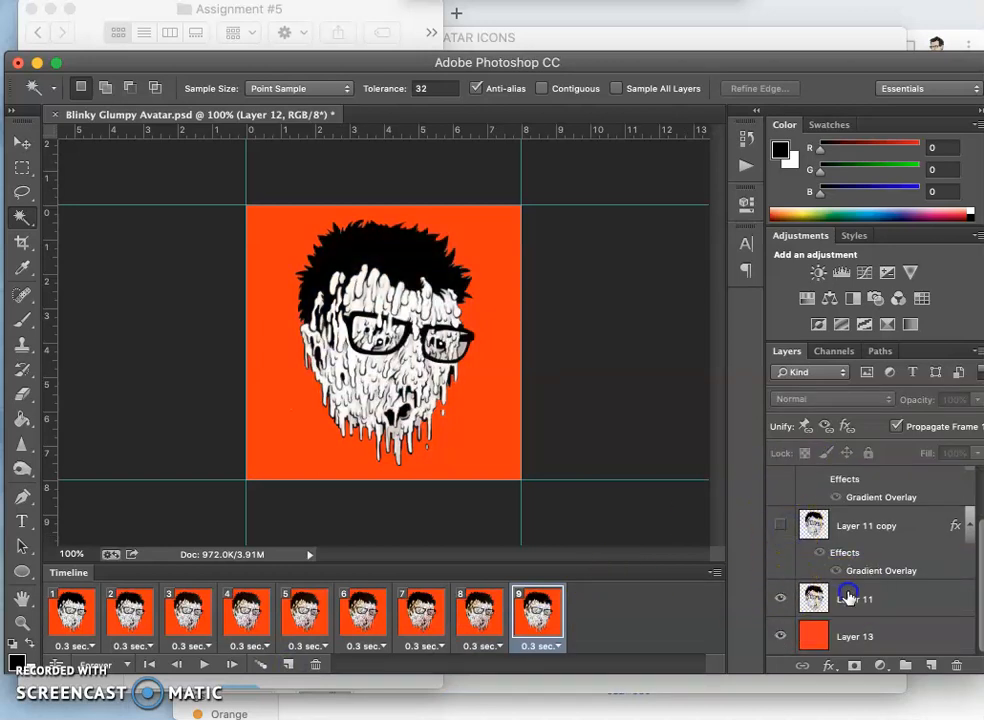
{"action": "left_click", "coordinate": [856, 598]}
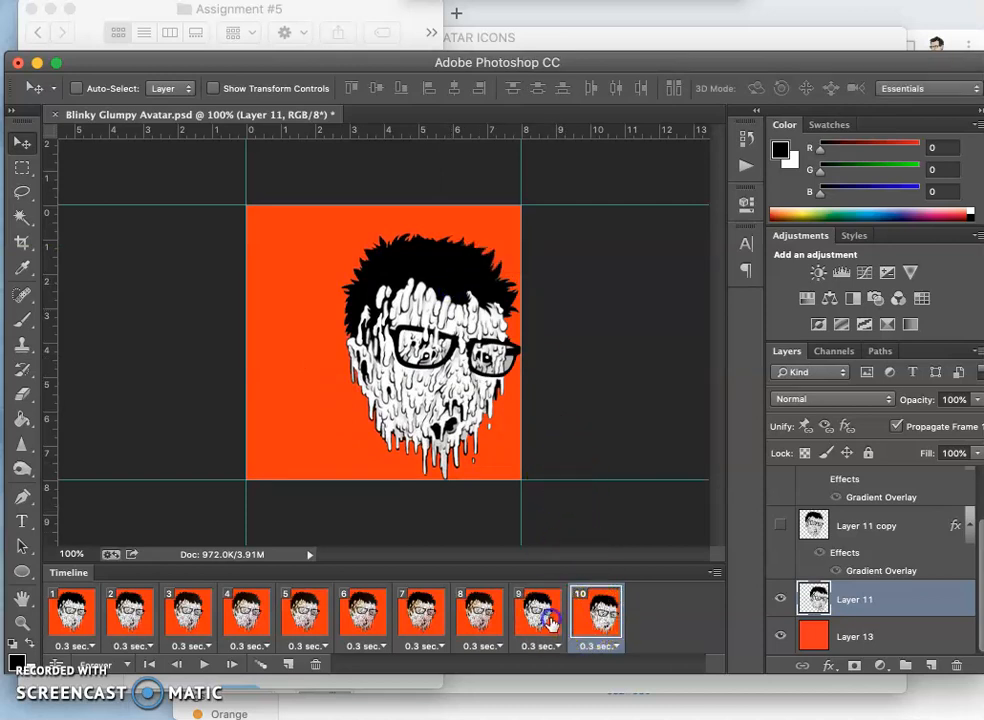
{"action": "left_click", "coordinate": [538, 616]}
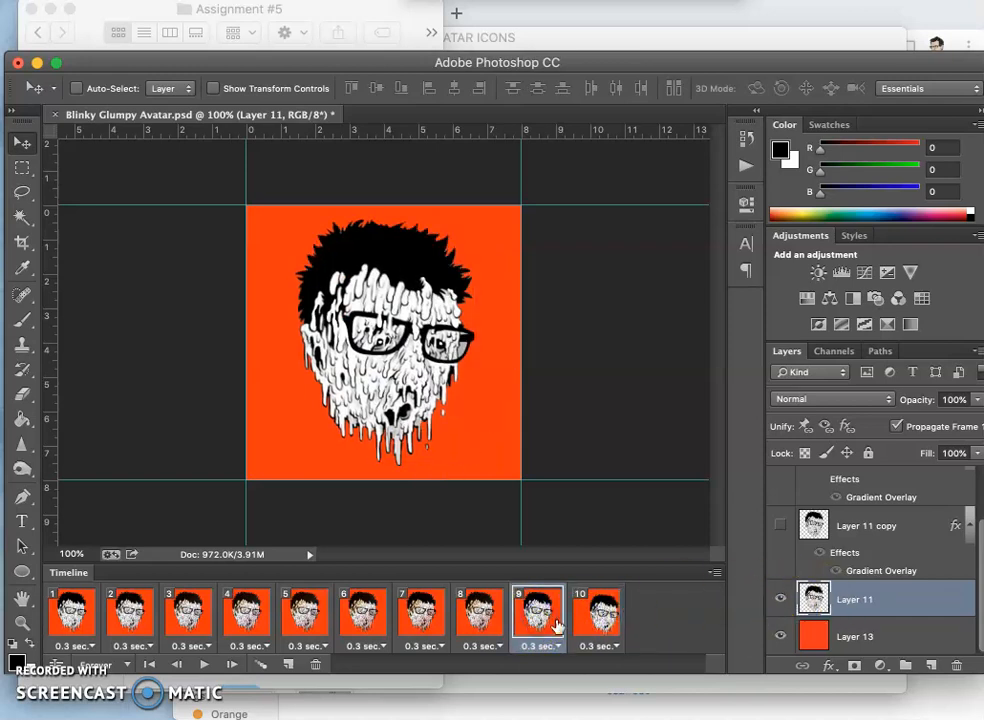
{"action": "left_click", "coordinate": [536, 614]}
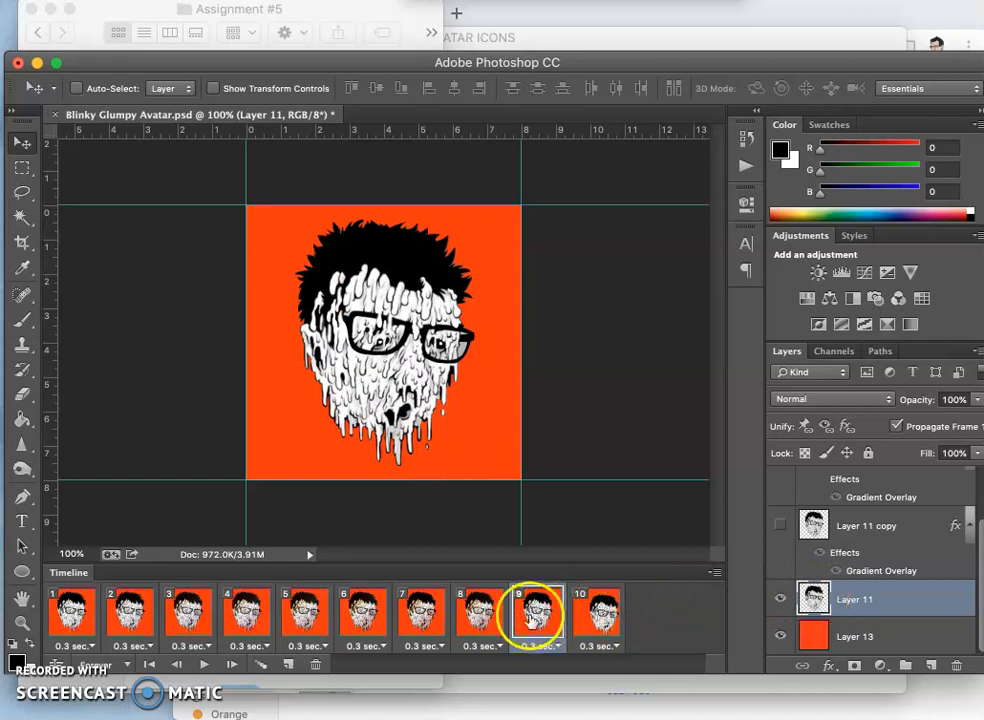
{"action": "left_click", "coordinate": [596, 614]}
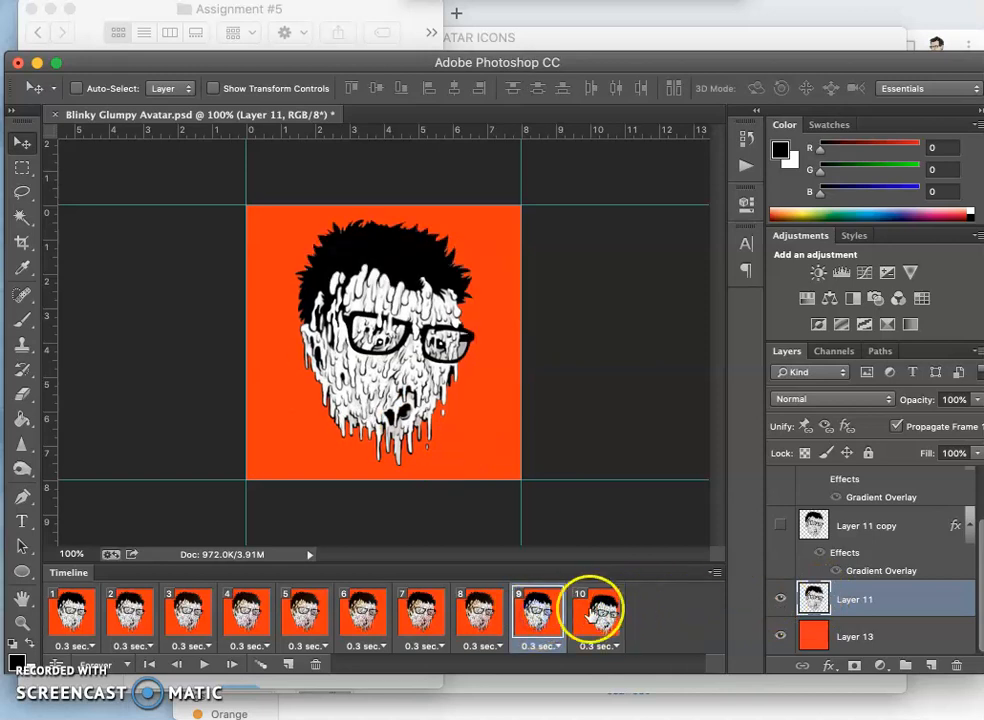
Tween frames 9 and 10 with five in-between frames, bringing the animation to fifteen frames
{"action": "left_click", "coordinate": [596, 616]}
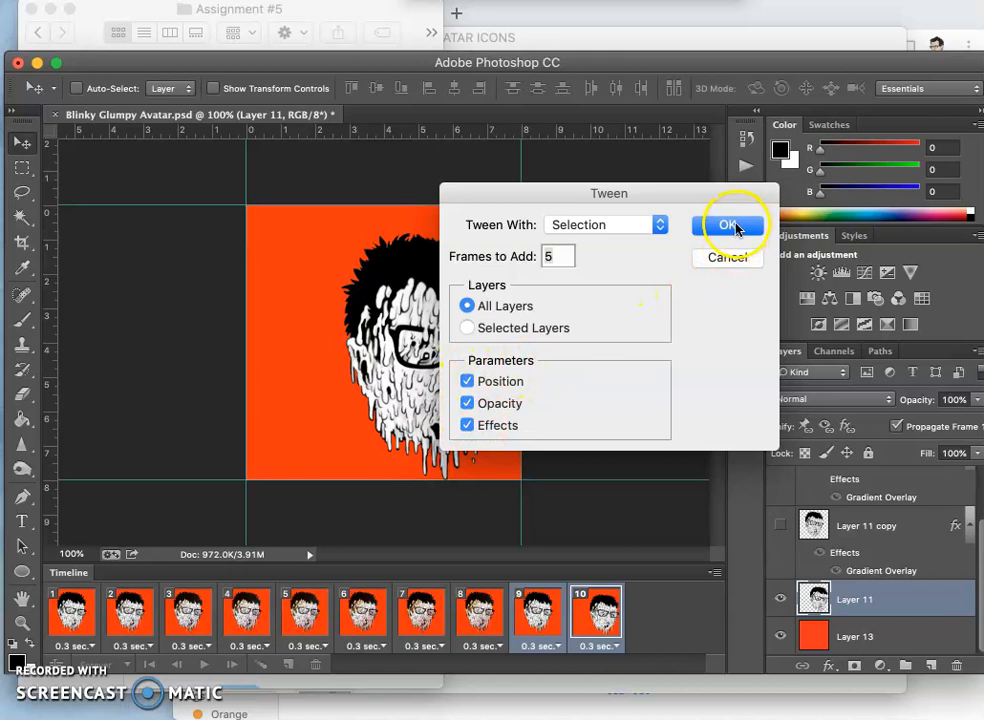
{"action": "left_click", "coordinate": [728, 224]}
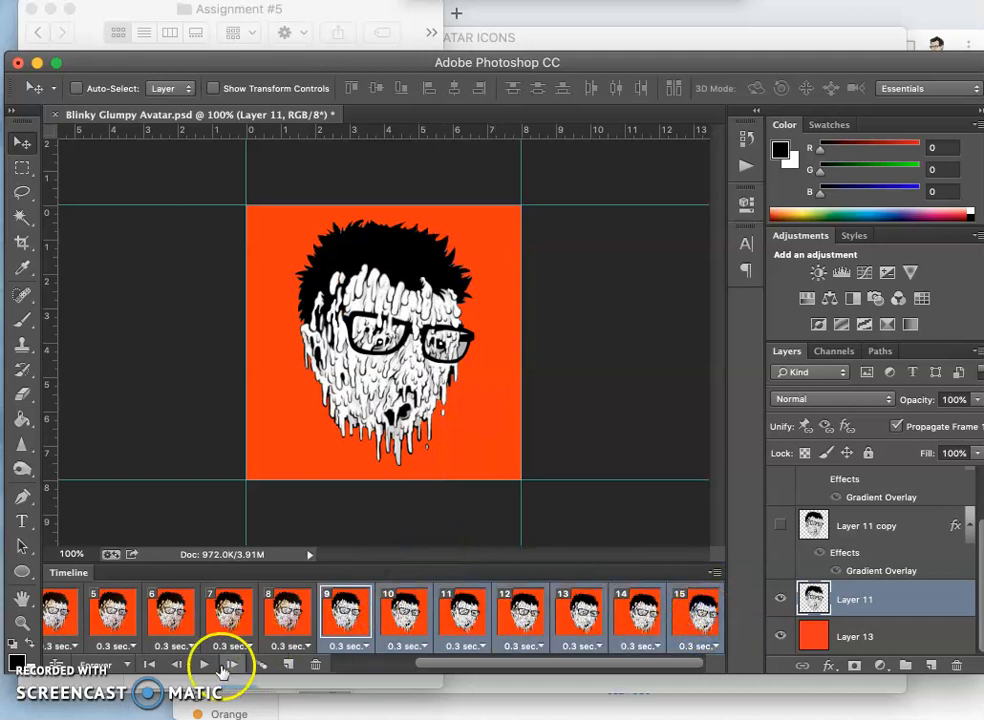
Play back the tweened animation and inspect the new in-between frames up to frame 12
{"action": "left_click", "coordinate": [204, 664]}
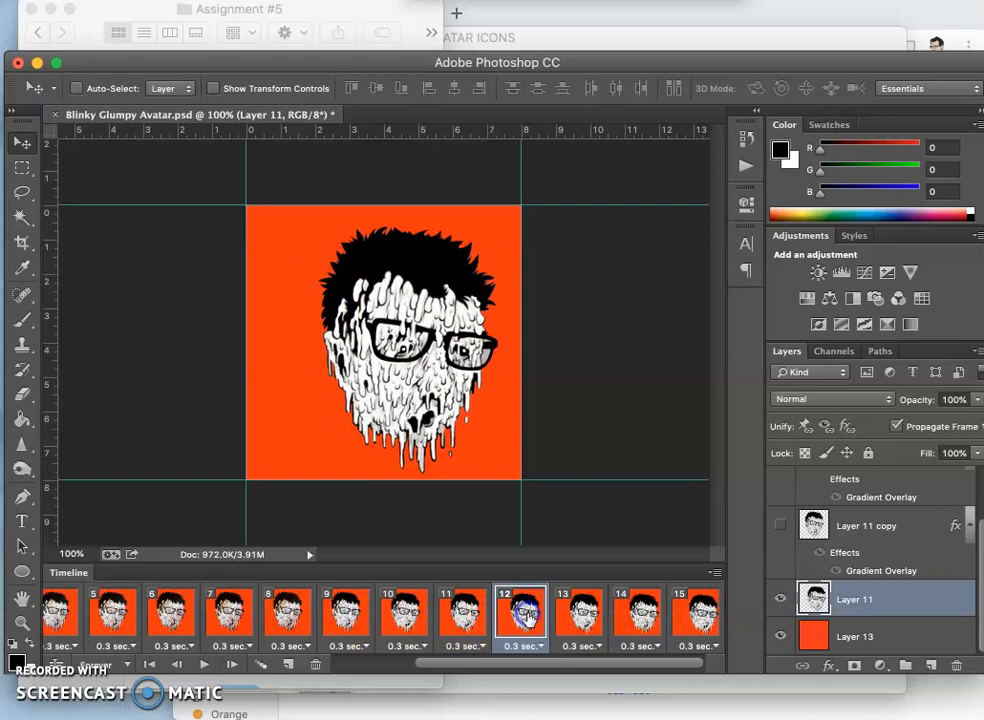
{"action": "left_click", "coordinate": [578, 616]}
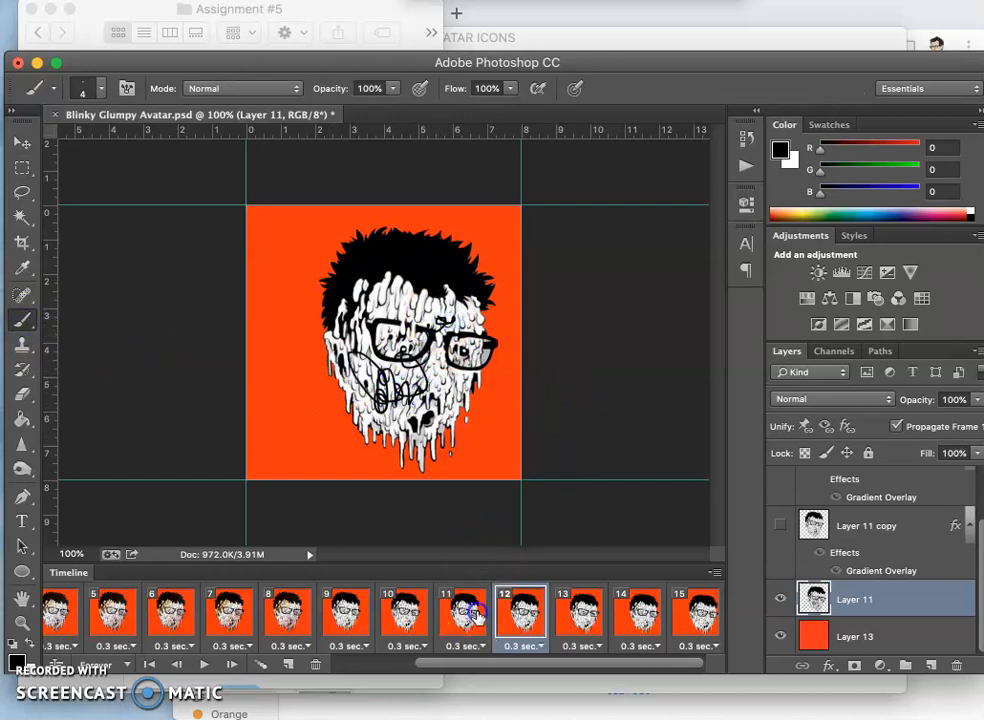
{"action": "left_click", "coordinate": [580, 616]}
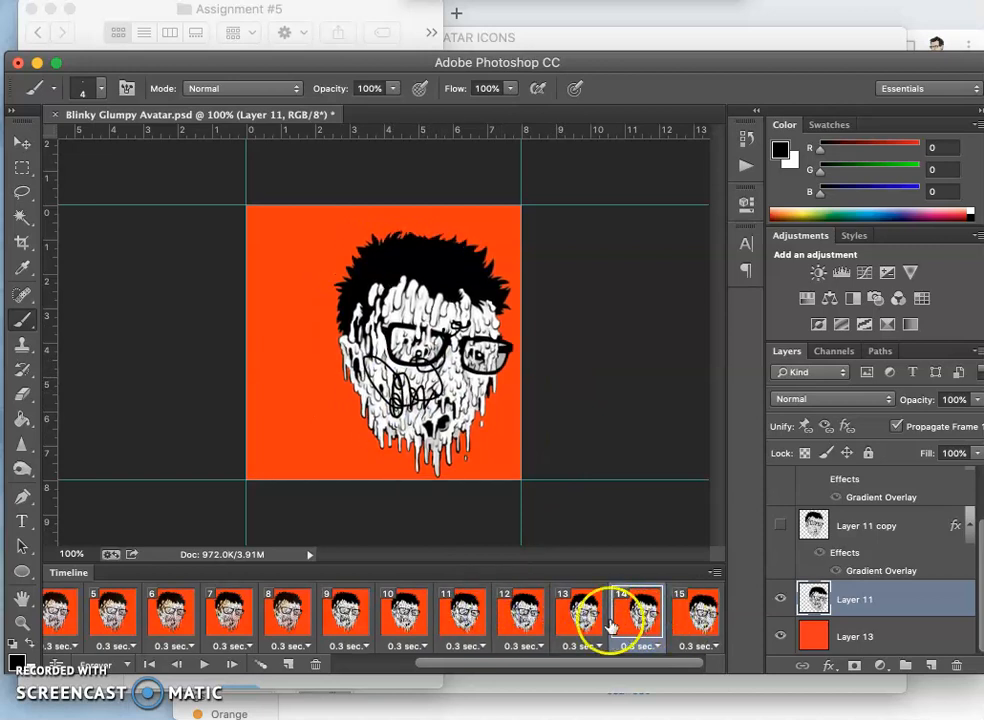
{"action": "left_click", "coordinate": [170, 616]}
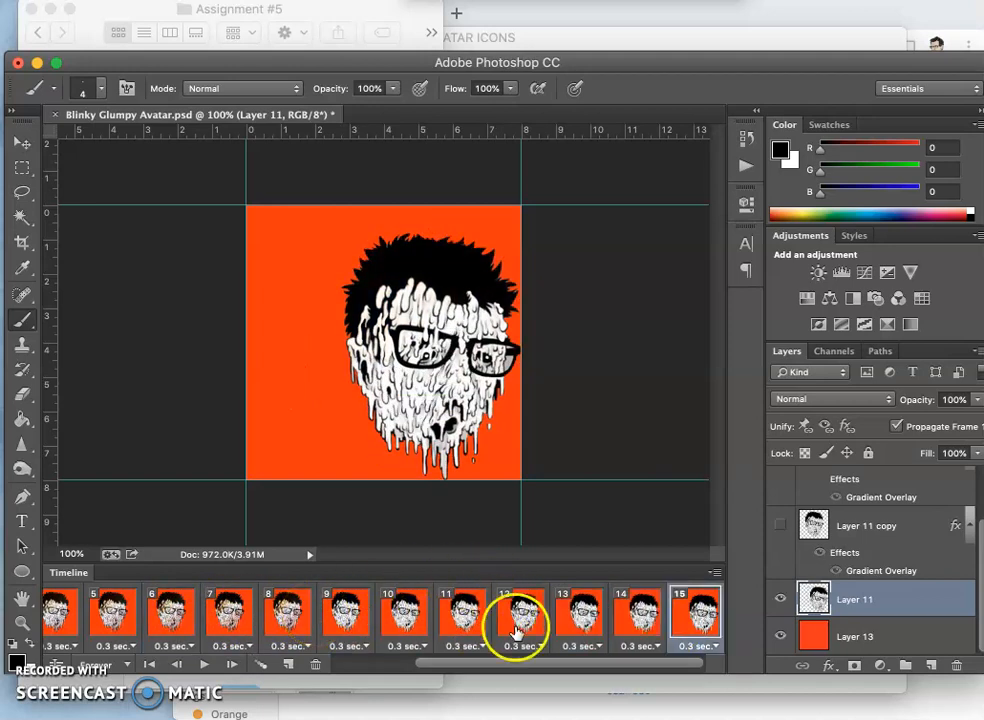
{"action": "left_click", "coordinate": [460, 612]}
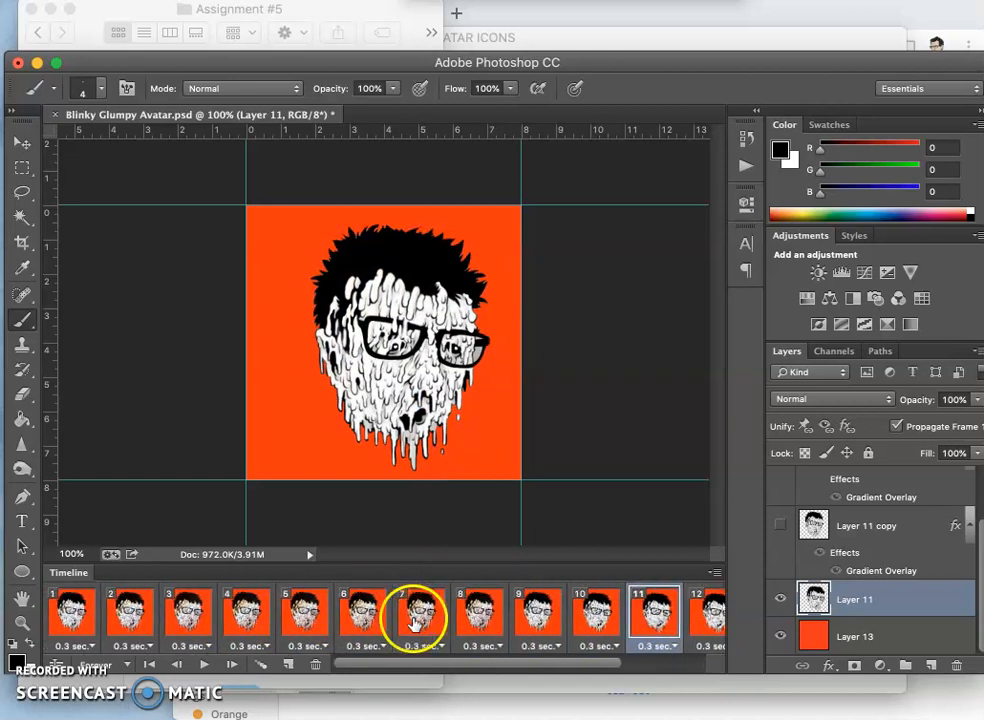
Jump to frame 6 and set Layer 11 copy to Multiply at 24% opacity
{"action": "left_click", "coordinate": [304, 616]}
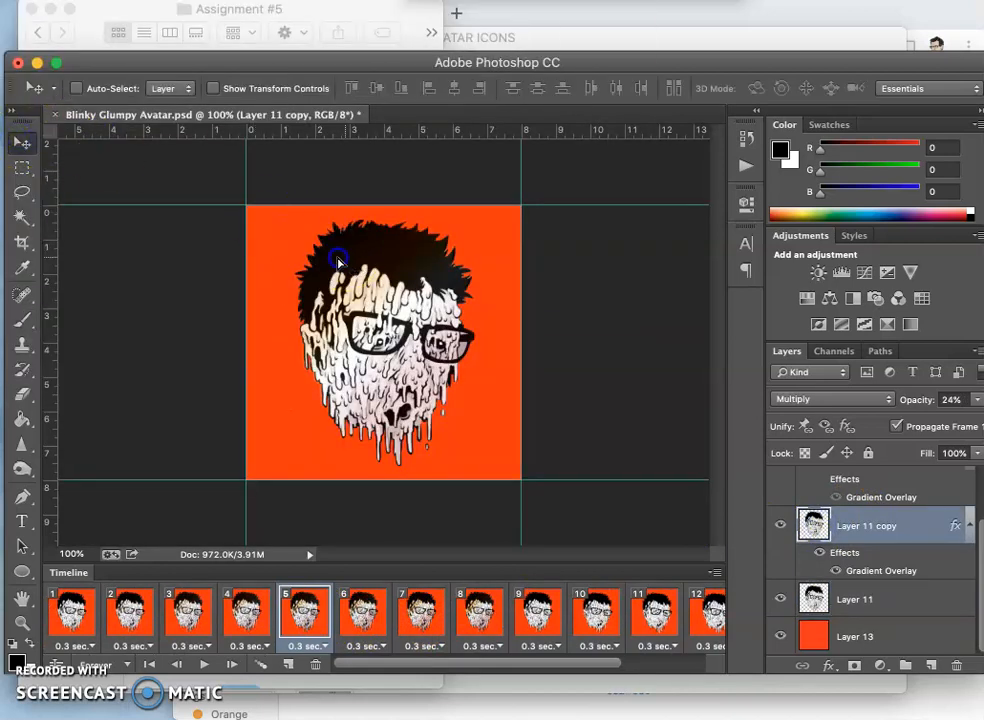
{"action": "left_click_drag", "start_coordinate": [338, 260], "coordinate": [328, 278]}
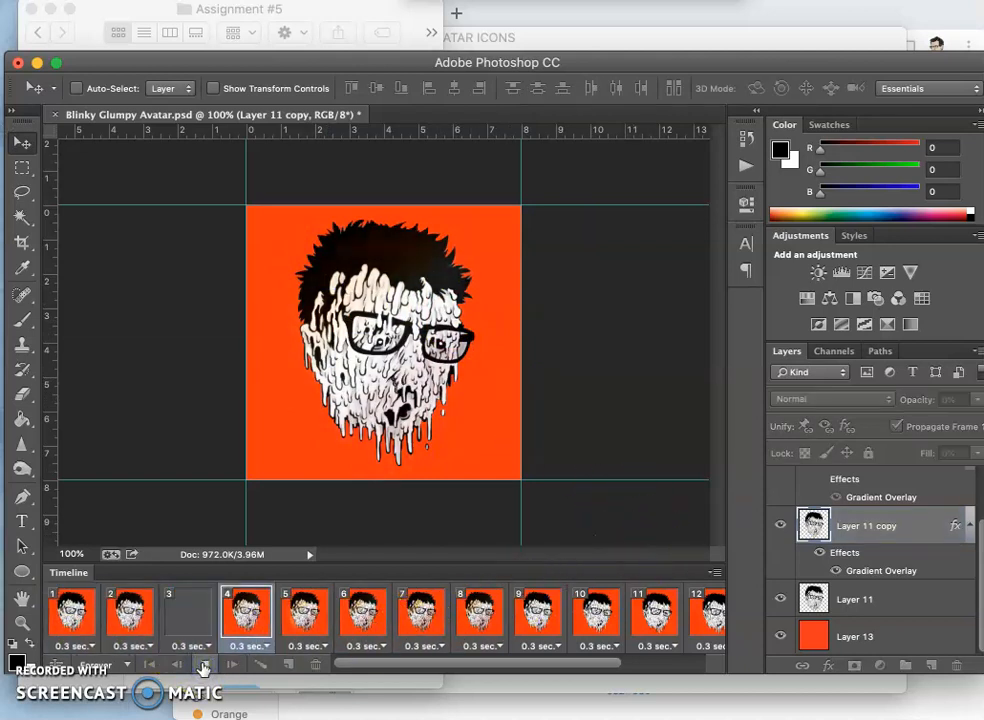
{"action": "left_click", "coordinate": [204, 664]}
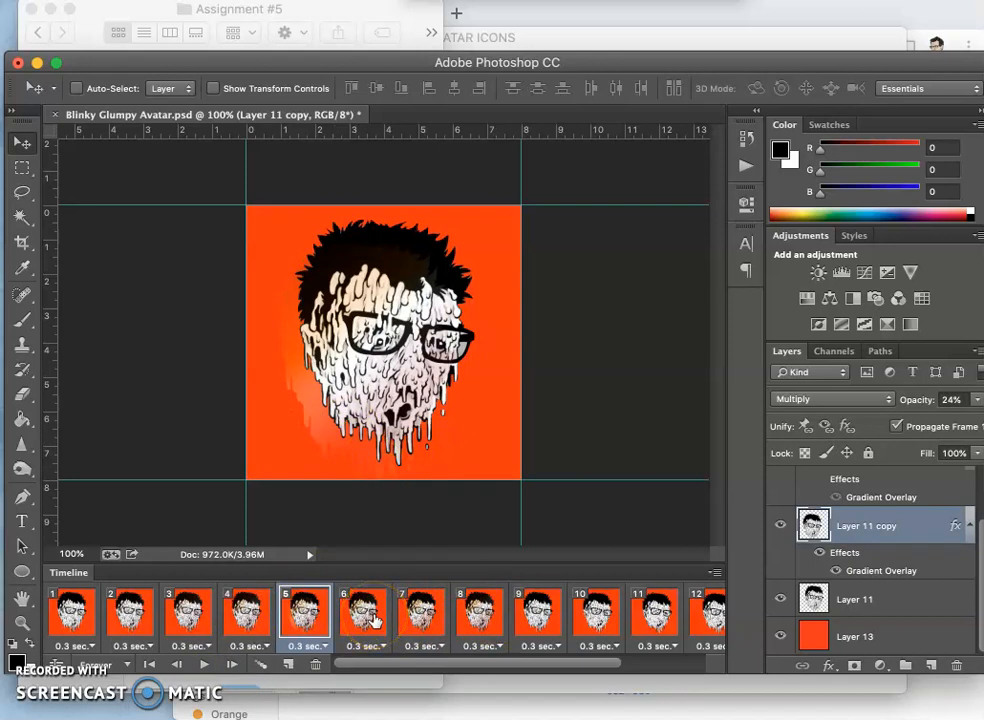
Tween the selected early frames with five more in-between frames
{"action": "left_click", "coordinate": [260, 664]}
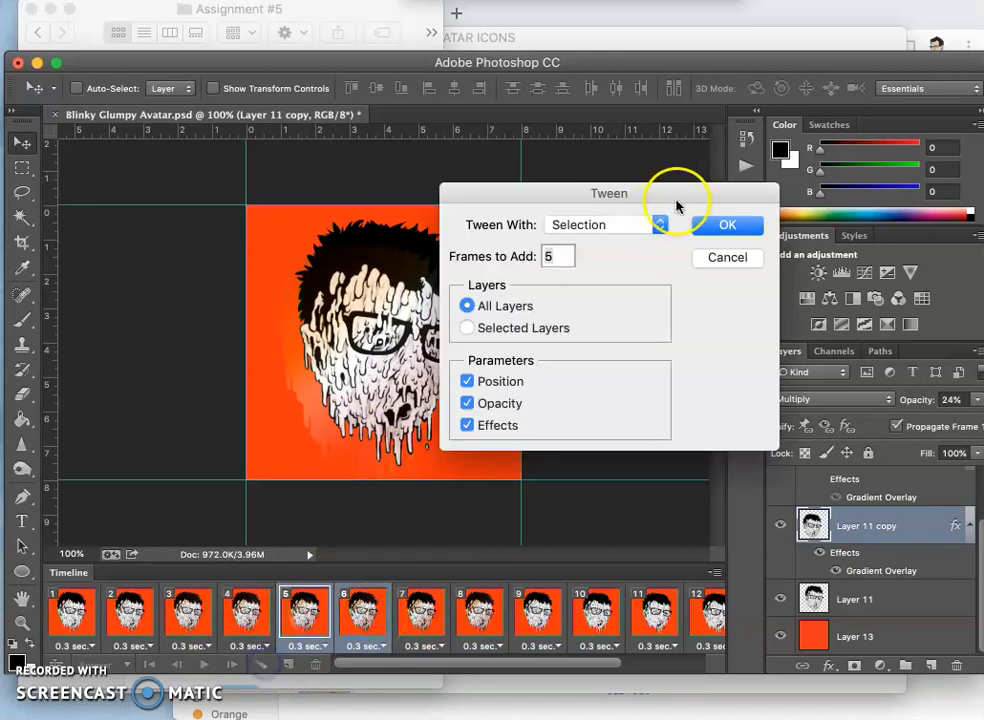
{"action": "left_click", "coordinate": [728, 224]}
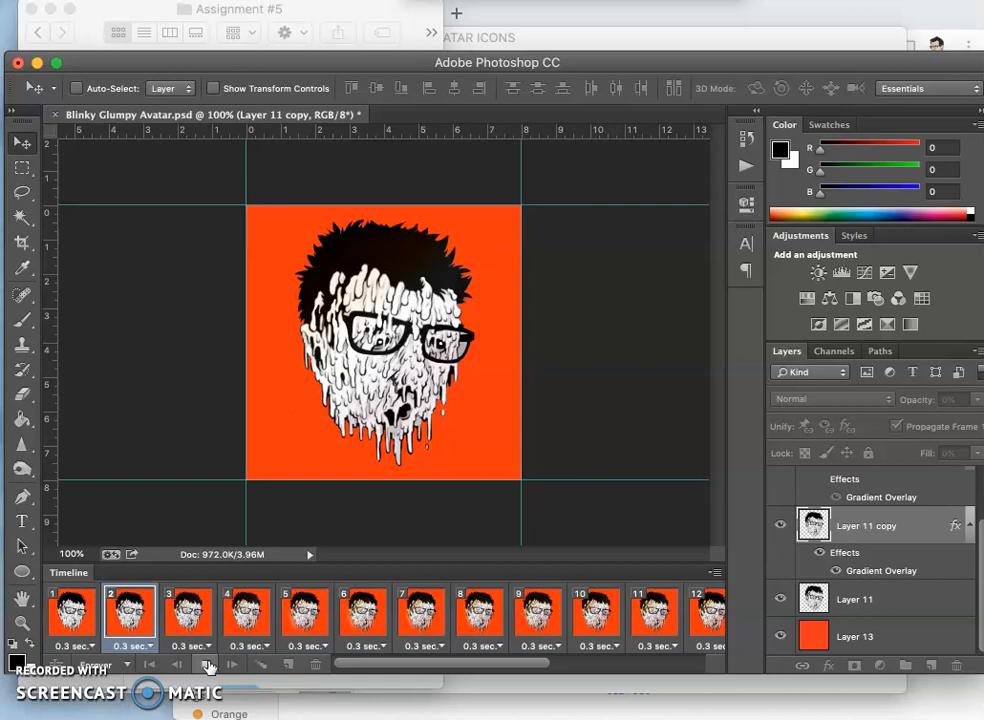
Raise Layer 11 copy's opacity across the tweened frames from 13% and 30% up to 100%
{"action": "left_click", "coordinate": [538, 616]}
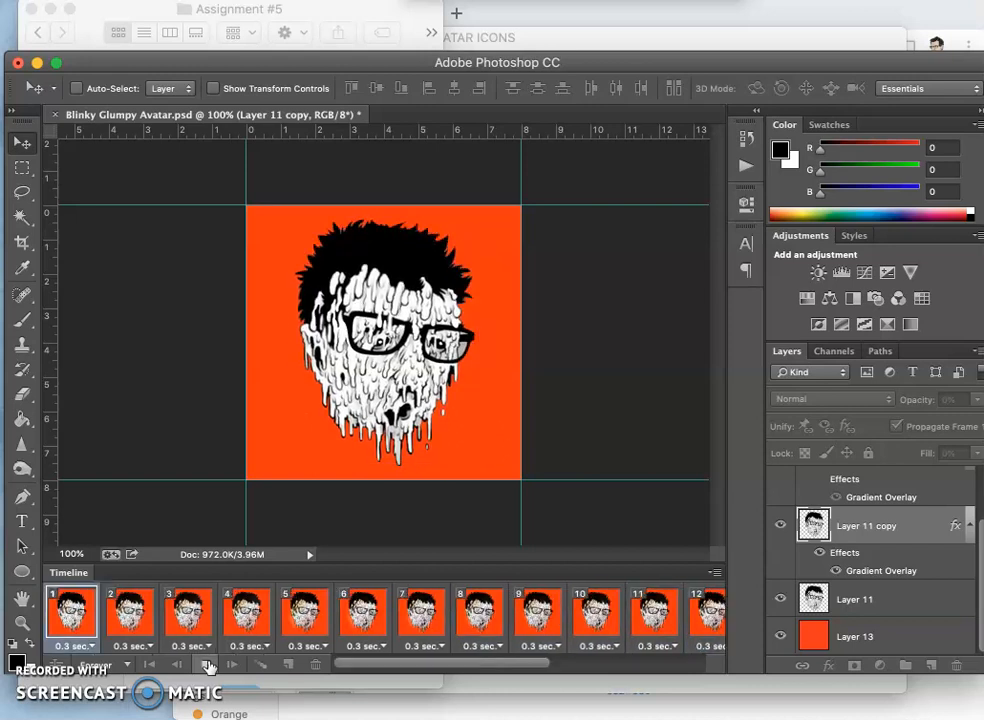
{"action": "left_click", "coordinate": [420, 616]}
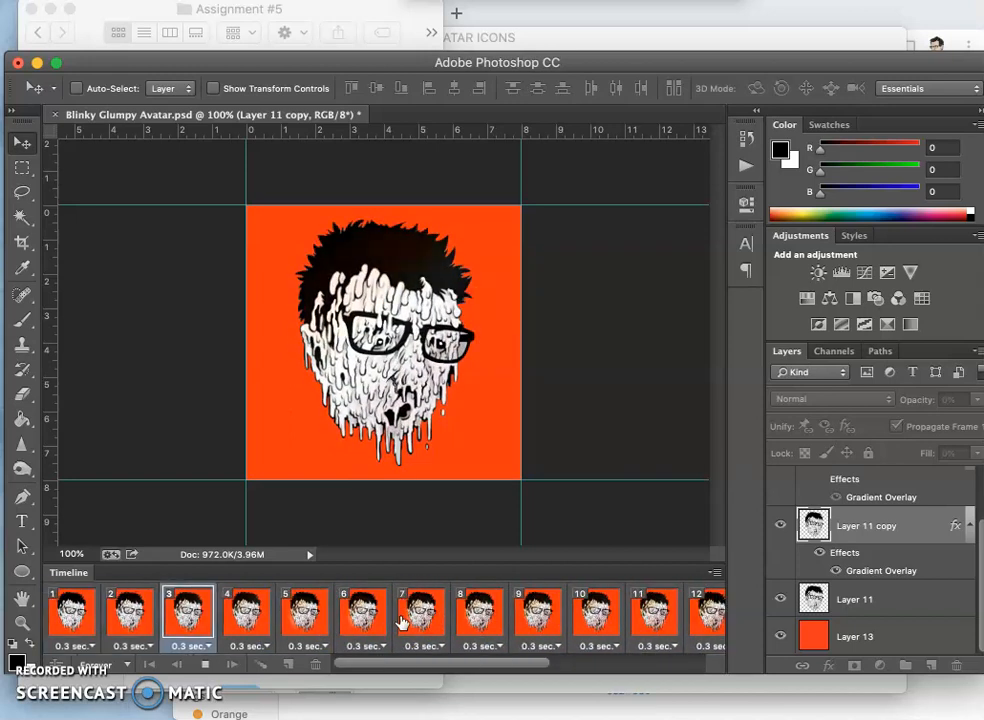
{"action": "left_click", "coordinate": [304, 614]}
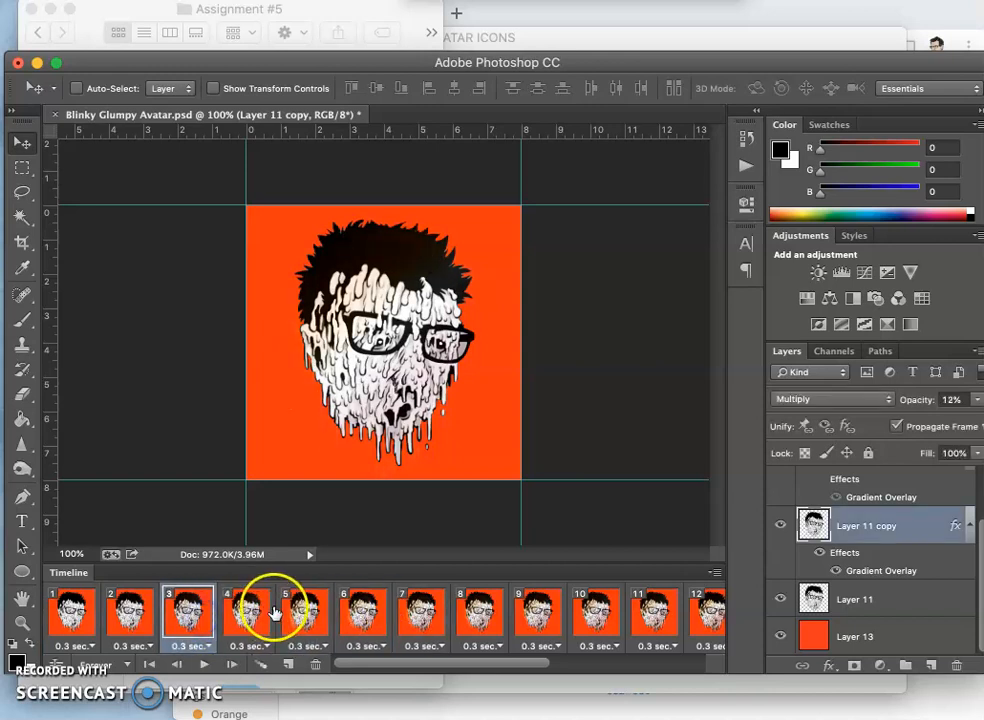
{"action": "left_click", "coordinate": [364, 612]}
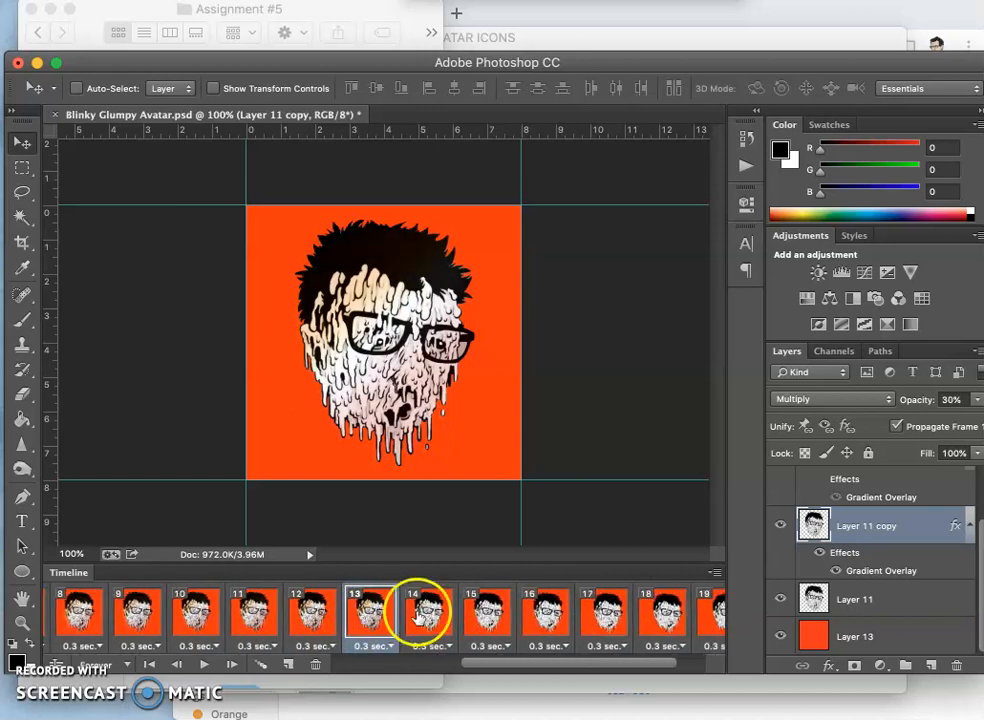
{"action": "left_click", "coordinate": [488, 616]}
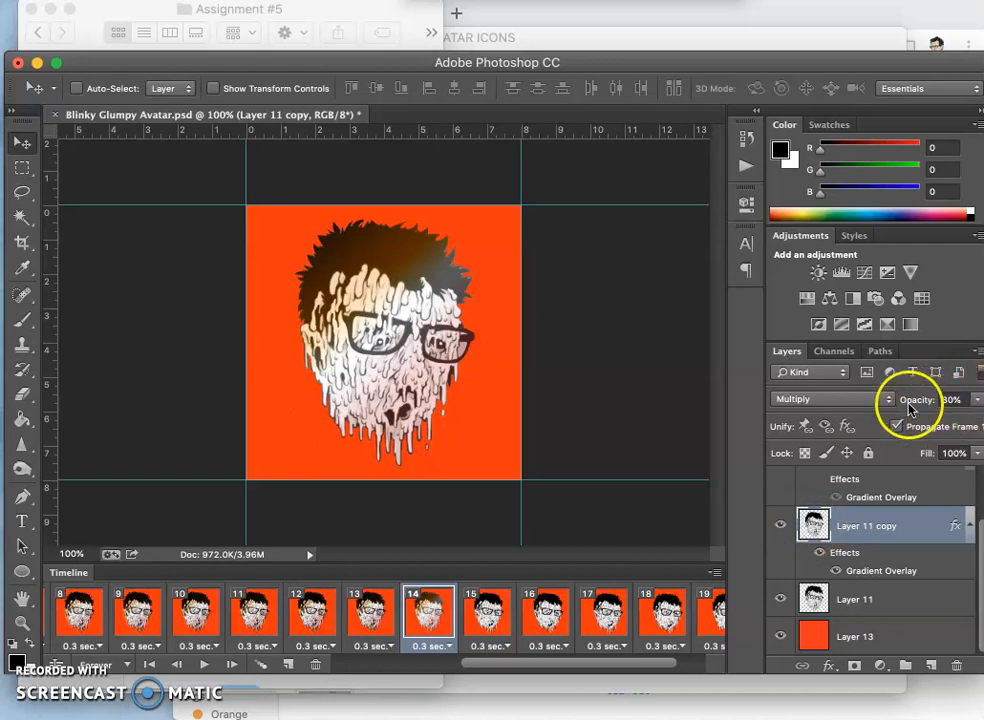
{"action": "left_click", "coordinate": [820, 398]}
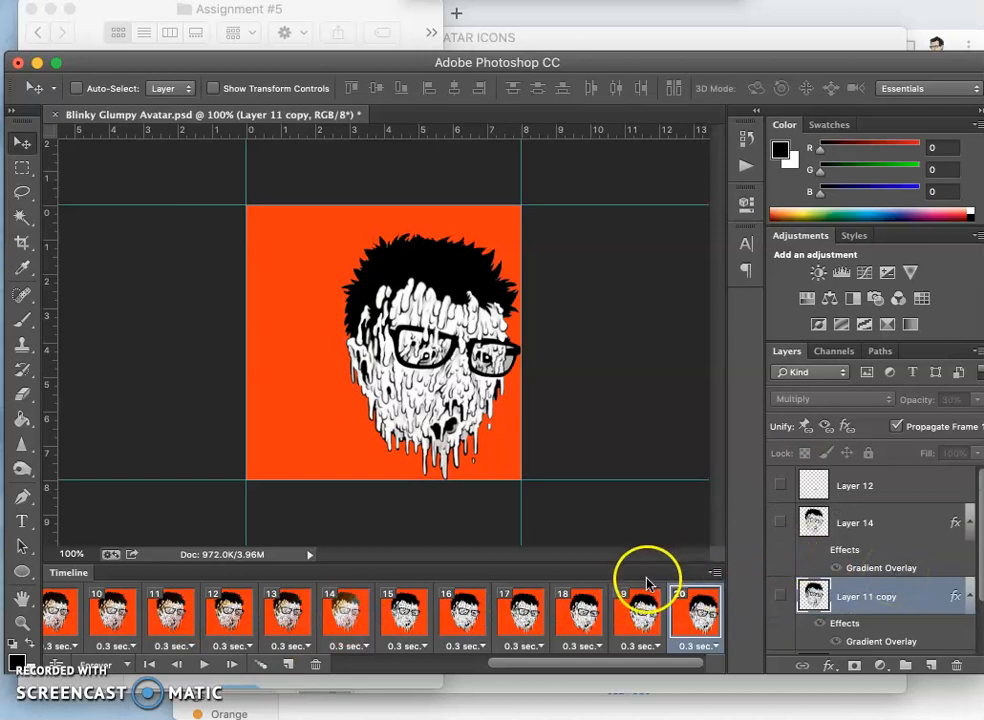
Flatten all twenty frames into layers Frame 1 through Frame 20 via the Timeline menu
{"action": "left_click", "coordinate": [716, 572]}
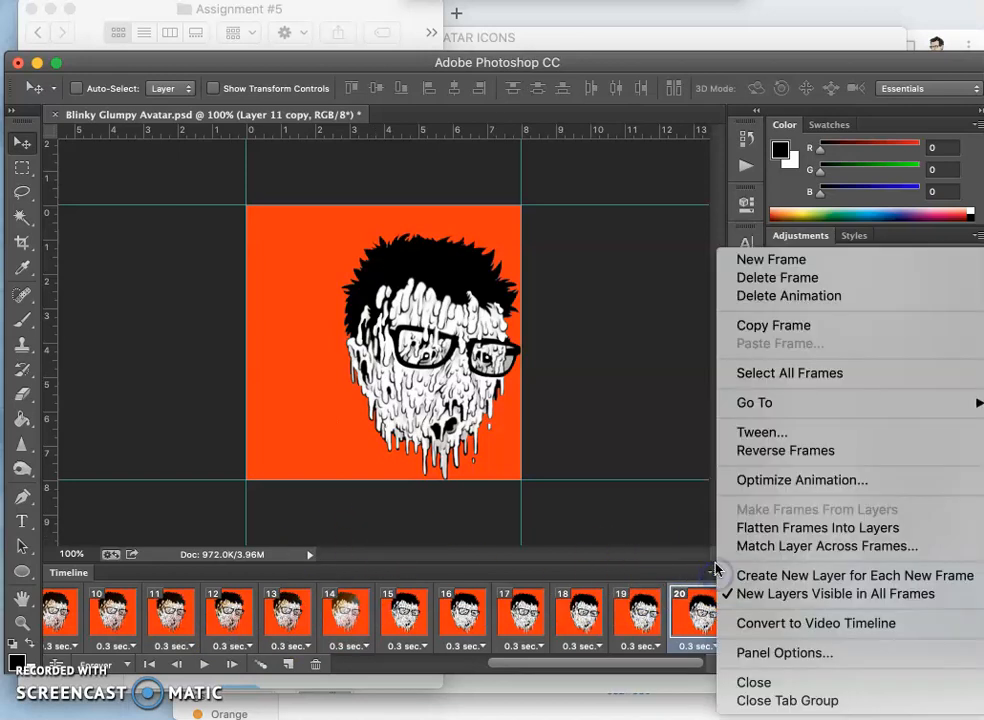
{"action": "mouse_move", "coordinate": [760, 500]}
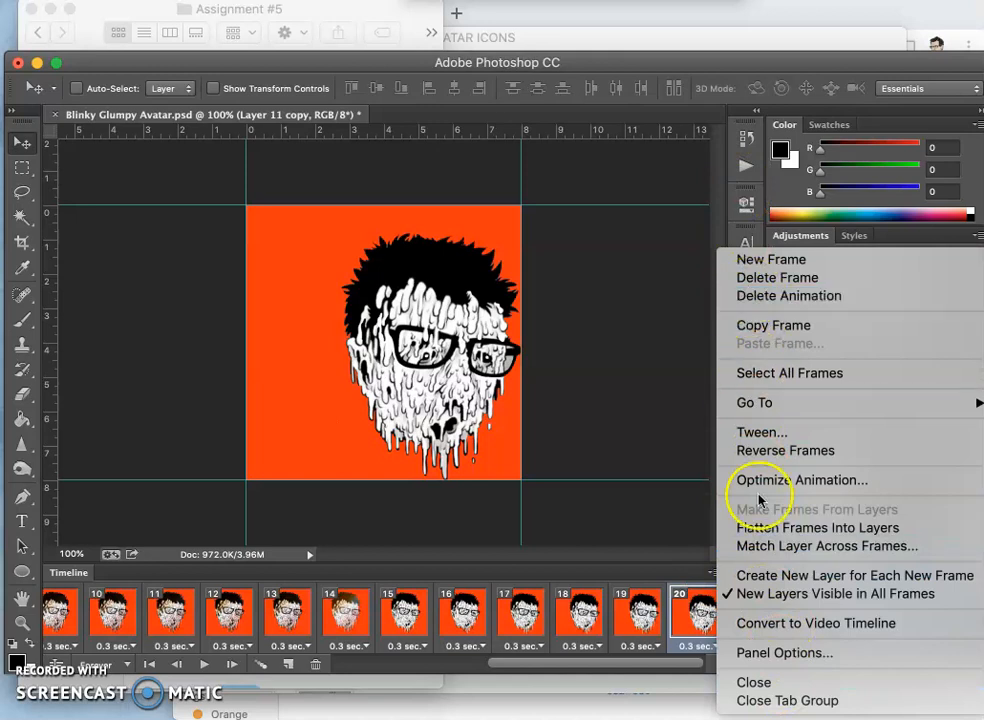
{"action": "mouse_move", "coordinate": [768, 556]}
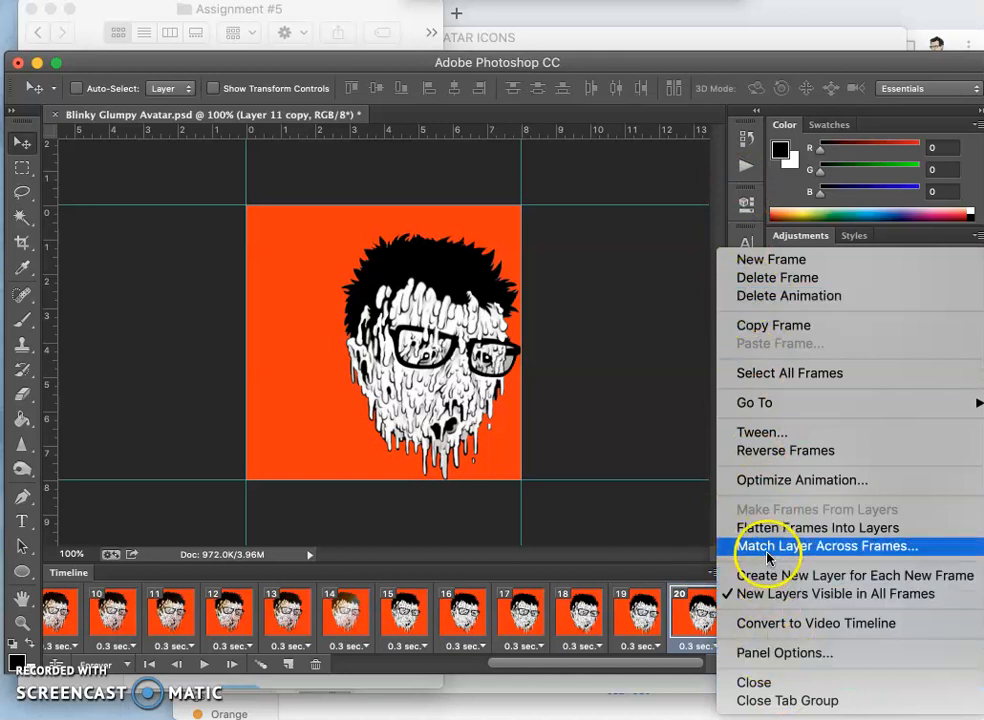
{"action": "mouse_move", "coordinate": [770, 528]}
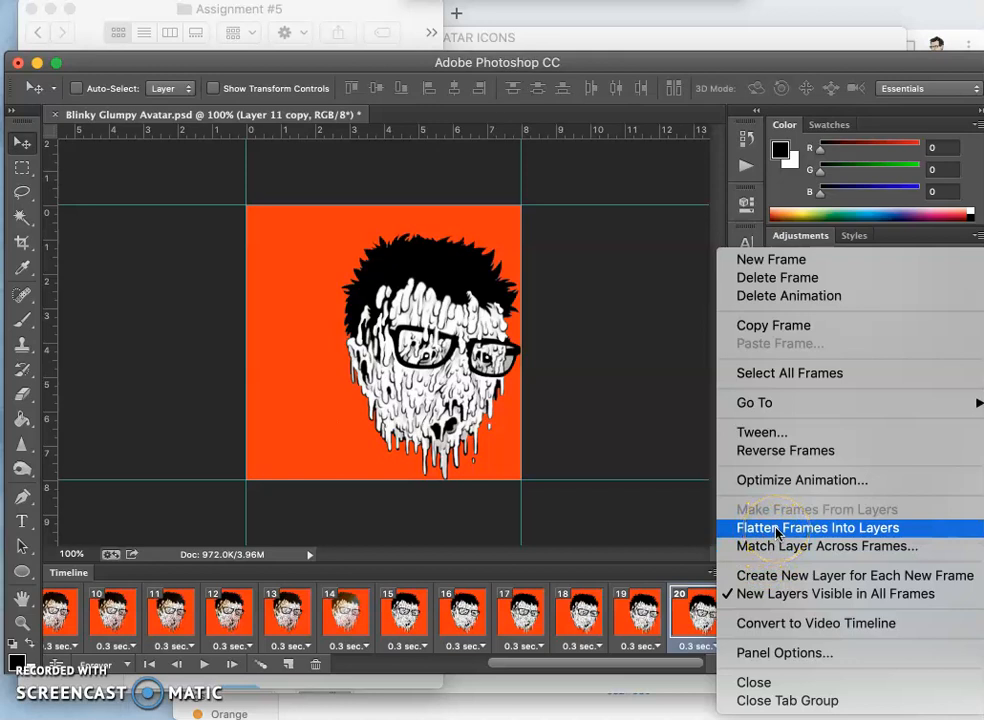
{"action": "left_click", "coordinate": [818, 528]}
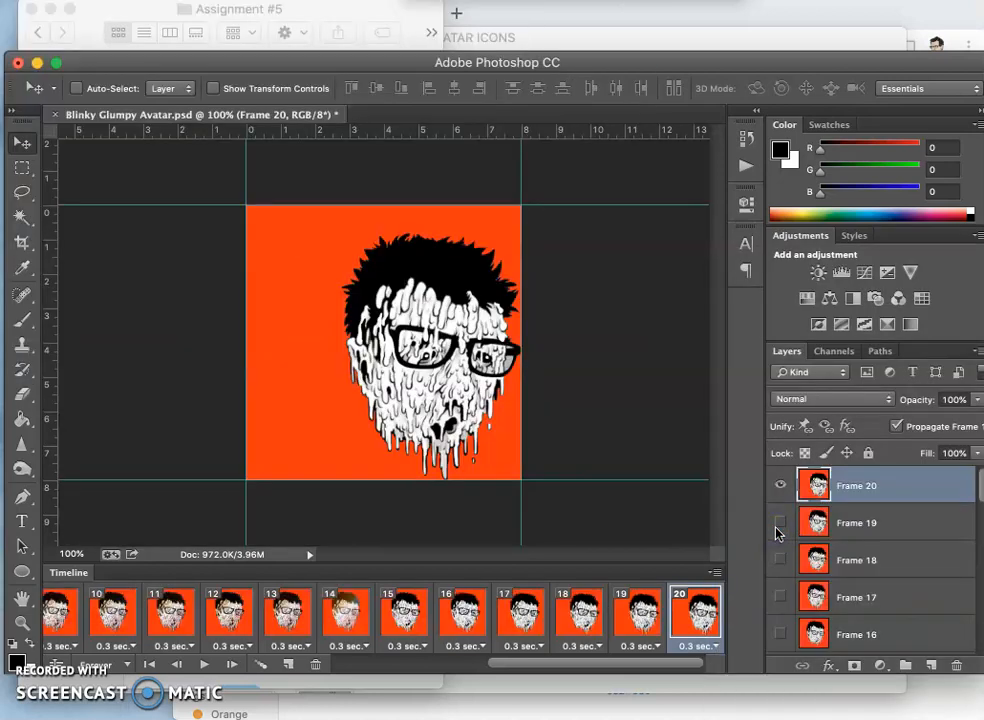
Scroll the Layers panel to review the flattened Frame 9 through Frame 13 layers
{"action": "scroll", "scroll_direction": "down", "scroll_amount": 3}
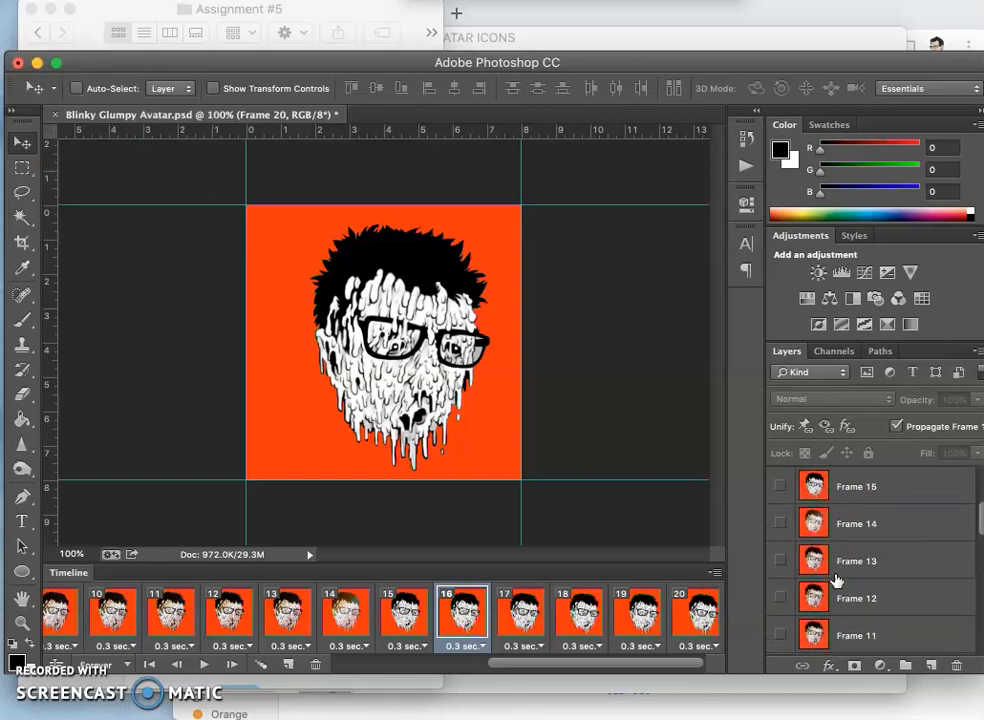
{"action": "scroll", "scroll_direction": "down", "scroll_amount": 3}
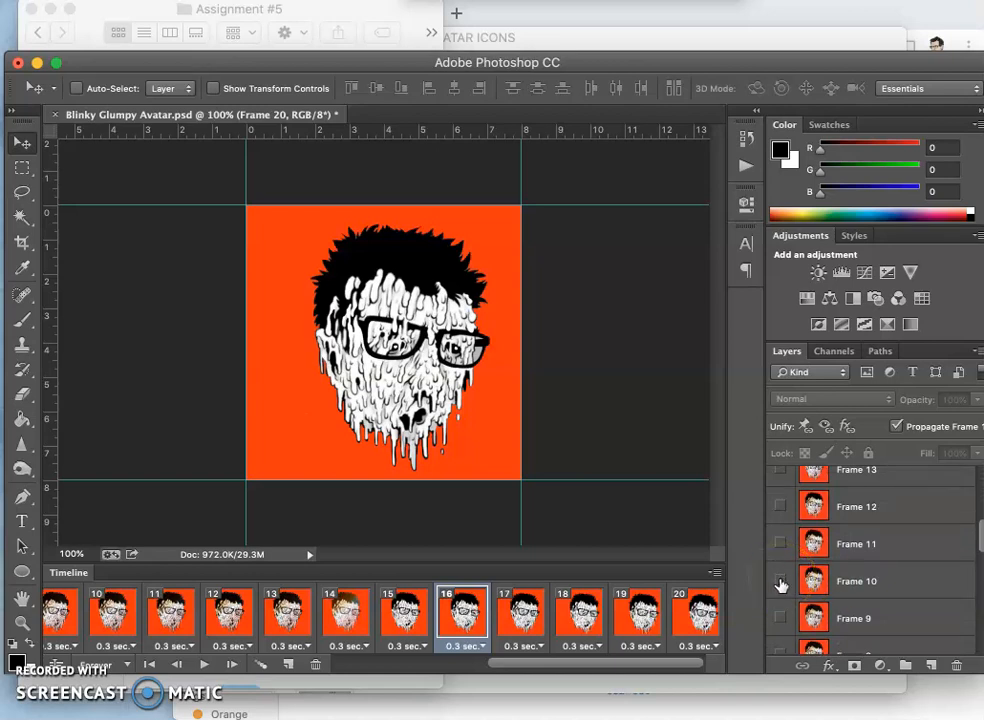
{"action": "mouse_move", "coordinate": [780, 584]}
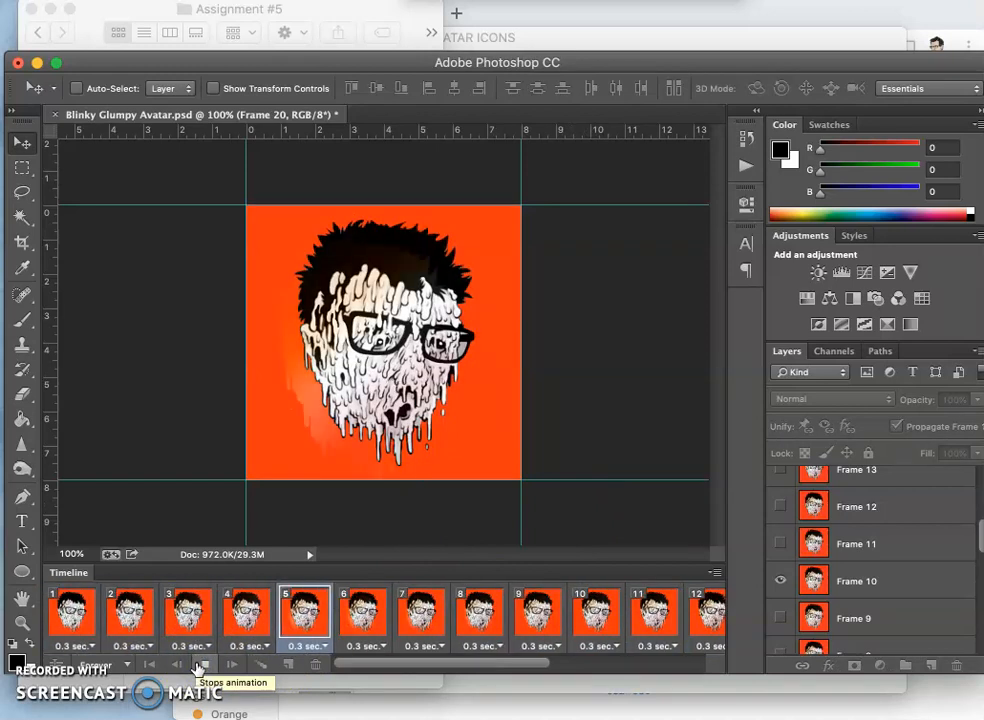
Stop the twenty-frame animation playback before exporting it as a GIF
{"action": "left_click", "coordinate": [652, 614]}
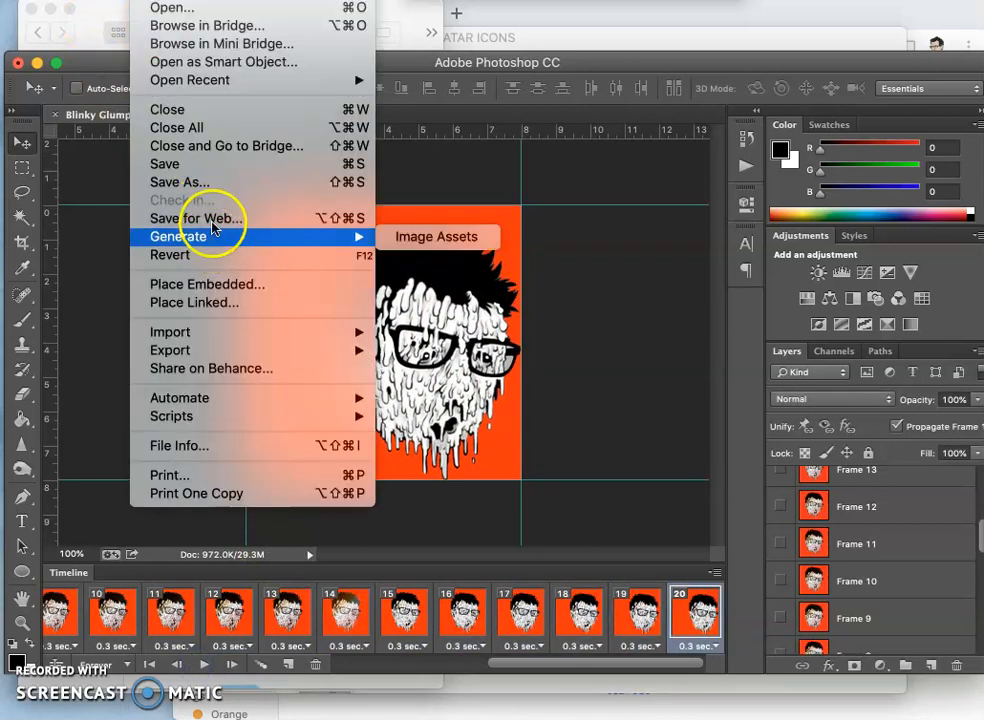
{"action": "mouse_move", "coordinate": [196, 218]}
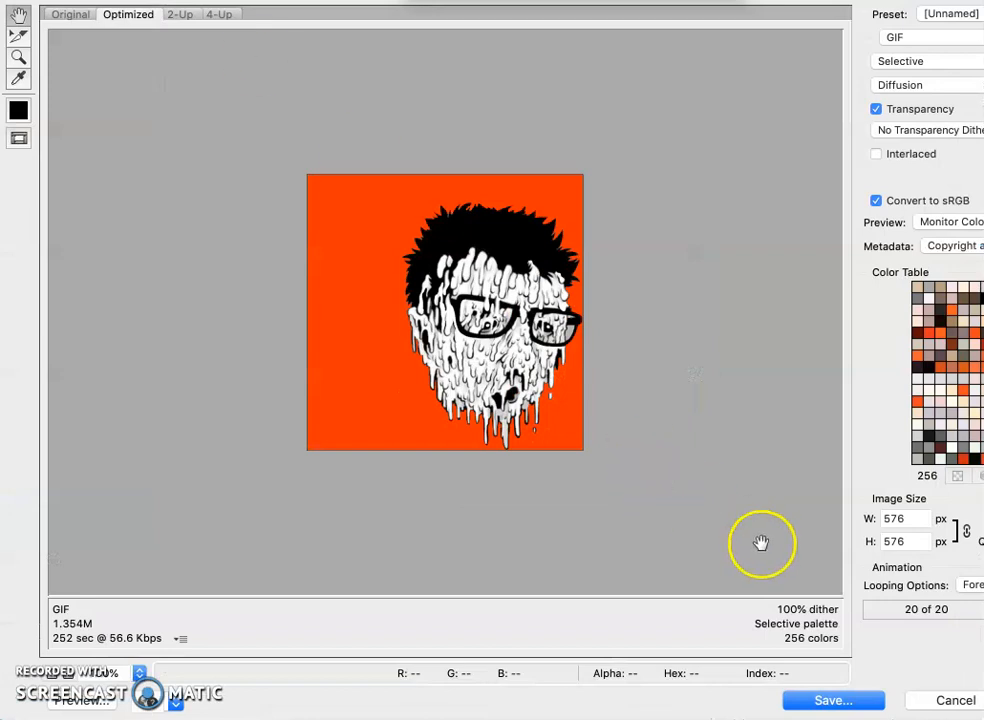
{"action": "mouse_move", "coordinate": [698, 448]}
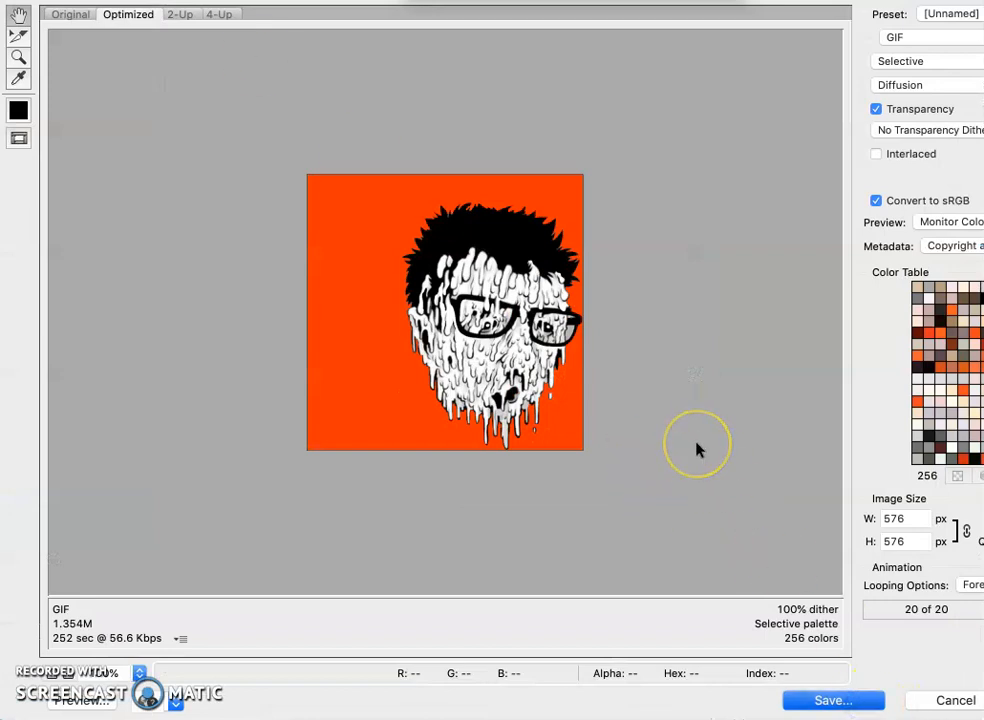
Save the optimized animation as Blinky-Glumpy-Avatar.gif in Downloads and return to the document
{"action": "left_click", "coordinate": [832, 700]}
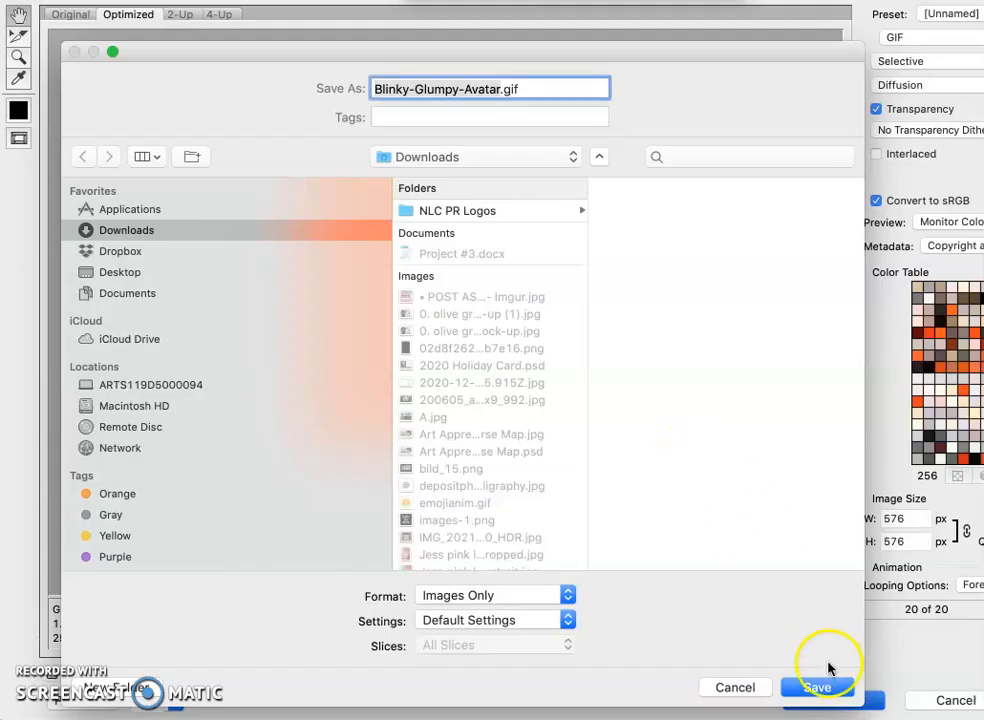
{"action": "left_click", "coordinate": [816, 688]}
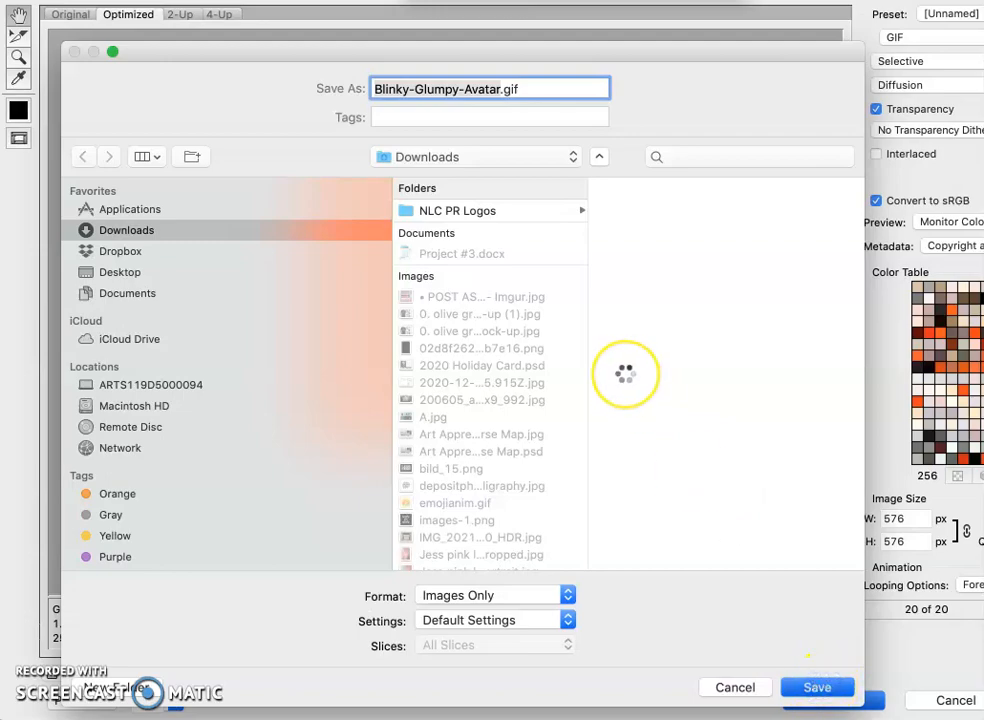
{"action": "left_click", "coordinate": [816, 688]}
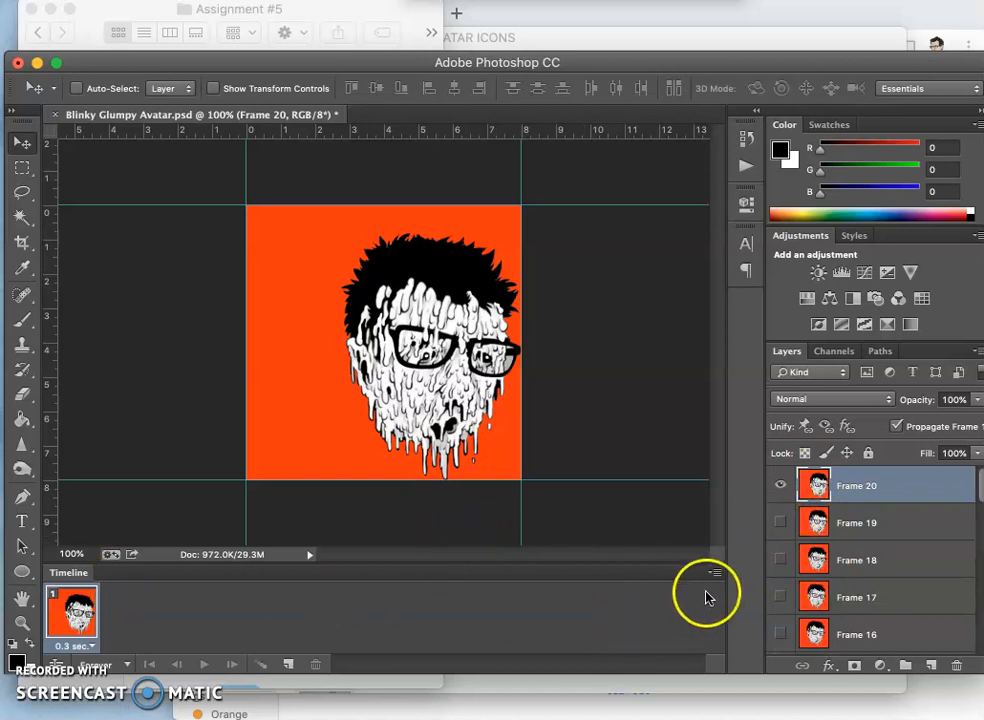
{"action": "left_click", "coordinate": [716, 572]}
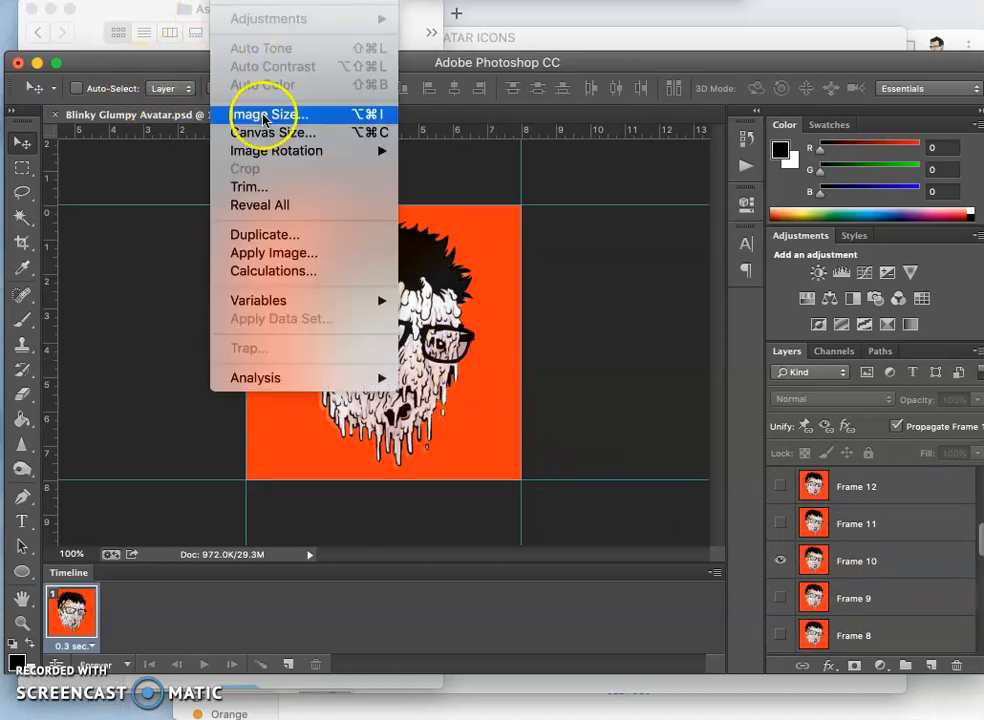
{"action": "left_click", "coordinate": [270, 114]}
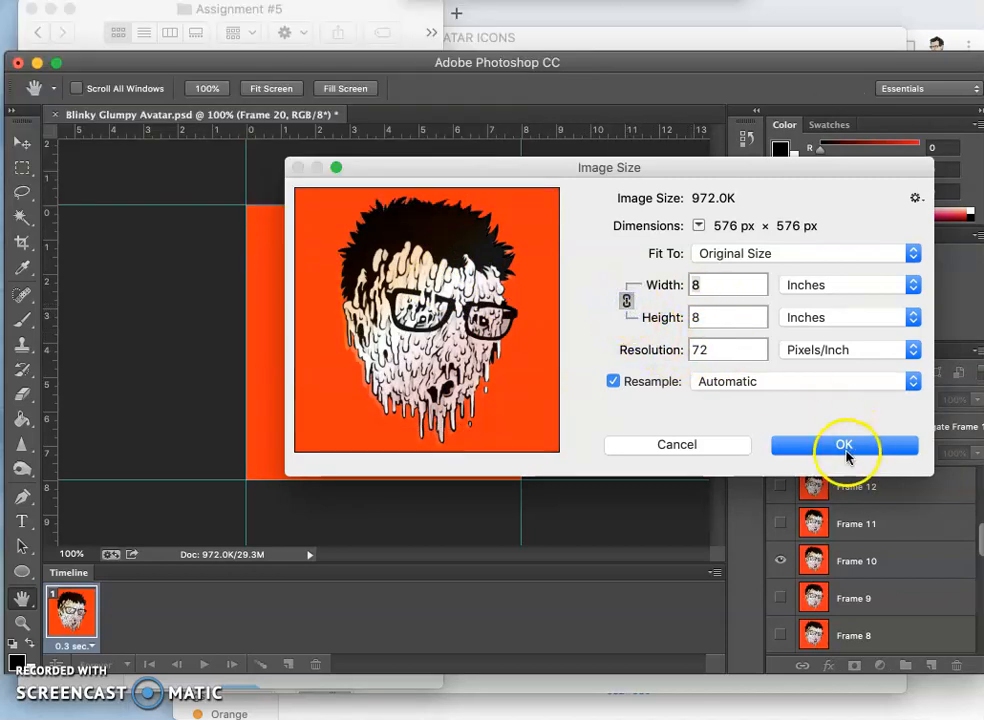
{"action": "left_click", "coordinate": [844, 444]}
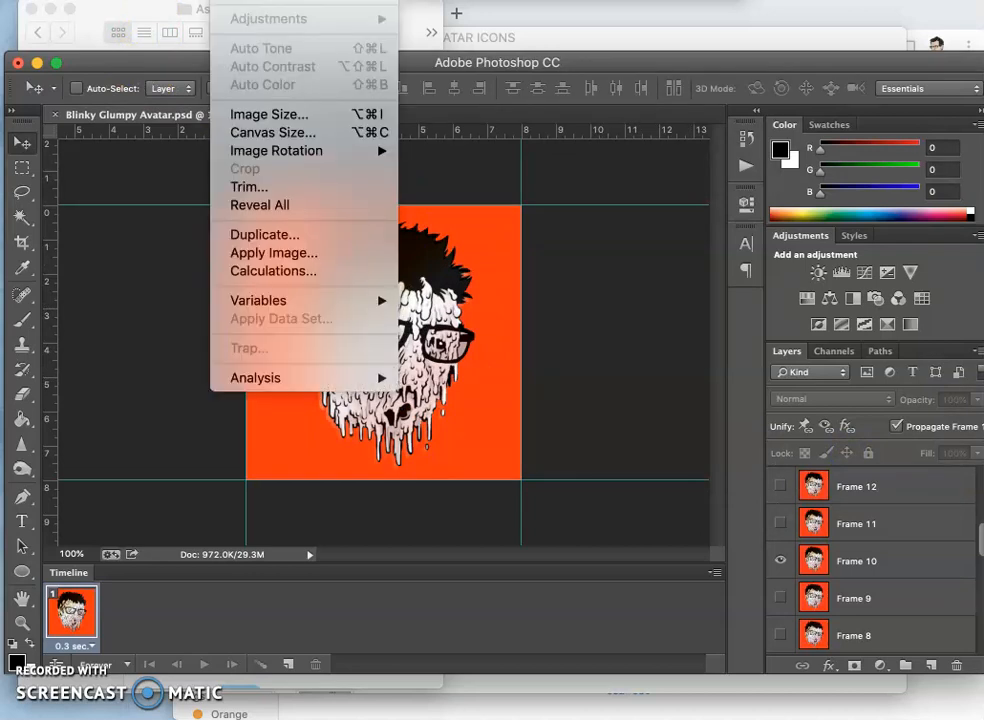
Enter a new canvas size of 30 by 40 inches in the Canvas Size dialog
{"action": "left_click", "coordinate": [272, 132]}
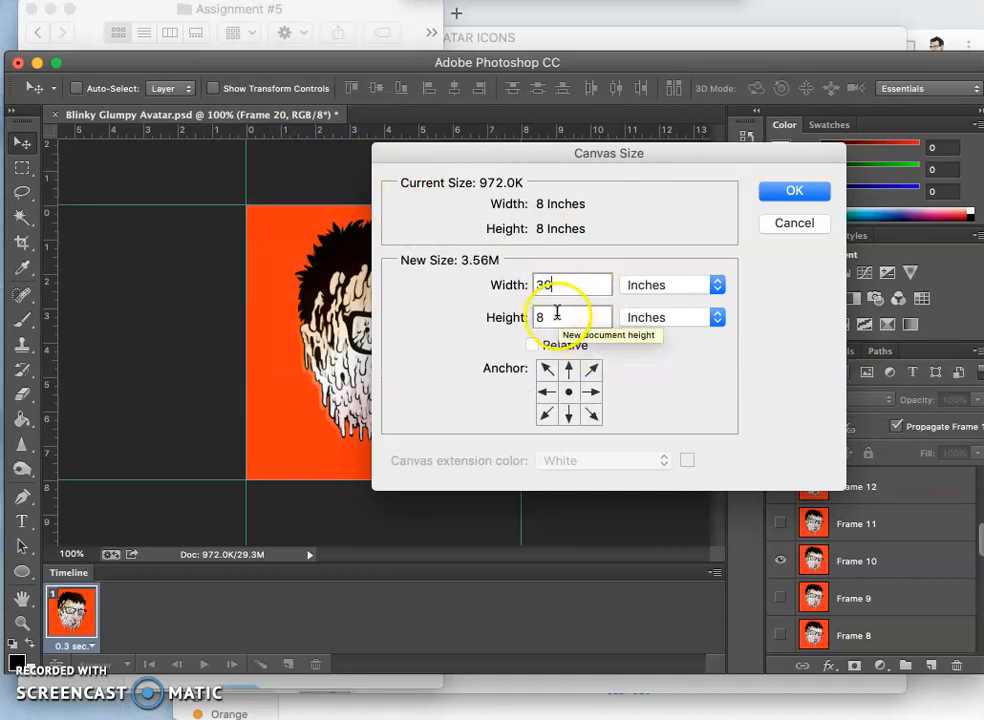
{"action": "type", "text": "30"}
{"action": "left_click", "coordinate": [572, 316]}
{"action": "type", "text": "40"}
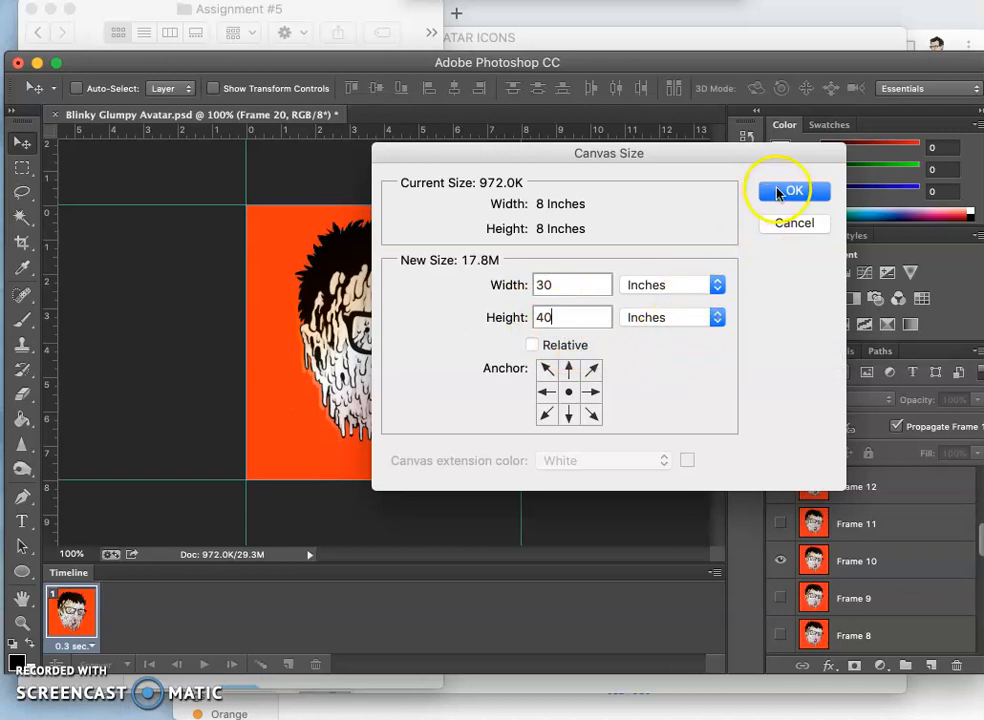
{"action": "mouse_move", "coordinate": [656, 344]}
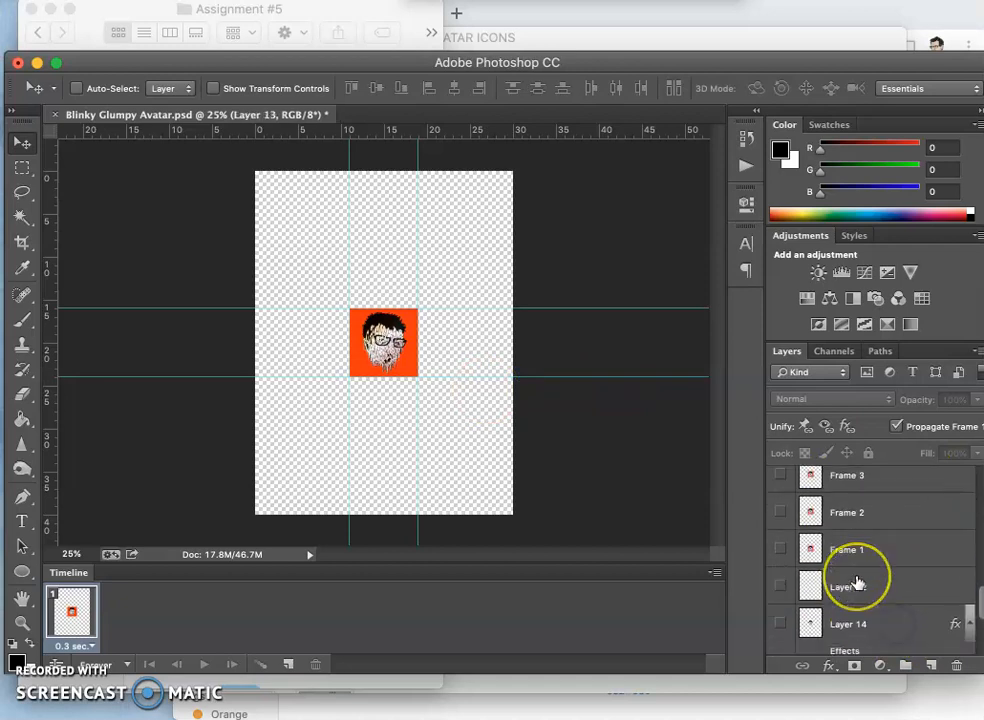
Fill the bottom layer with White via Edit > Fill so the enlarged sheet is white
{"action": "scroll", "scroll_direction": "down", "scroll_amount": 3}
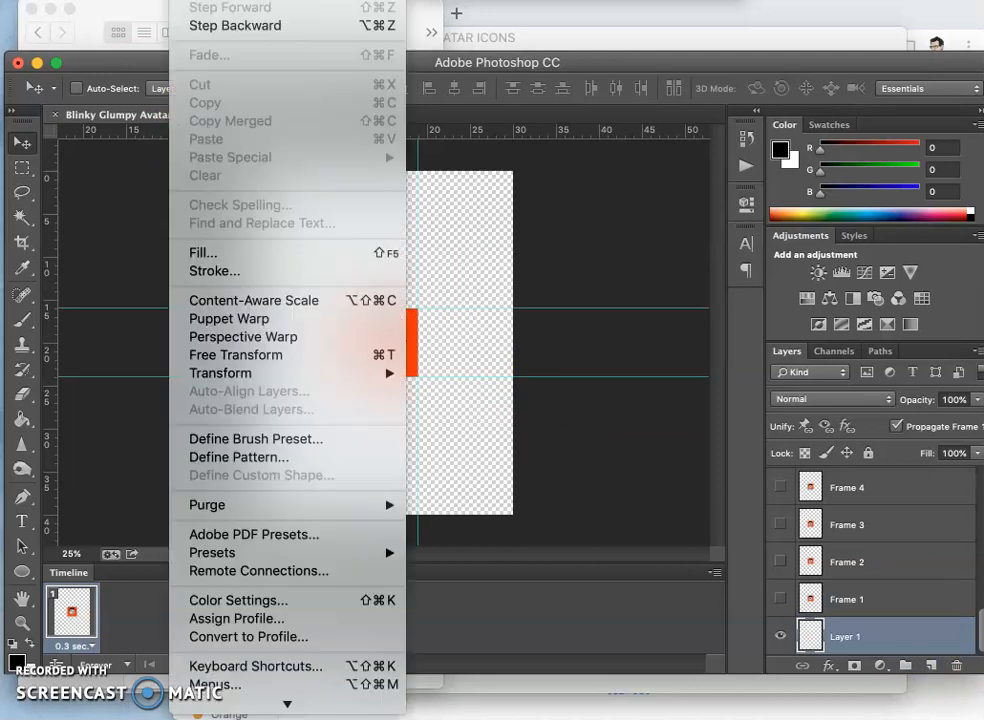
{"action": "left_click", "coordinate": [204, 252]}
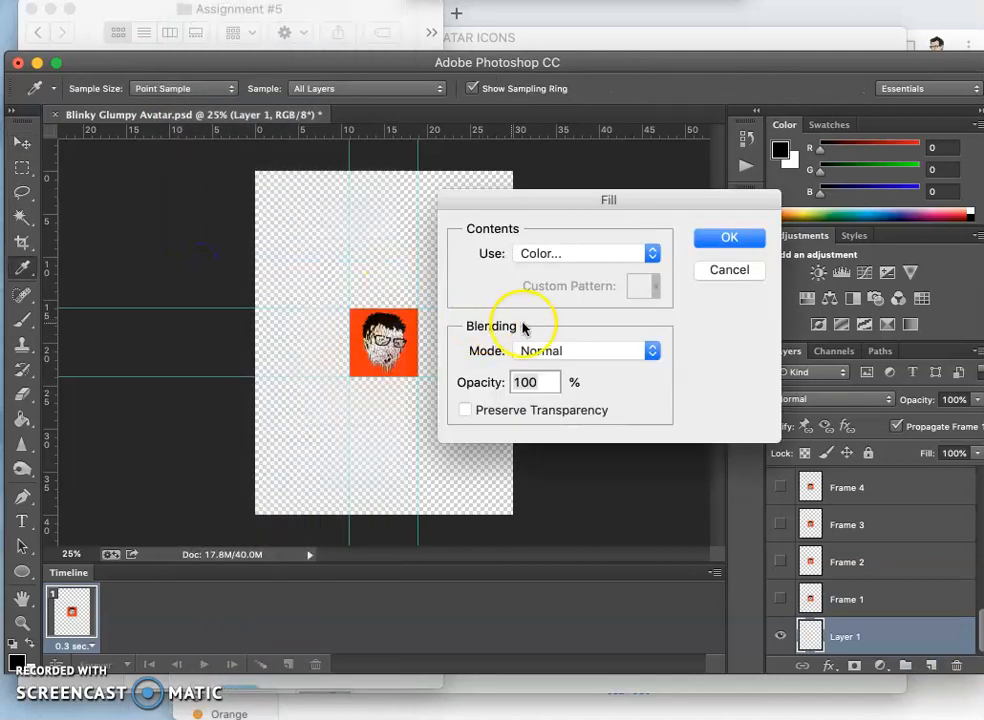
{"action": "left_click", "coordinate": [584, 252]}
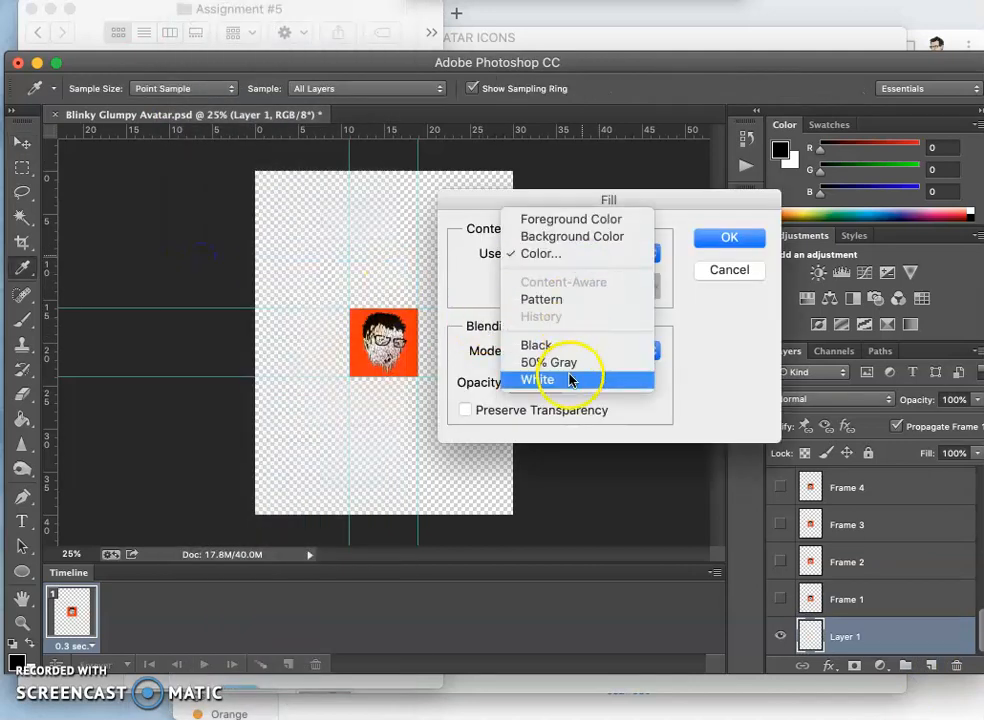
{"action": "left_click", "coordinate": [536, 380]}
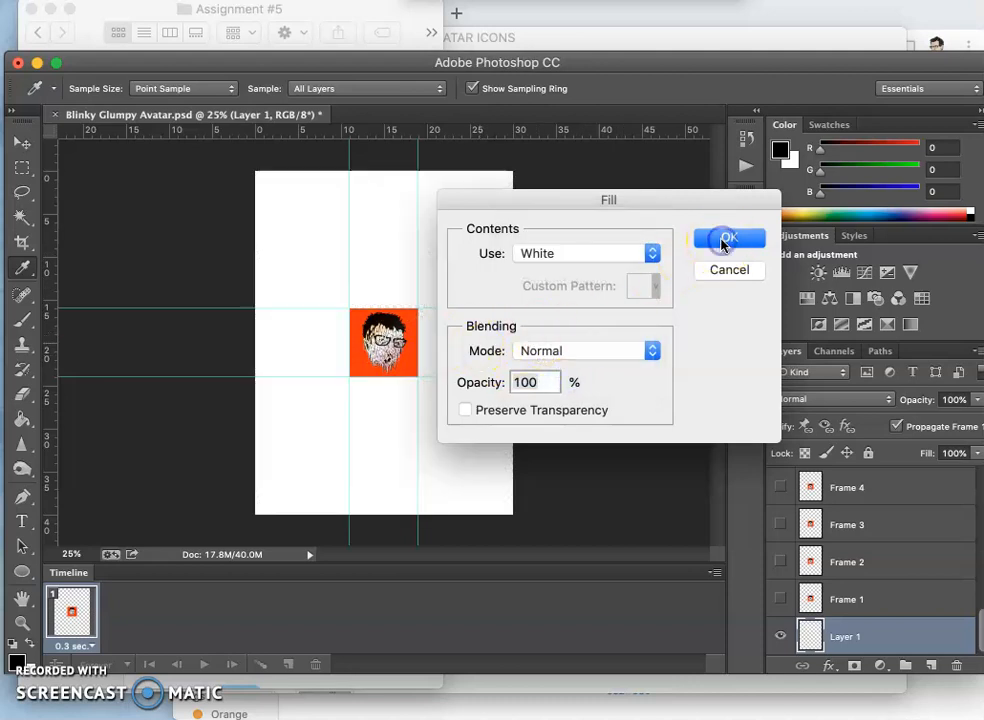
{"action": "left_click", "coordinate": [728, 240]}
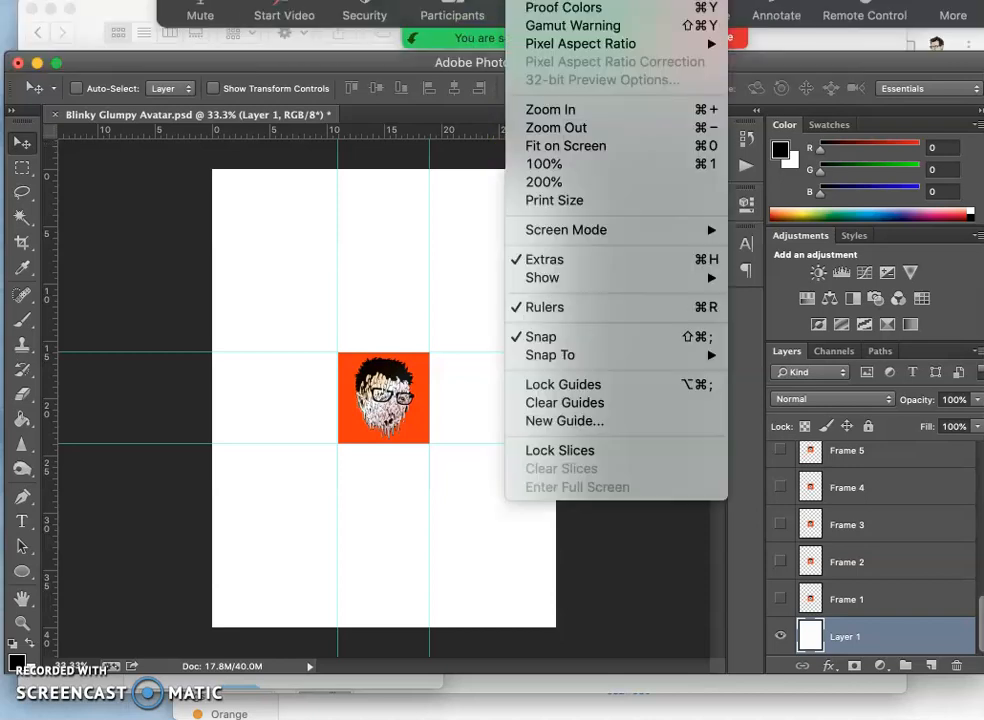
{"action": "mouse_move", "coordinate": [558, 260]}
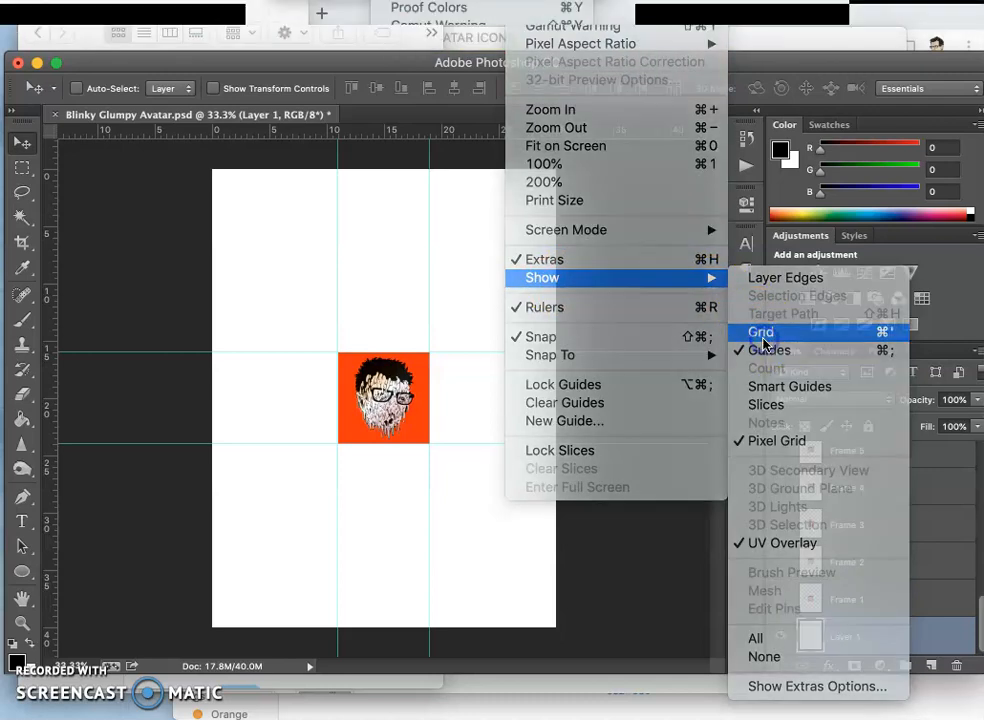
Turn on the grid overlay via View > Show > Grid
{"action": "left_click", "coordinate": [760, 332]}
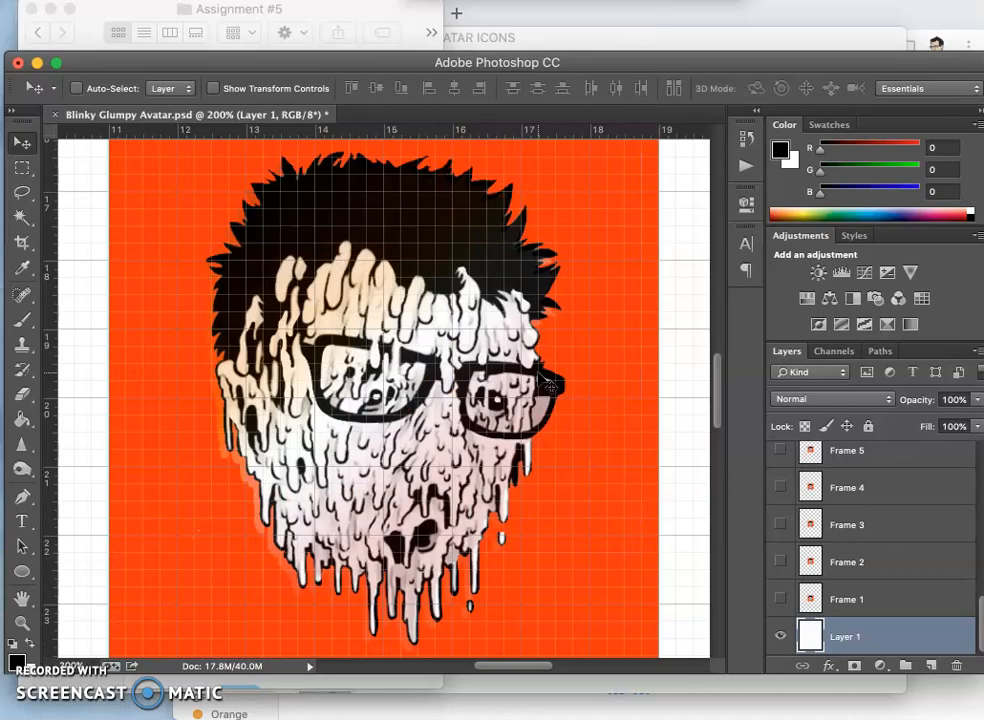
Drag vertical guides from the ruler to X = 7 in and X = 19 in
{"action": "scroll", "scroll_direction": "down", "scroll_amount": 3}
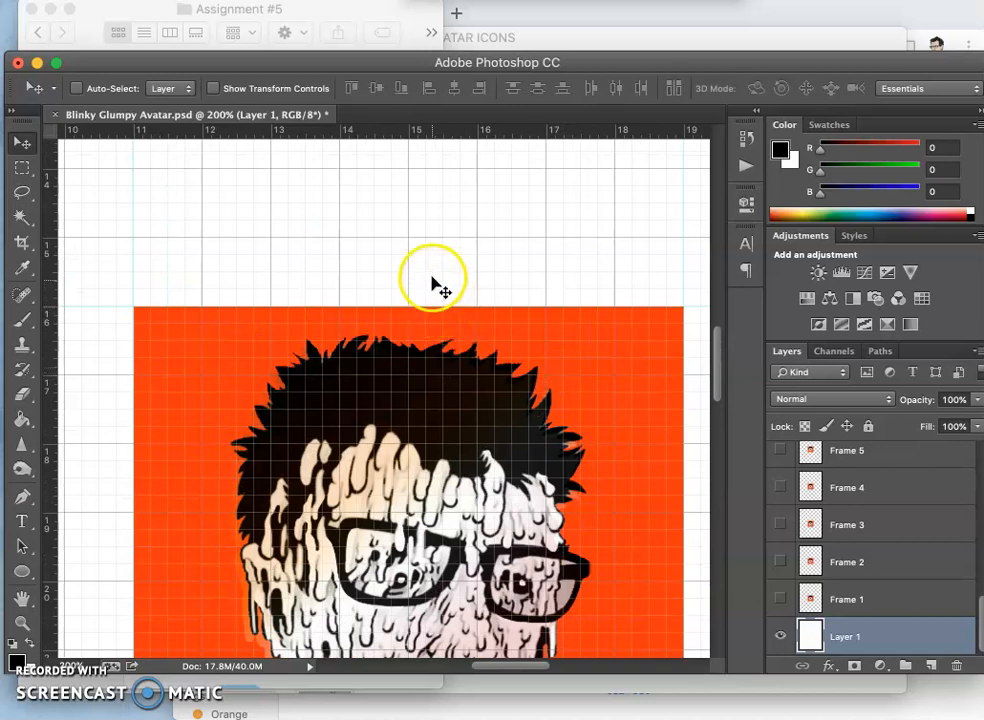
{"action": "mouse_move", "coordinate": [442, 136]}
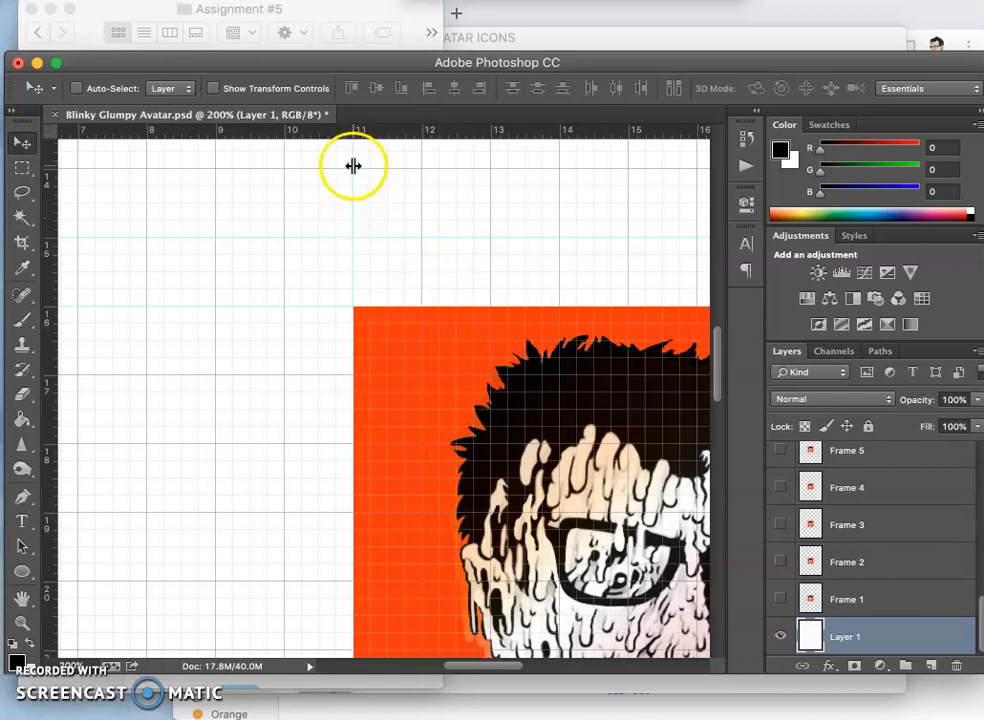
{"action": "left_click_drag", "start_coordinate": [352, 166], "coordinate": [170, 312]}
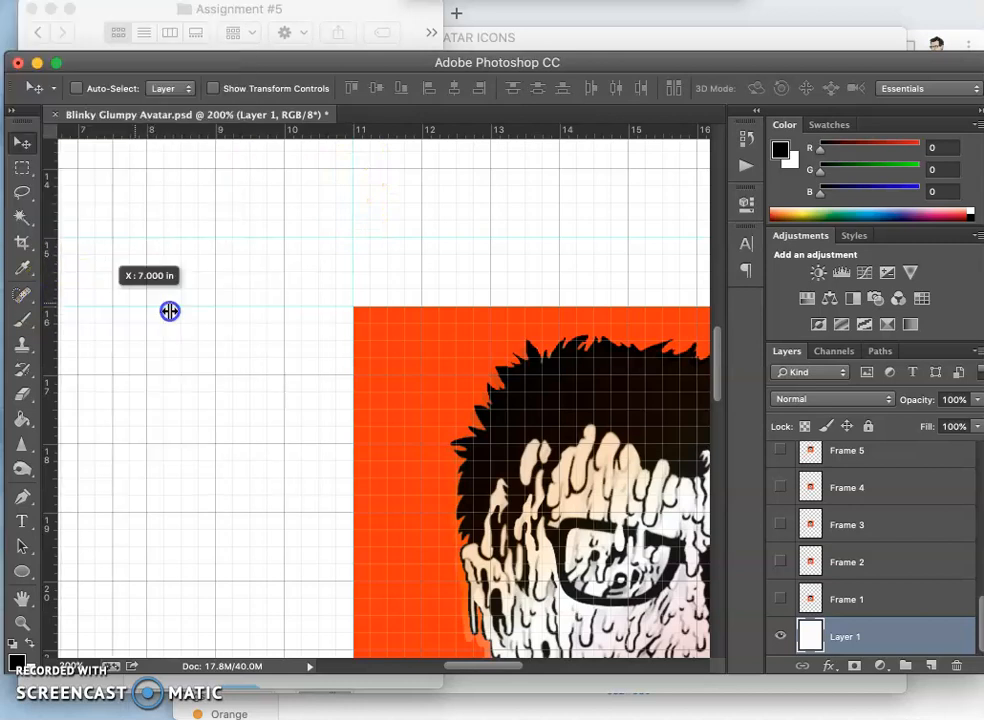
{"action": "left_click_drag", "start_coordinate": [170, 312], "coordinate": [284, 336]}
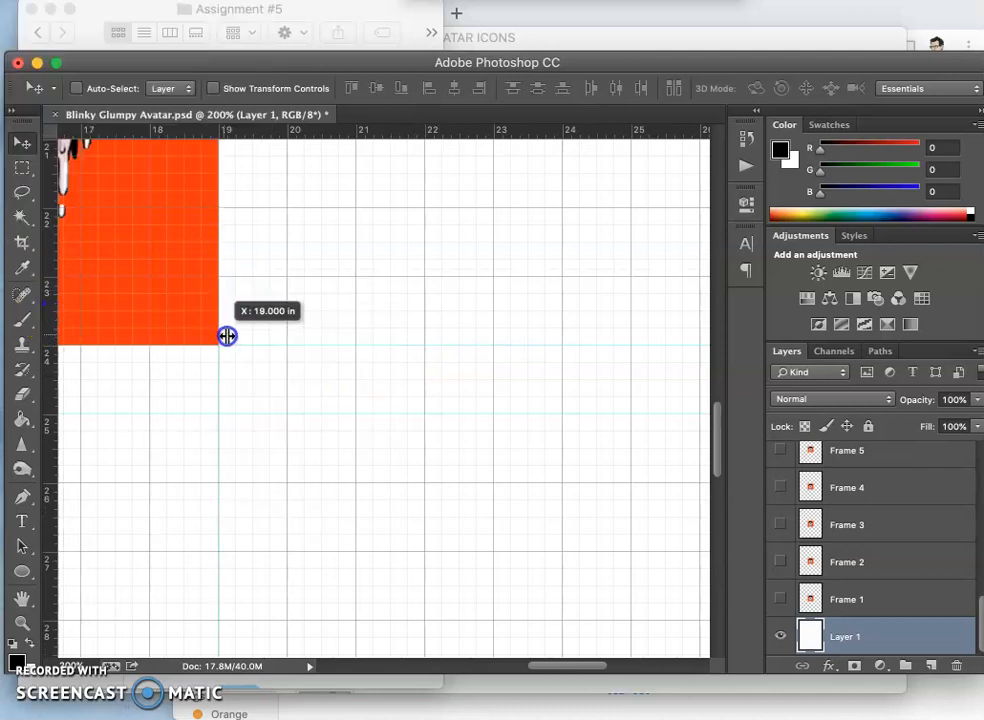
{"action": "left_click_drag", "start_coordinate": [228, 336], "coordinate": [286, 340]}
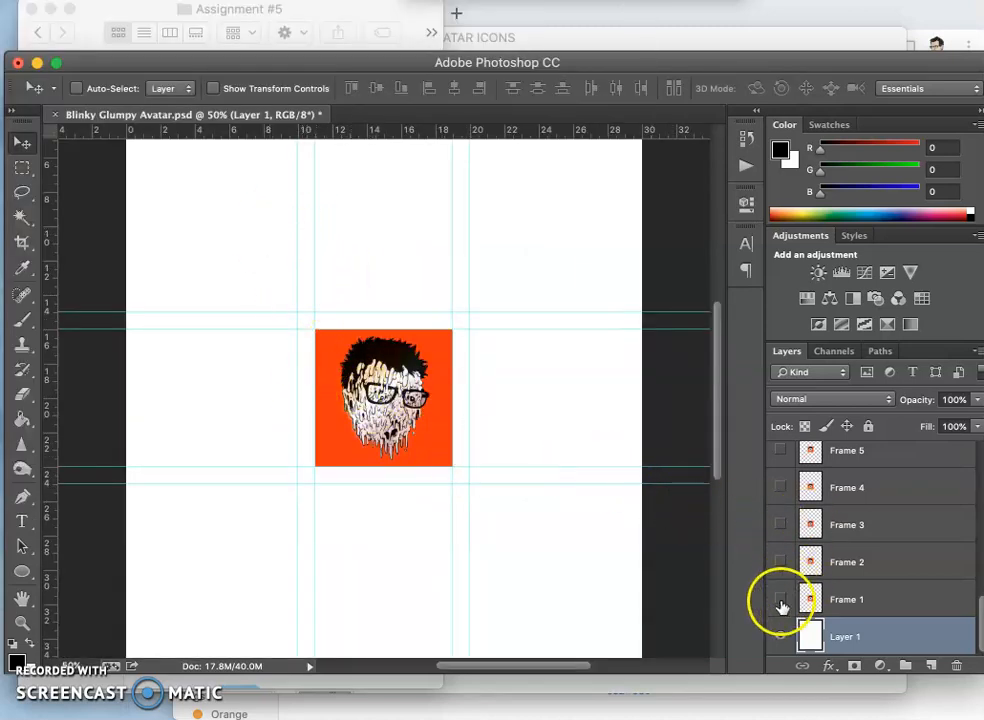
Show Frame 1 and move an avatar copy into the top-left grid cell
{"action": "left_click", "coordinate": [780, 600]}
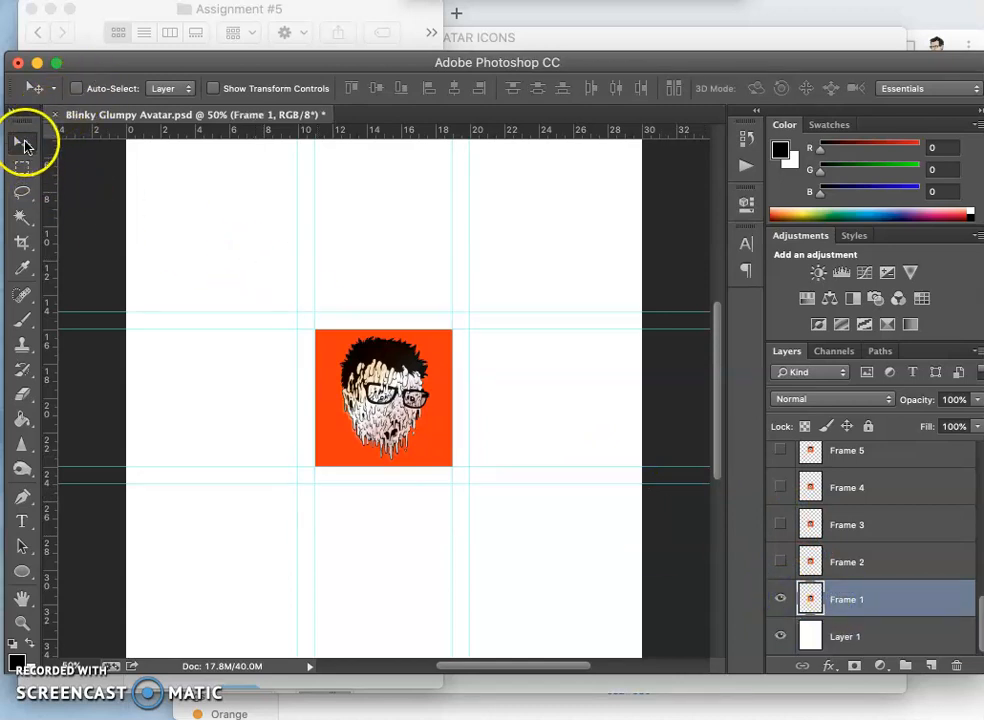
{"action": "left_click_drag", "start_coordinate": [384, 398], "coordinate": [296, 296]}
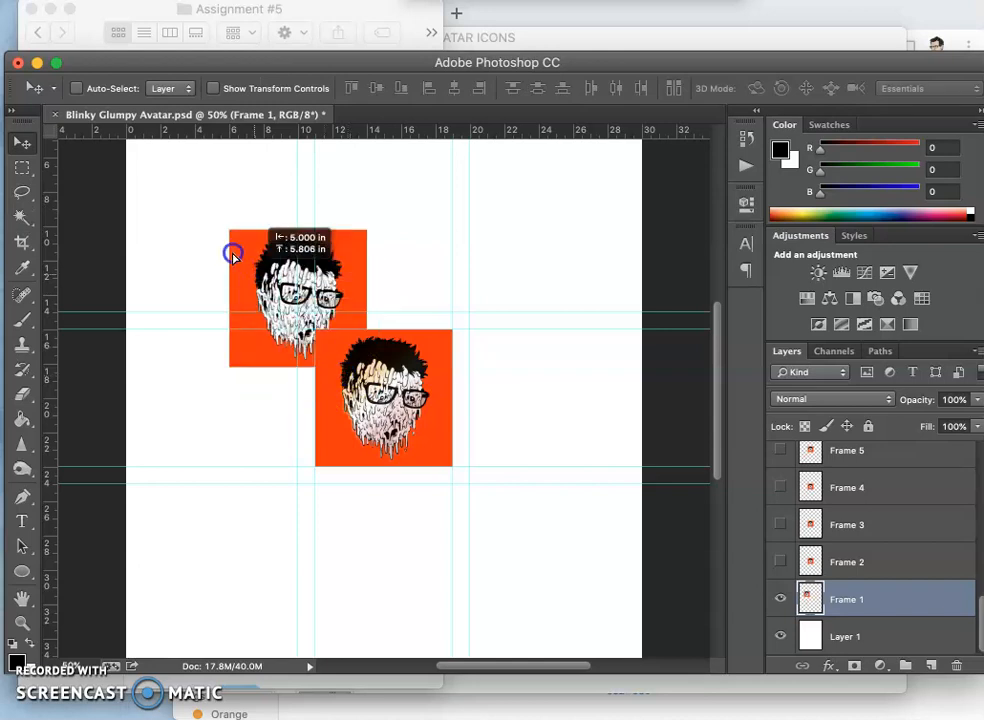
{"action": "left_click_drag", "start_coordinate": [296, 296], "coordinate": [228, 244]}
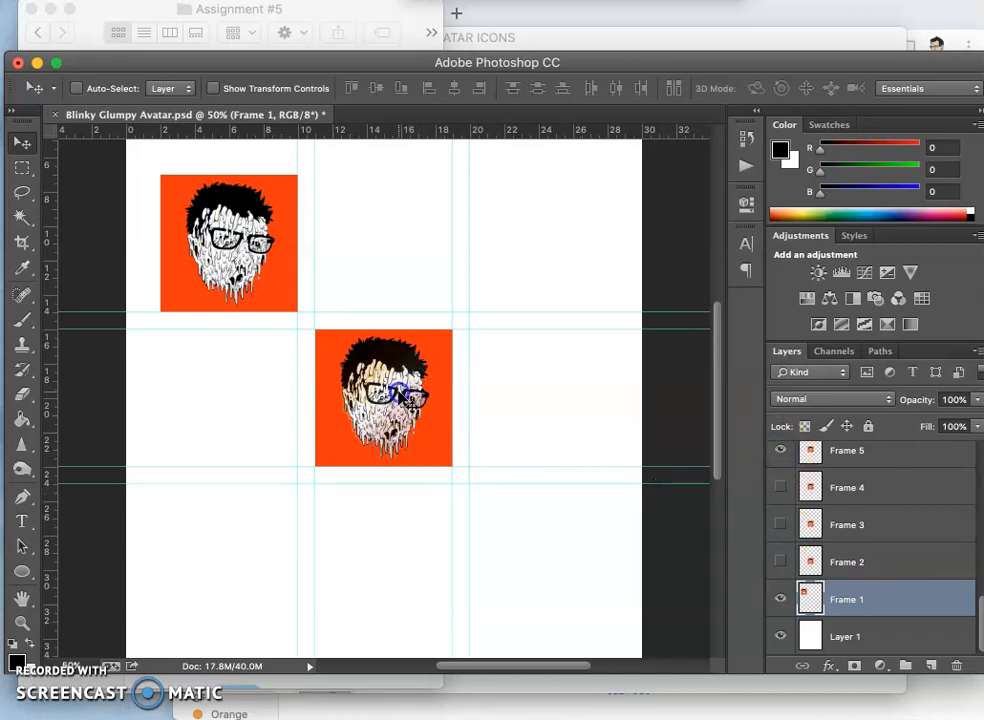
{"action": "left_click_drag", "start_coordinate": [390, 396], "coordinate": [392, 396]}
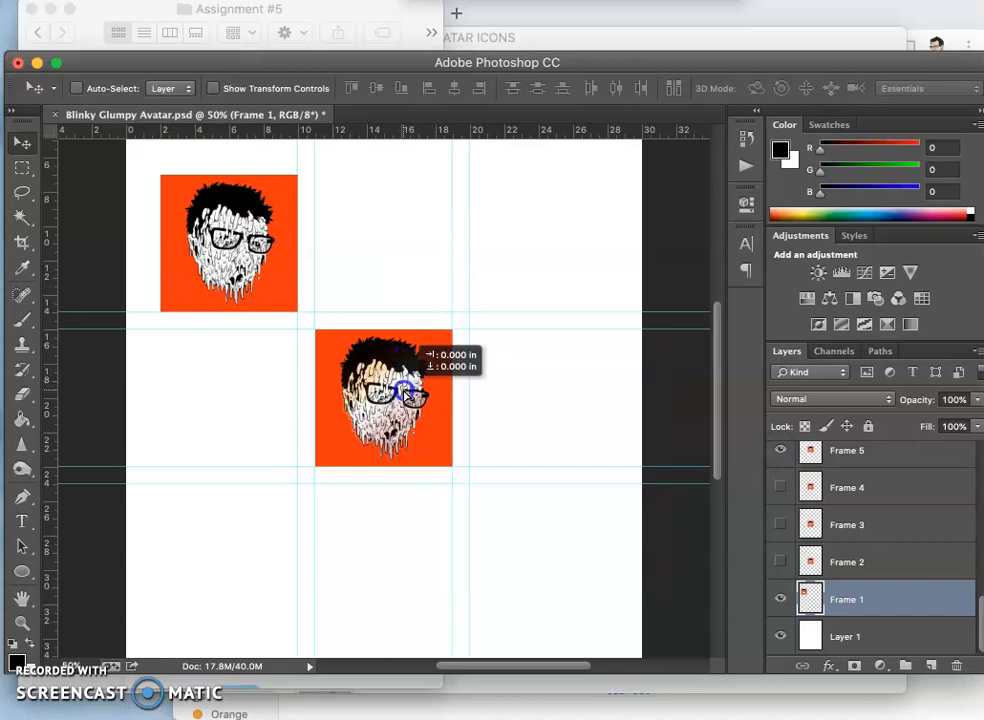
Move further avatar copies into the top-right and middle-left grid cells
{"action": "left_click", "coordinate": [846, 450]}
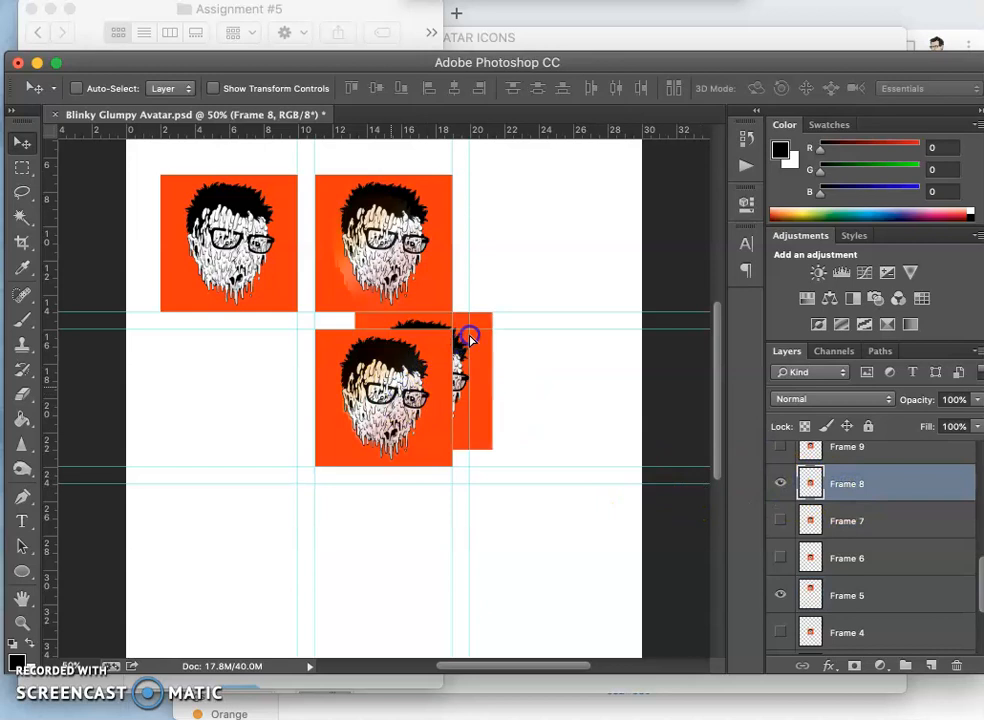
{"action": "left_click_drag", "start_coordinate": [470, 340], "coordinate": [540, 240]}
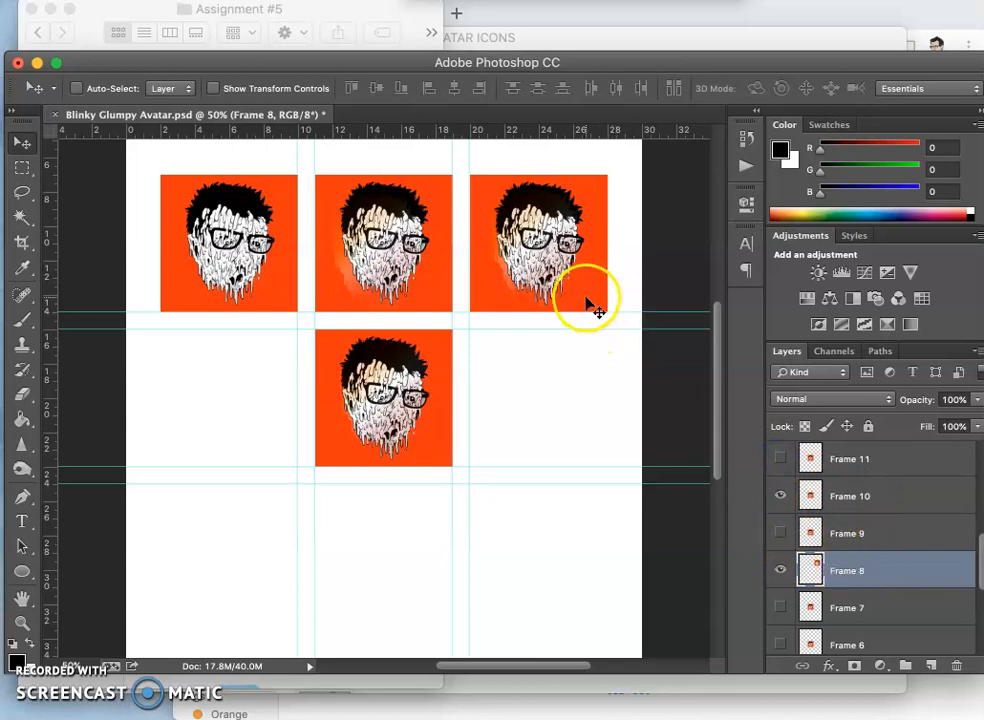
{"action": "mouse_move", "coordinate": [600, 302]}
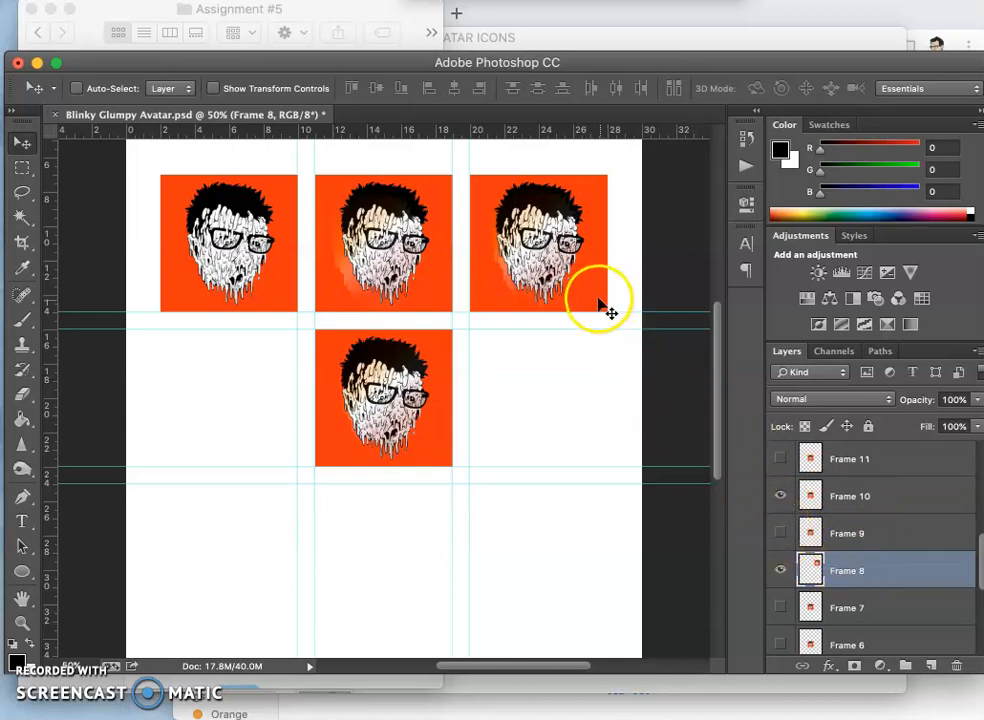
{"action": "left_click_drag", "start_coordinate": [538, 242], "coordinate": [420, 400]}
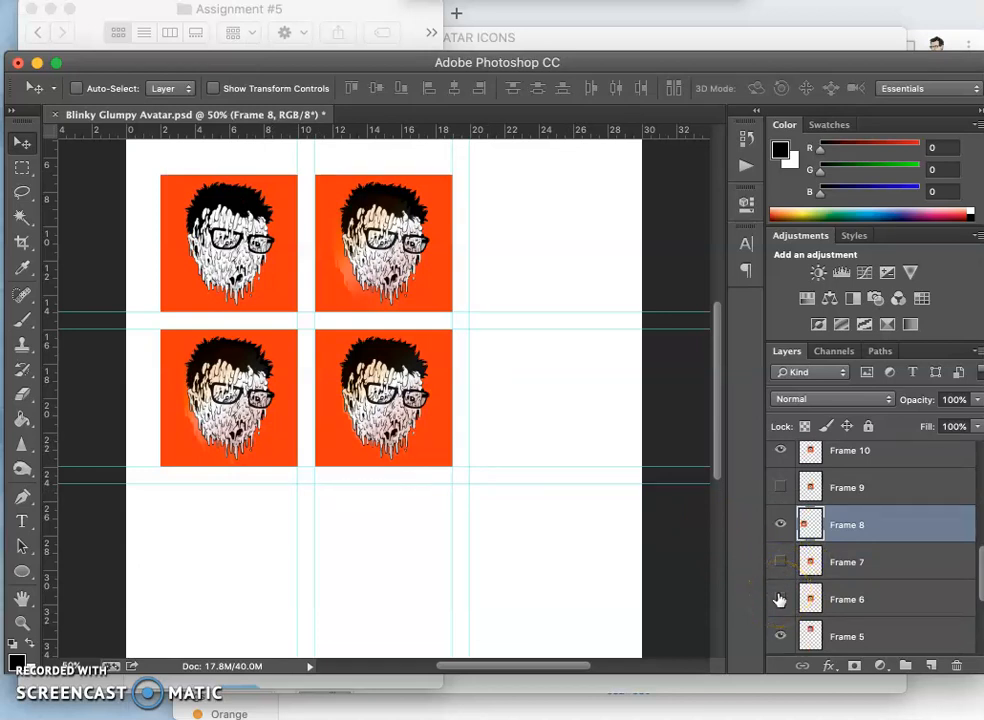
{"action": "mouse_move", "coordinate": [822, 598]}
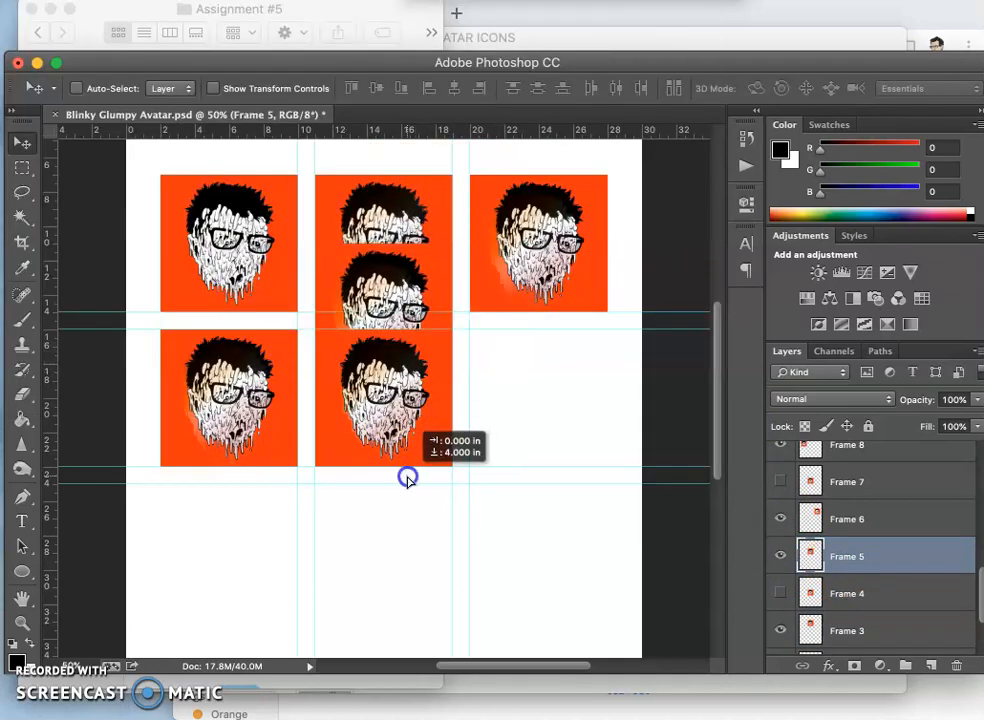
{"action": "mouse_move", "coordinate": [744, 544]}
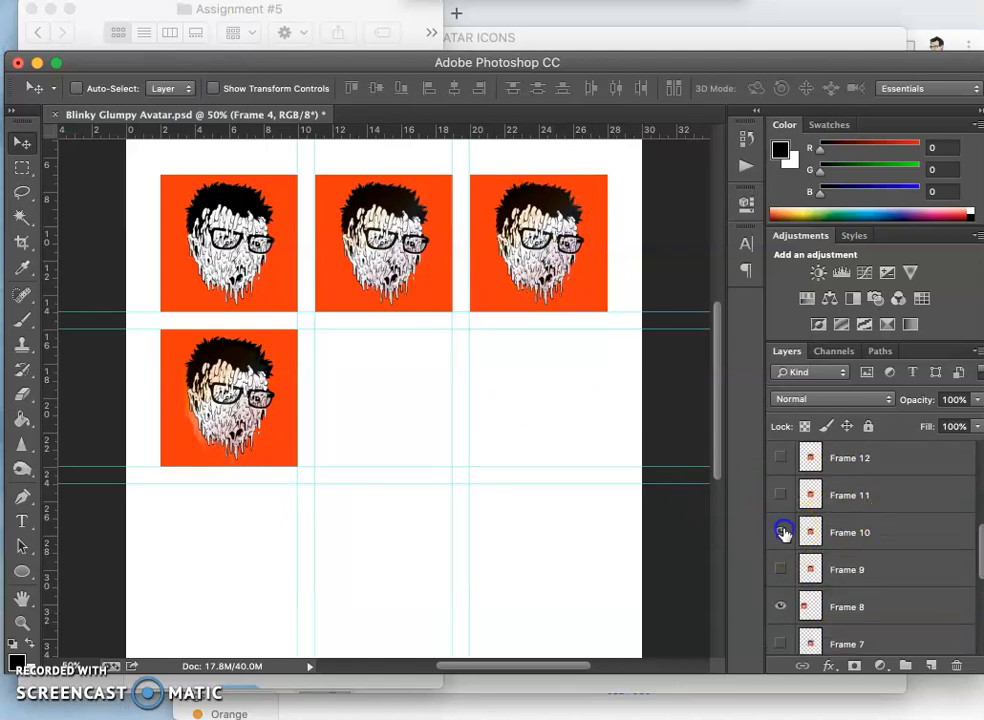
Show the remaining avatar frame layers to complete the nine-cell sheet, then open History
{"action": "left_click", "coordinate": [780, 456]}
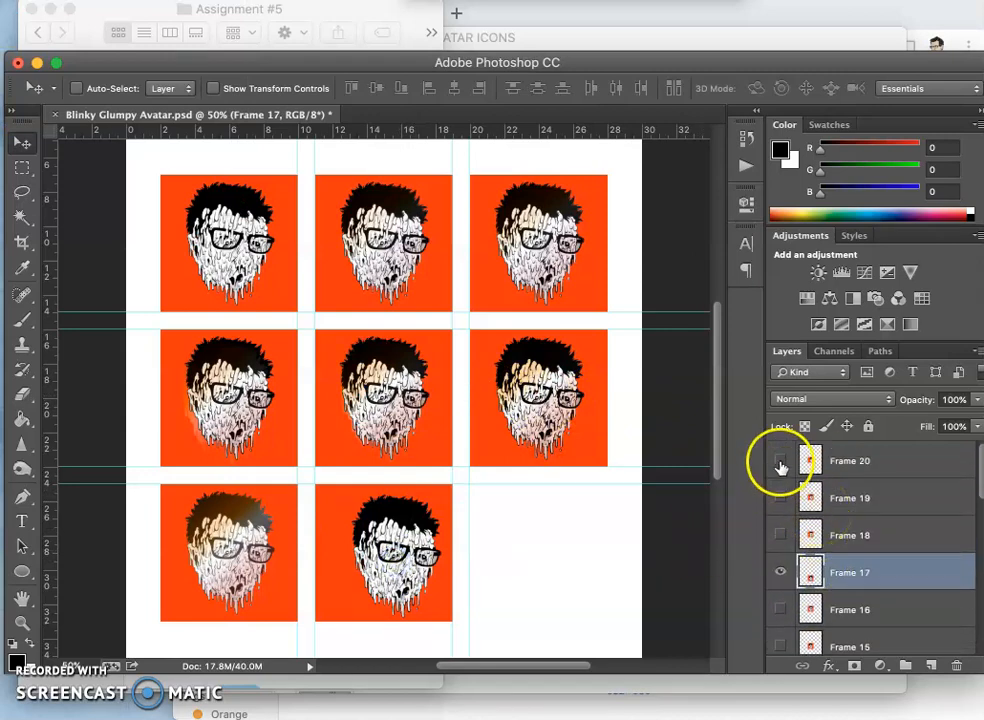
{"action": "left_click", "coordinate": [780, 460]}
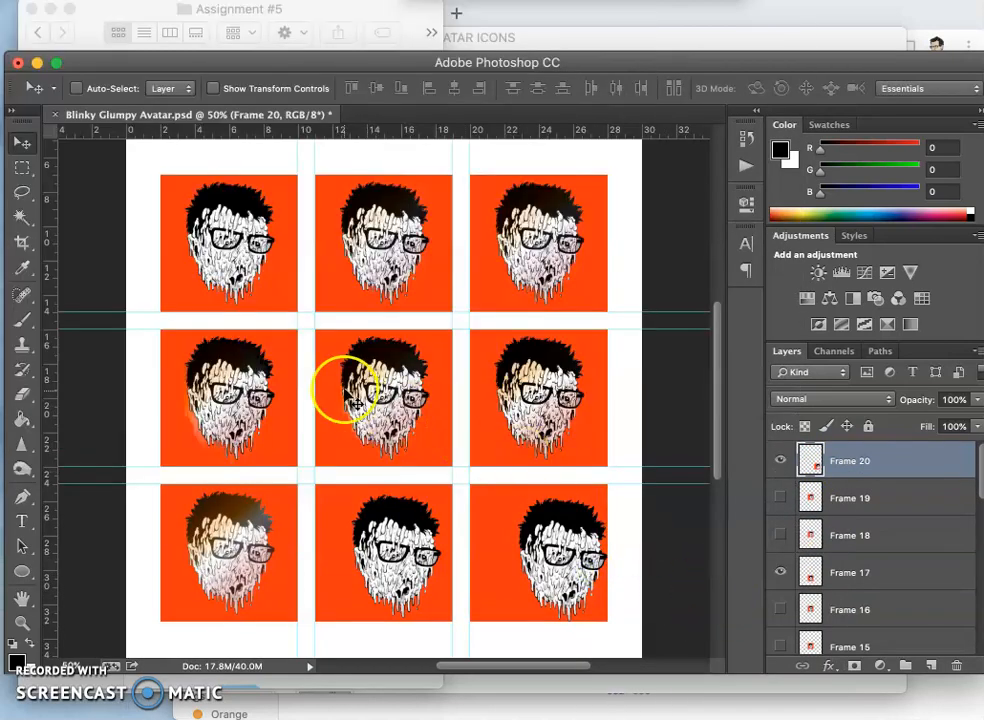
{"action": "mouse_move", "coordinate": [510, 530]}
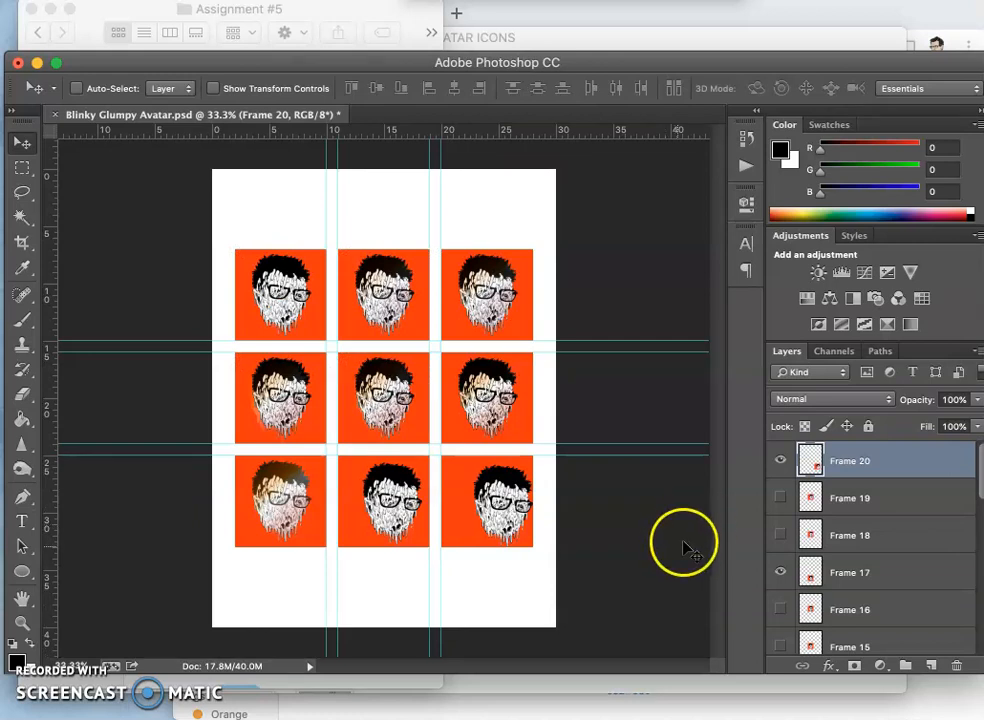
{"action": "mouse_move", "coordinate": [680, 550]}
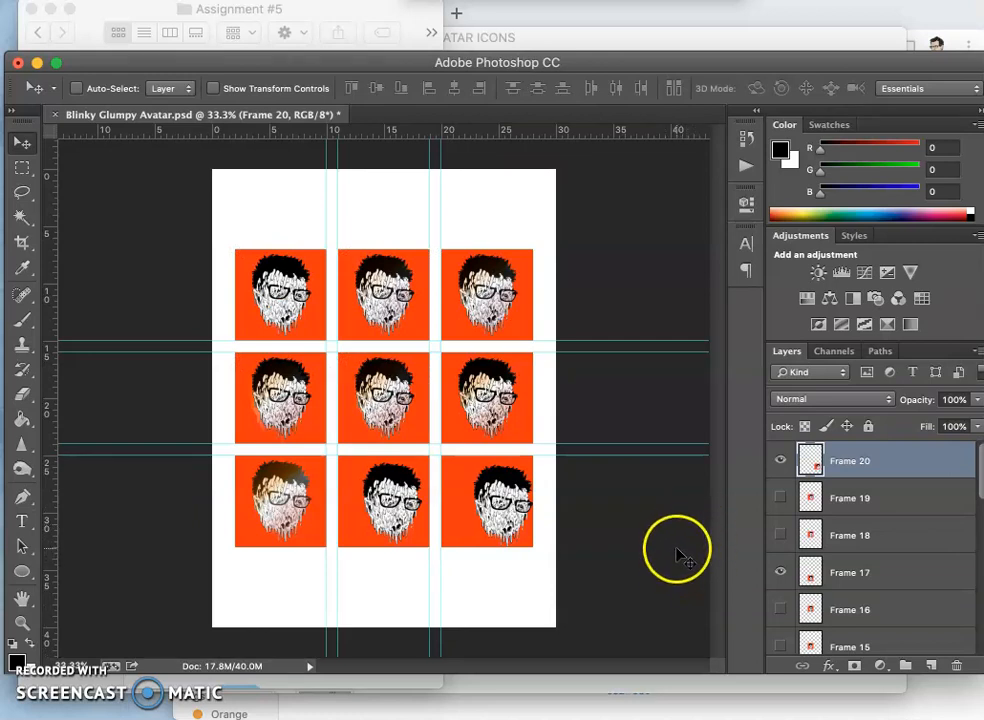
{"action": "mouse_move", "coordinate": [696, 294]}
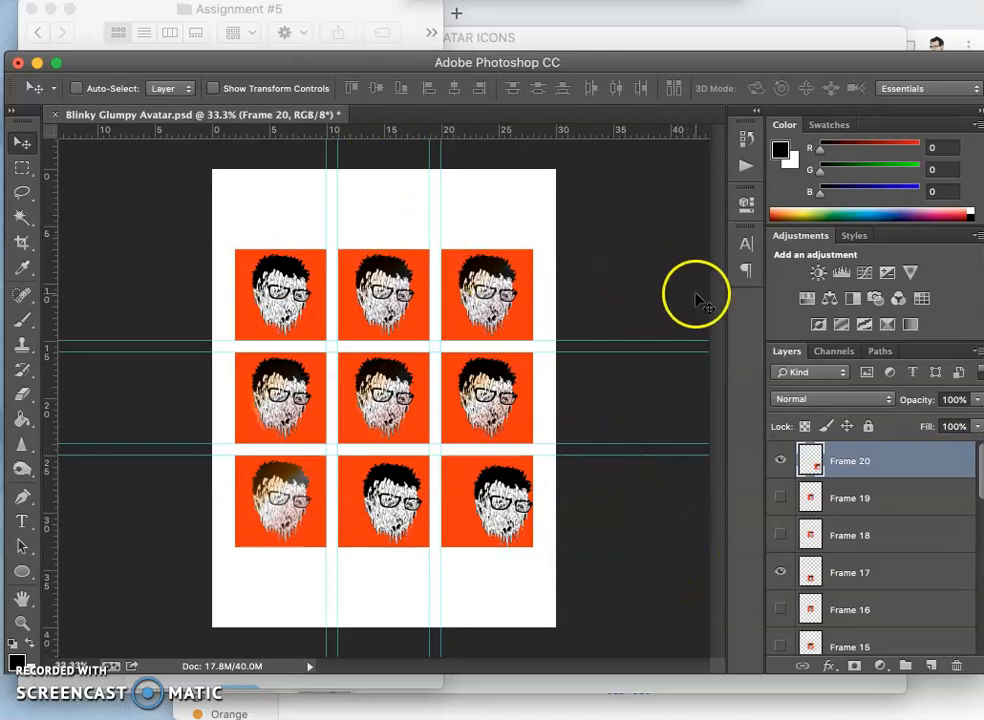
{"action": "left_click", "coordinate": [746, 140]}
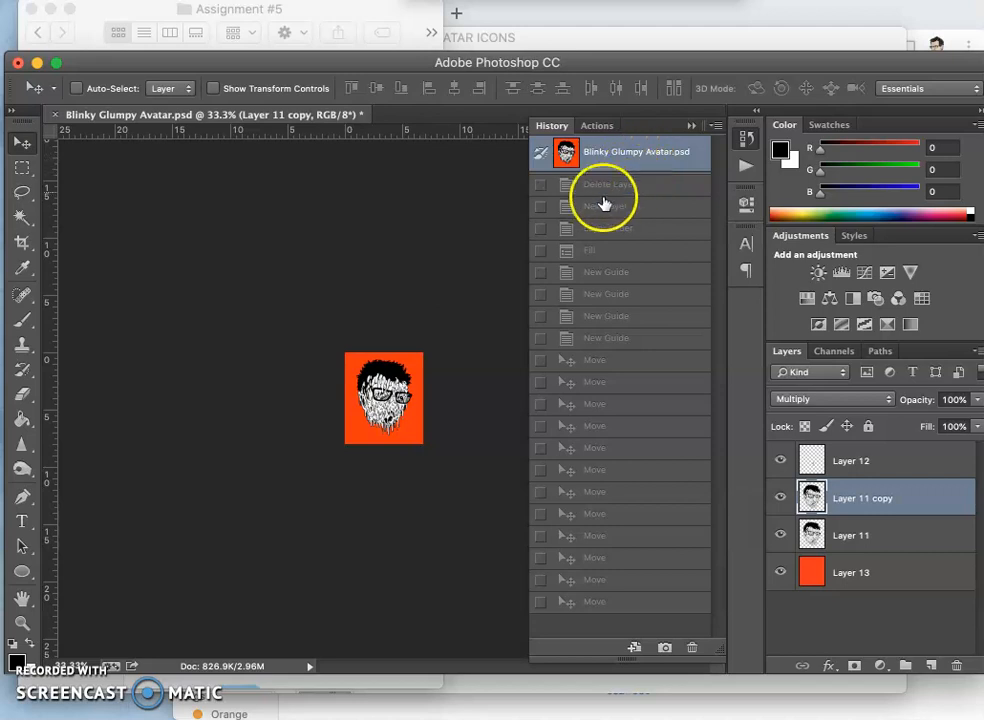
{"action": "mouse_move", "coordinate": [462, 292]}
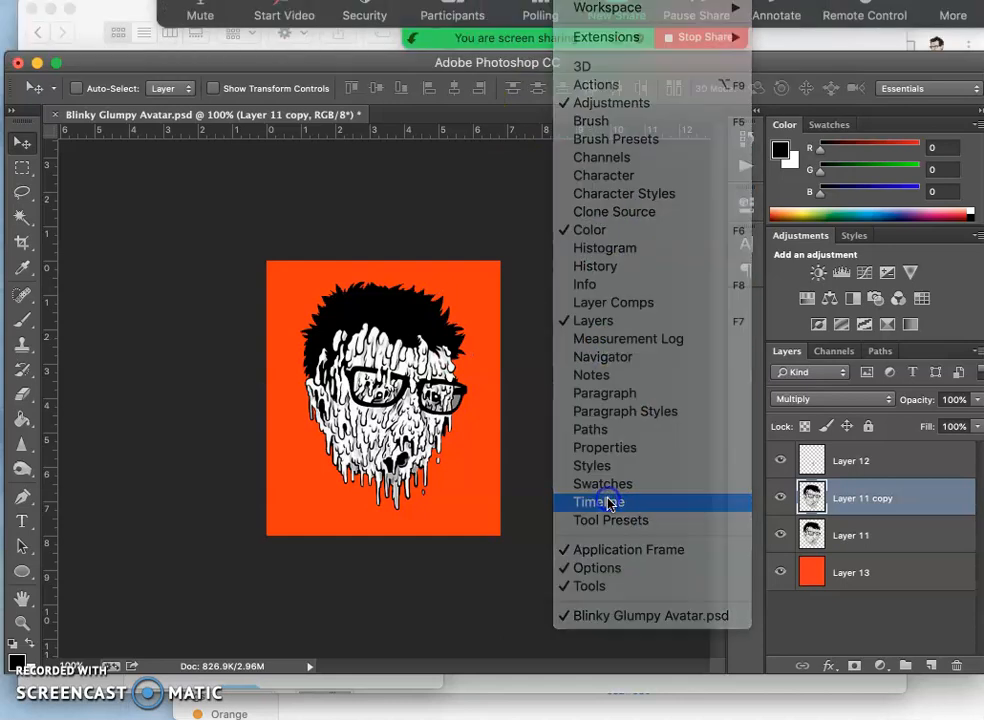
Bring the frame animation Timeline back on screen via Window > Timeline
{"action": "left_click", "coordinate": [598, 500]}
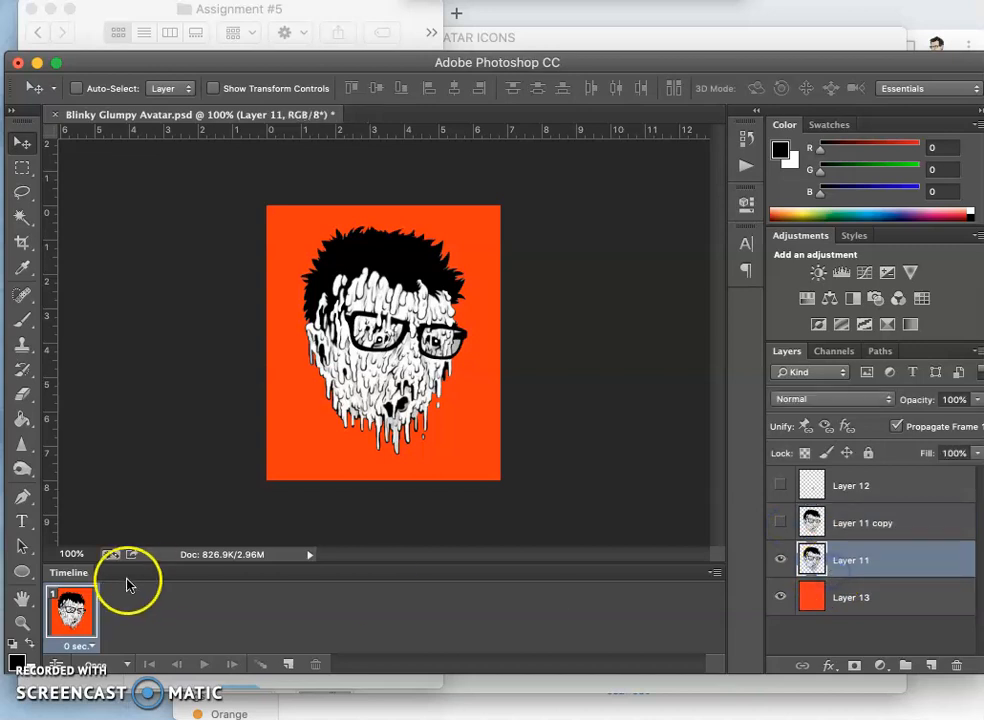
Duplicate the frame and toggle the Layer 11 copy visibility for the second frame
{"action": "left_click", "coordinate": [288, 664]}
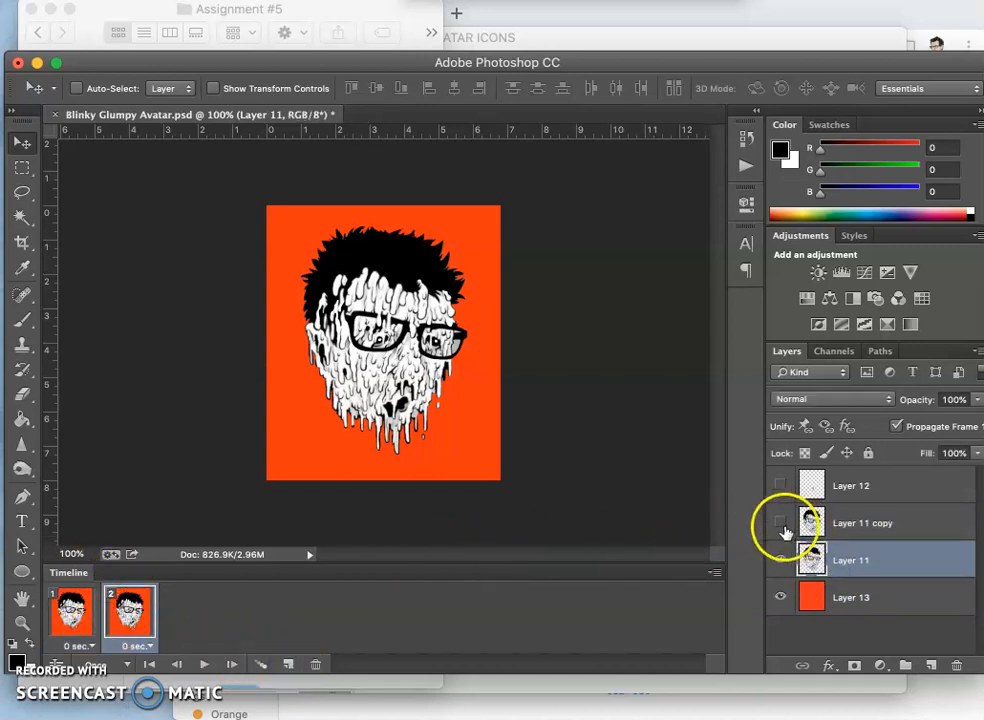
{"action": "left_click", "coordinate": [780, 522]}
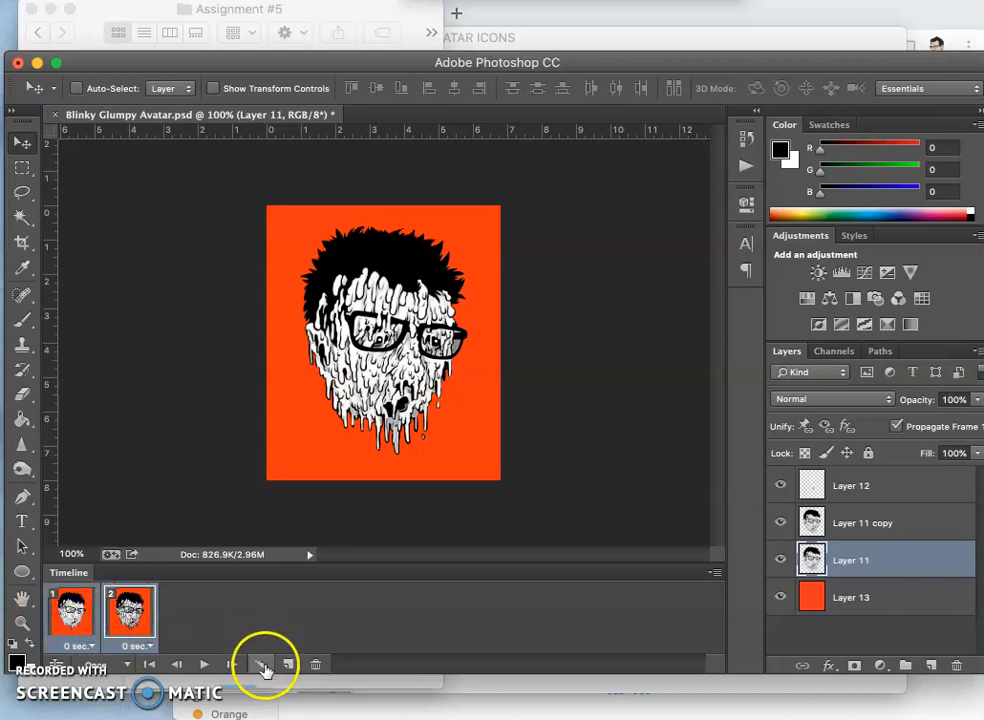
Tween the two frames, adding 3 in-between frames
{"action": "left_click", "coordinate": [260, 664]}
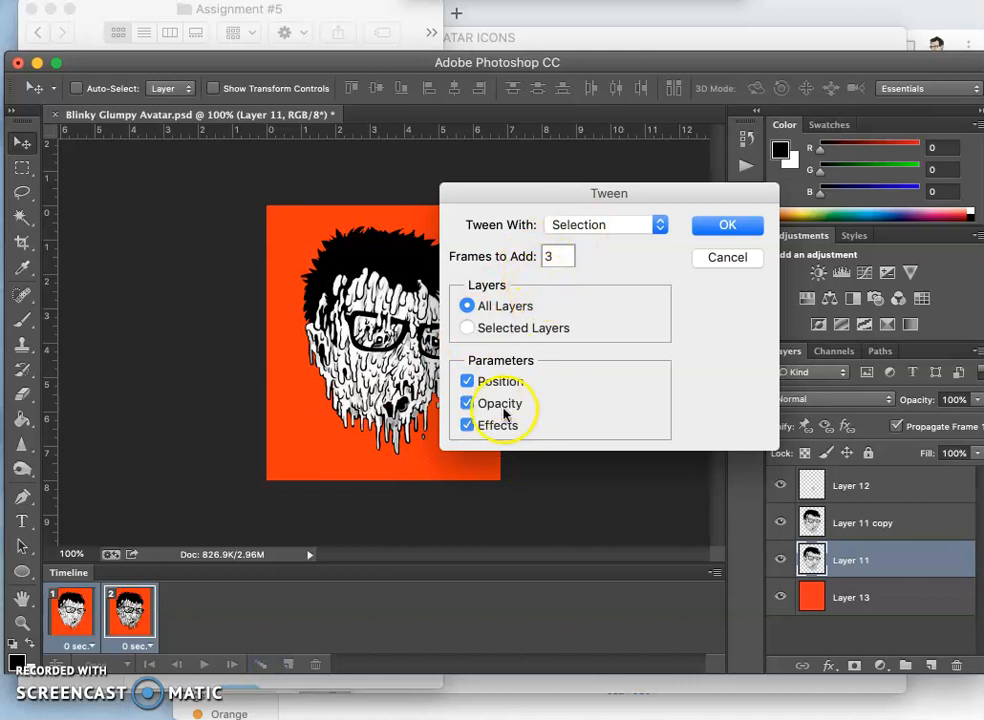
{"action": "left_click", "coordinate": [728, 224]}
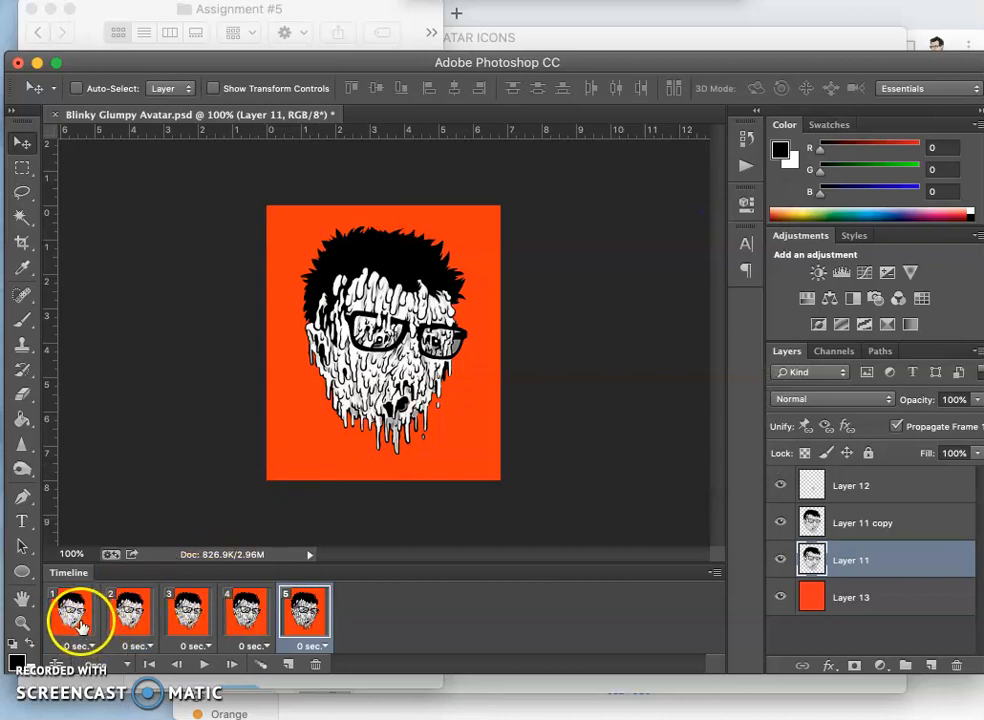
Select all frames and set a custom 0.3 second delay on each
{"action": "left_click", "coordinate": [318, 646]}
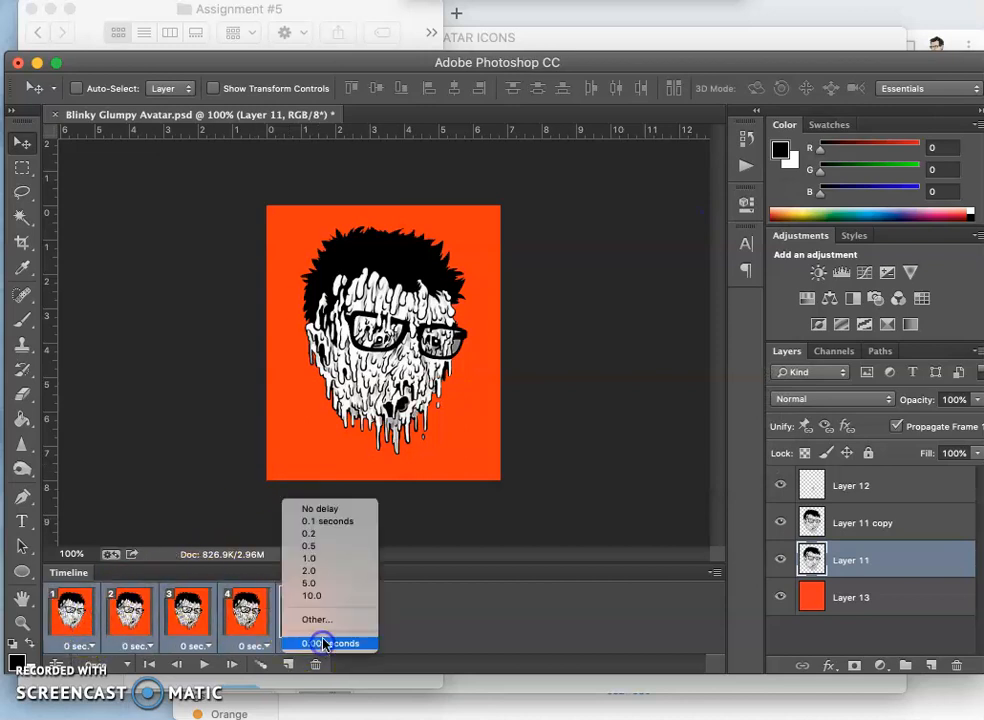
{"action": "left_click", "coordinate": [316, 620]}
{"action": "type", "text": ".3"}
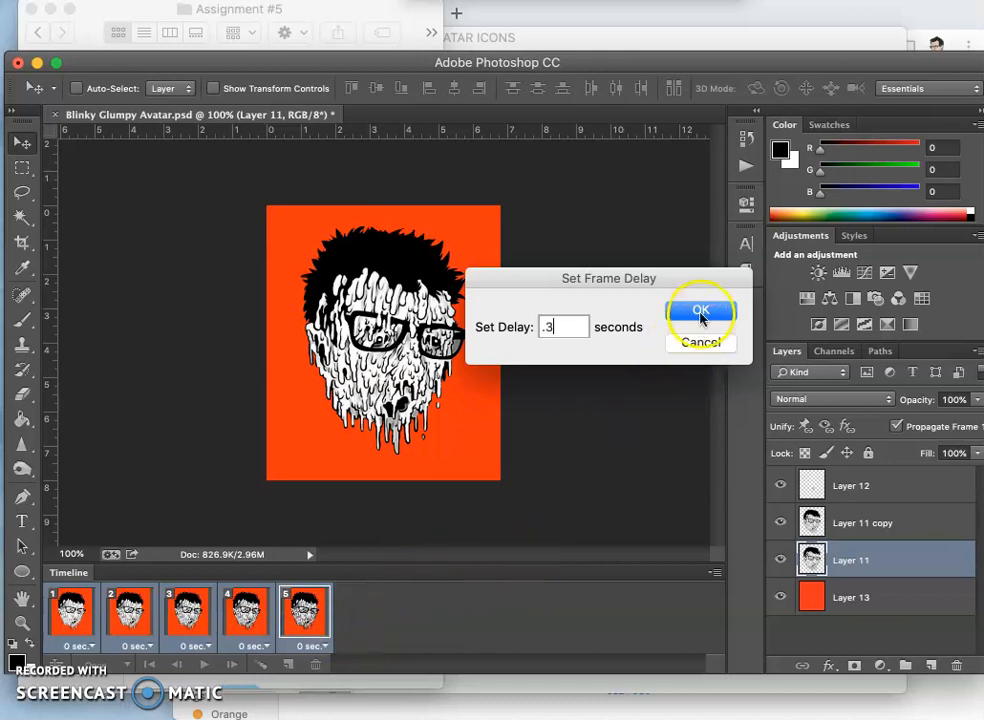
{"action": "left_click", "coordinate": [700, 312]}
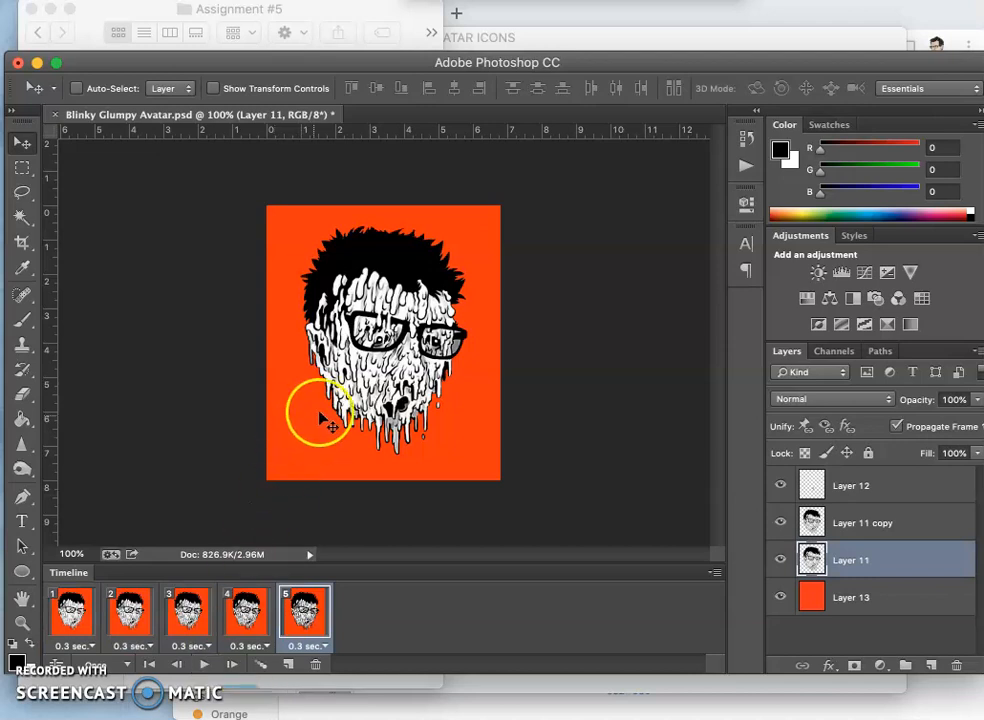
{"action": "mouse_move", "coordinate": [504, 404]}
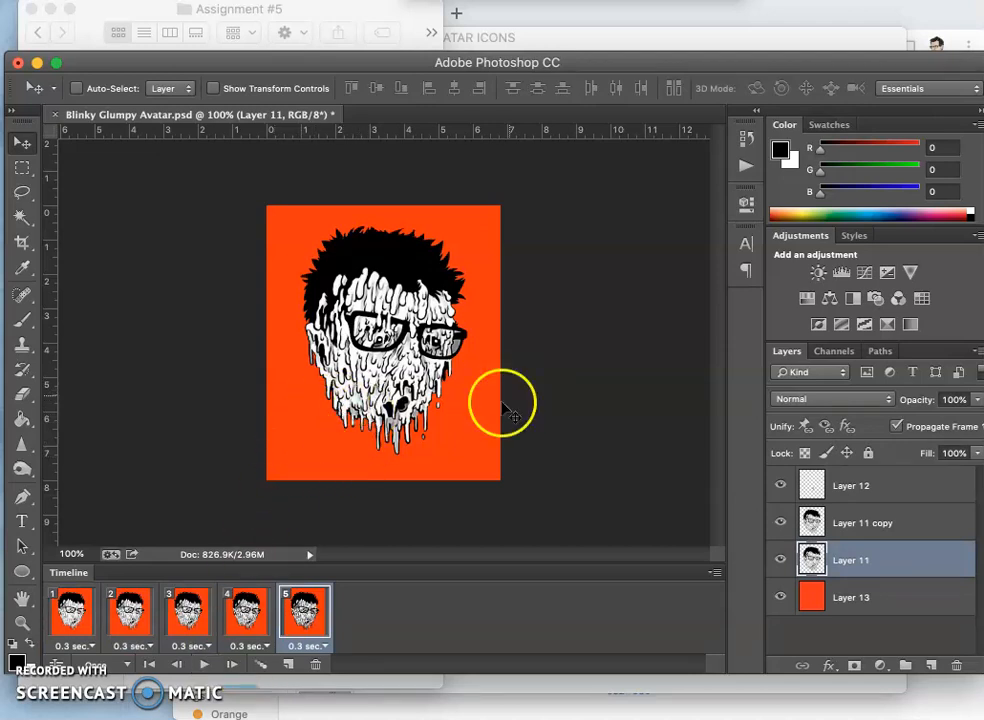
{"action": "left_click", "coordinate": [716, 572]}
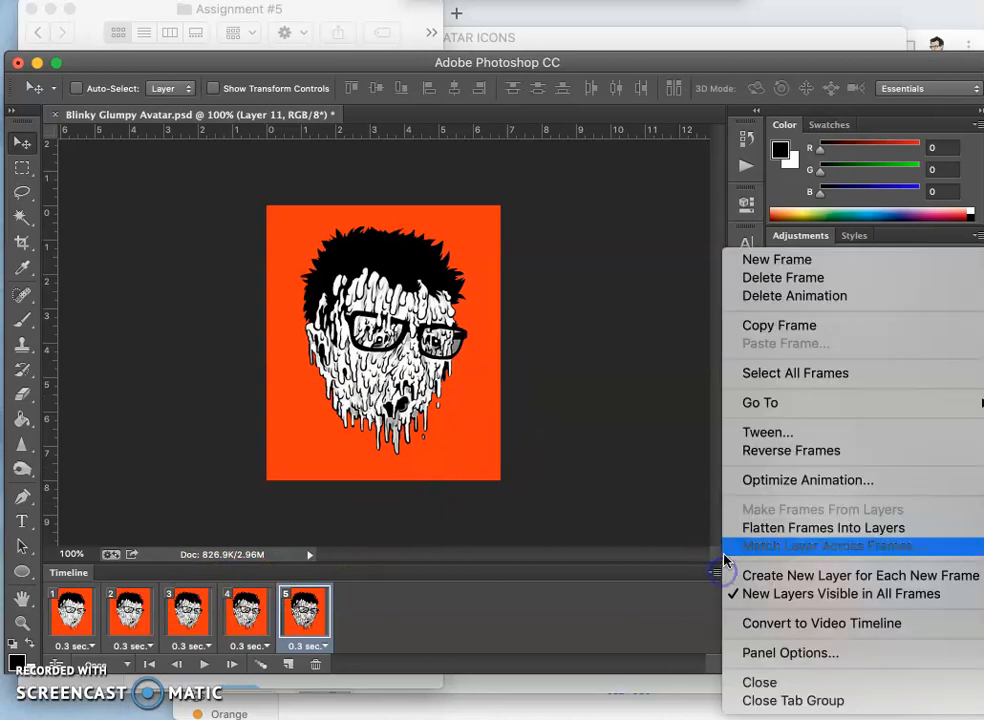
{"action": "mouse_move", "coordinate": [790, 450]}
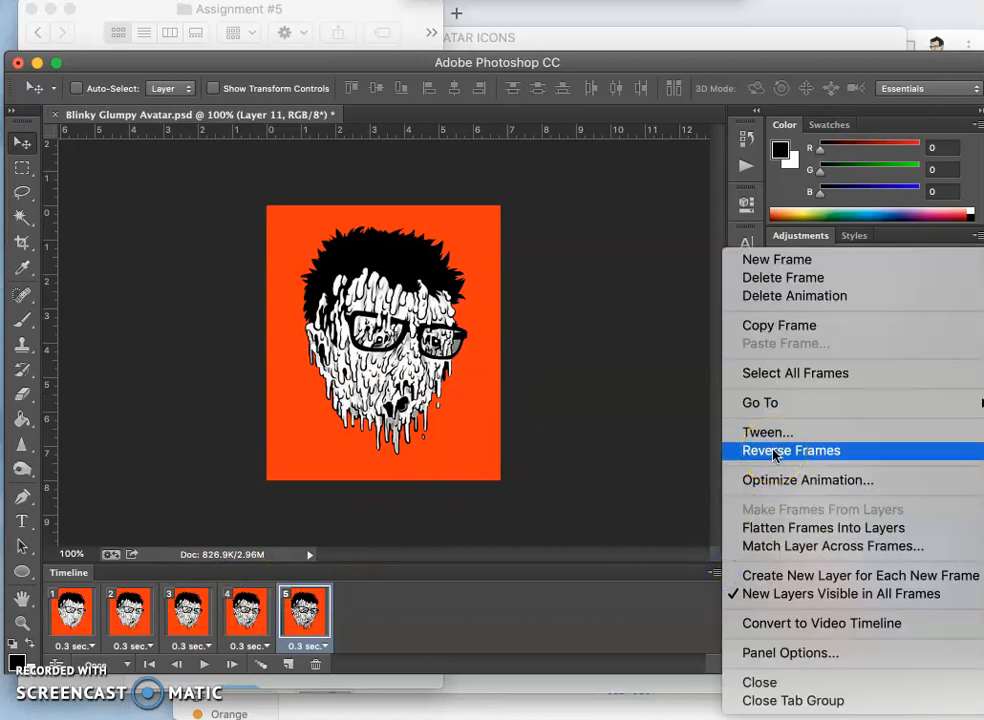